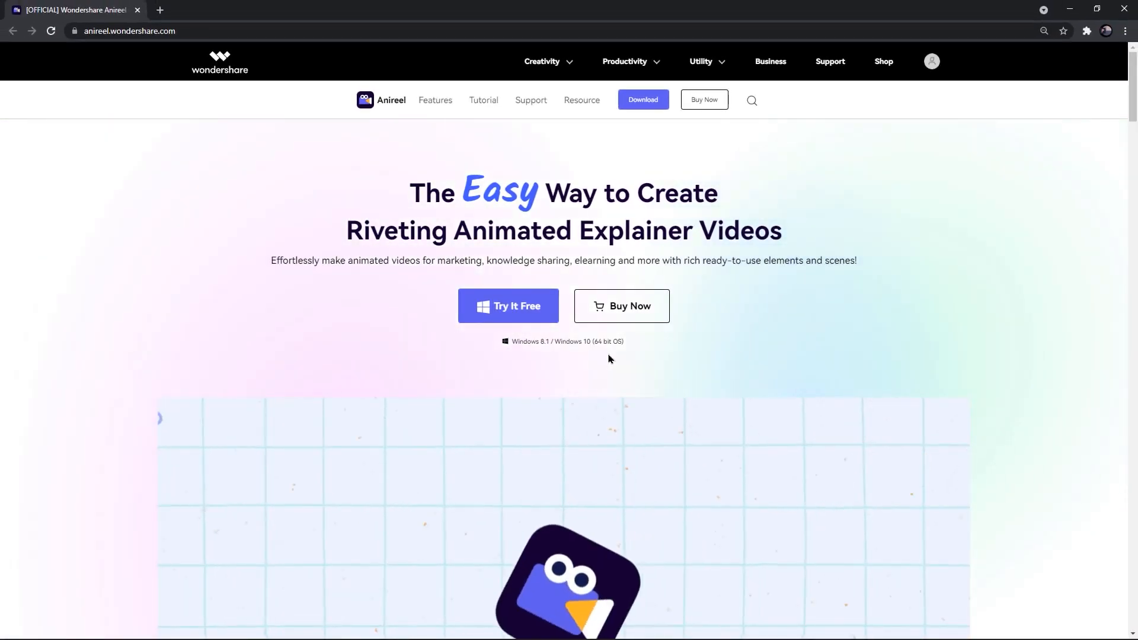
# Step: Scroll through the Anireel features to Create Simple Scenarios and preview the Sales & Marketing example
pyautogui.scroll(-3)
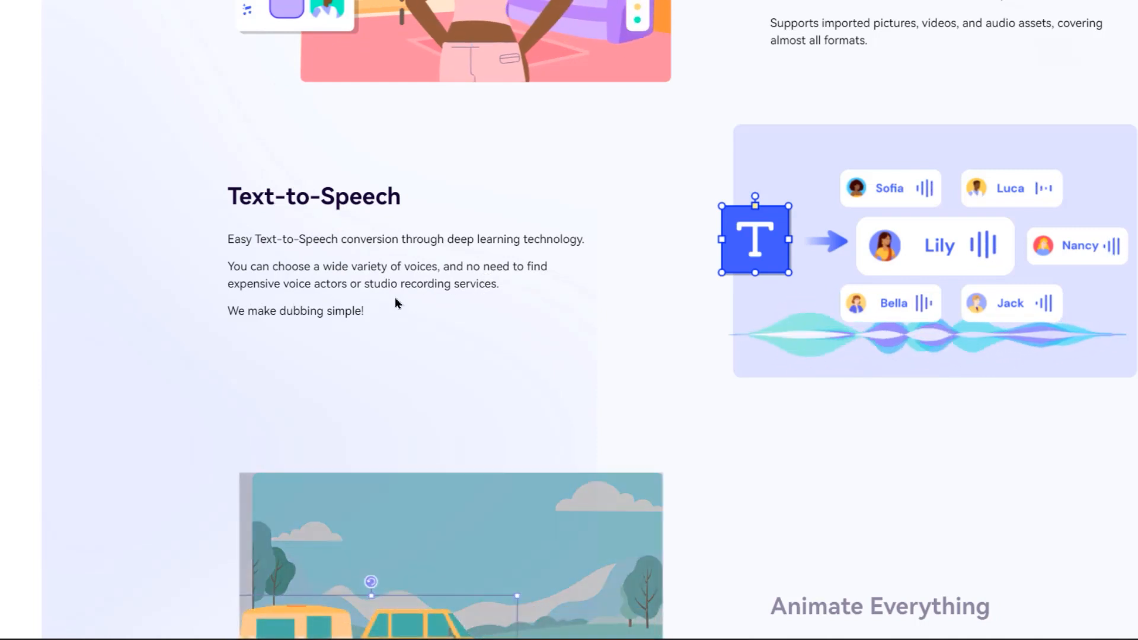
pyautogui.scroll(-3)
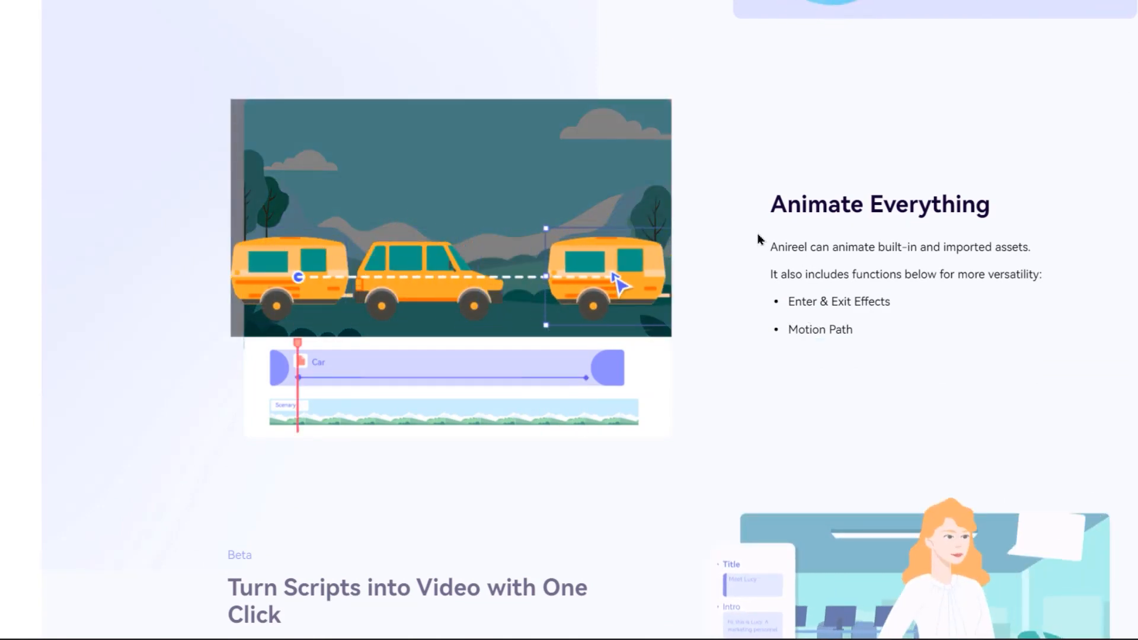
pyautogui.scroll(-3)
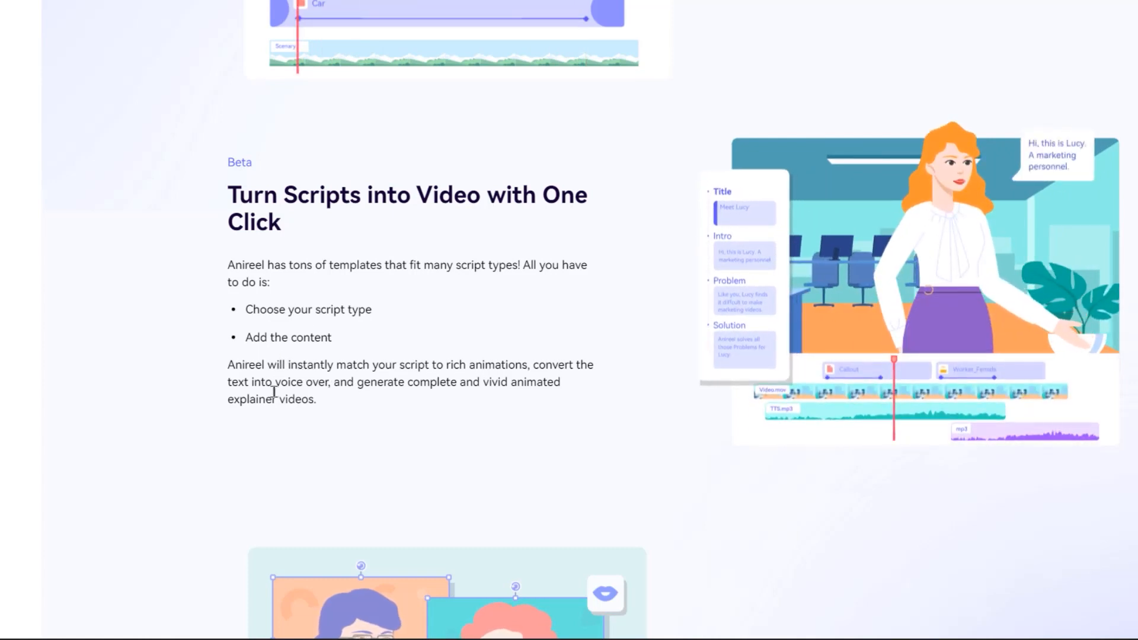
pyautogui.scroll(-3)
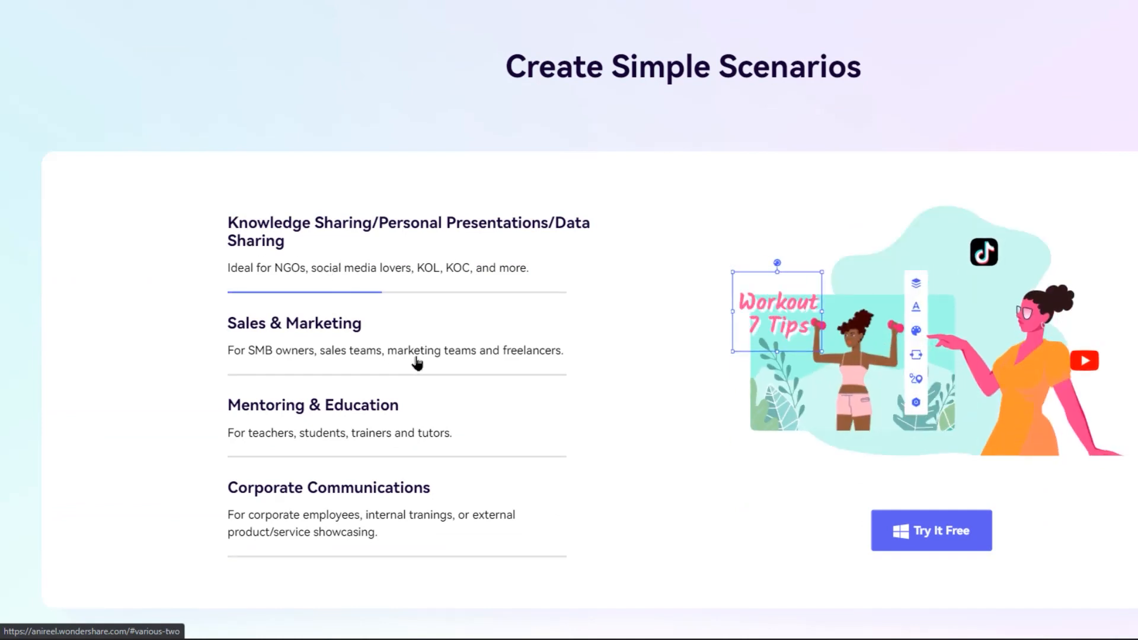
pyautogui.click(294, 323)
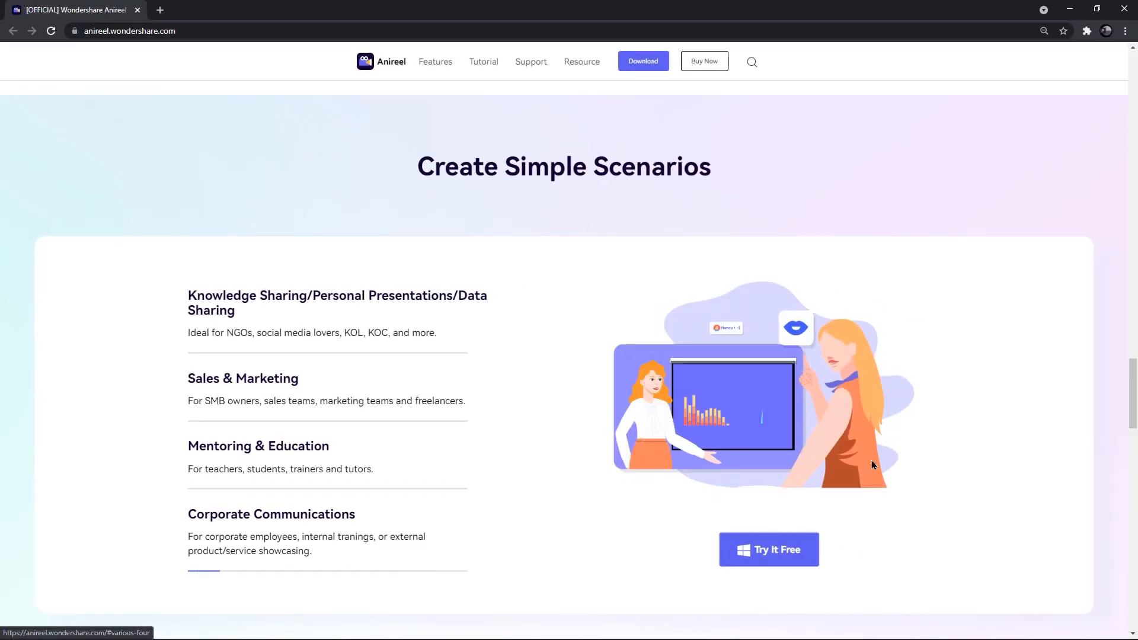
# Step: Get the free trial via Try It Free and start the Anireel installer with Start Now
pyautogui.scroll(3)
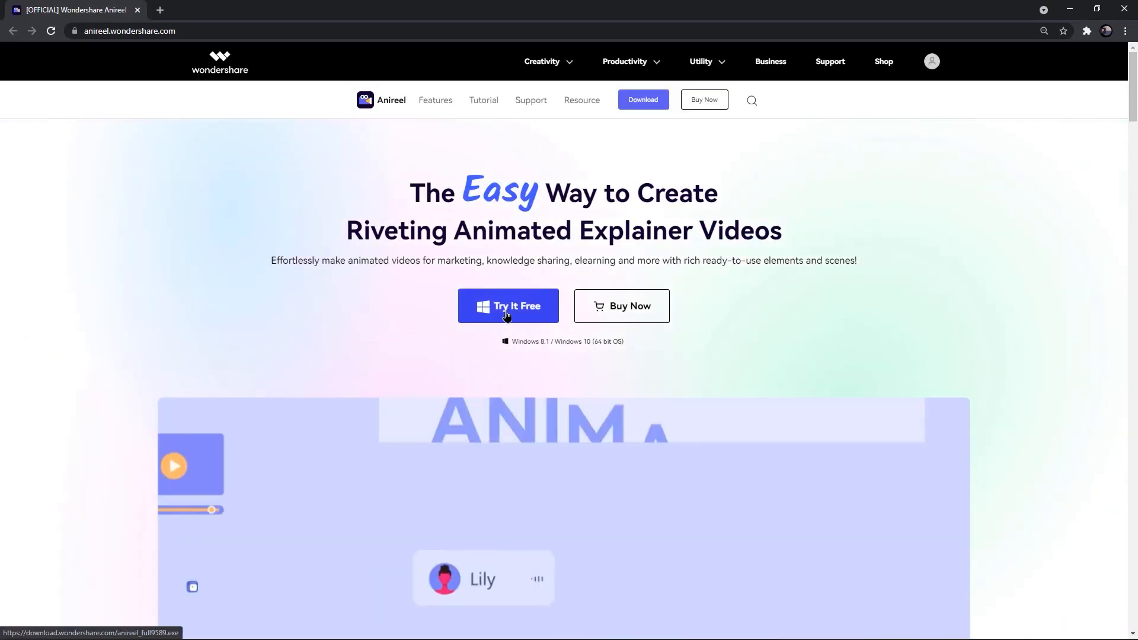
pyautogui.click(507, 306)
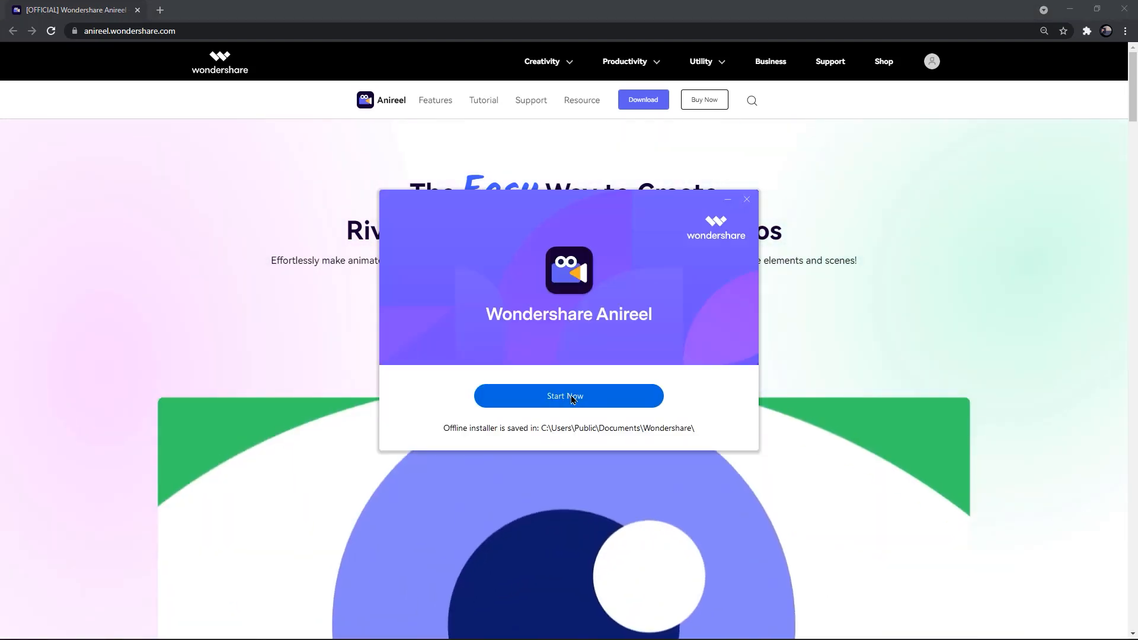
pyautogui.click(569, 396)
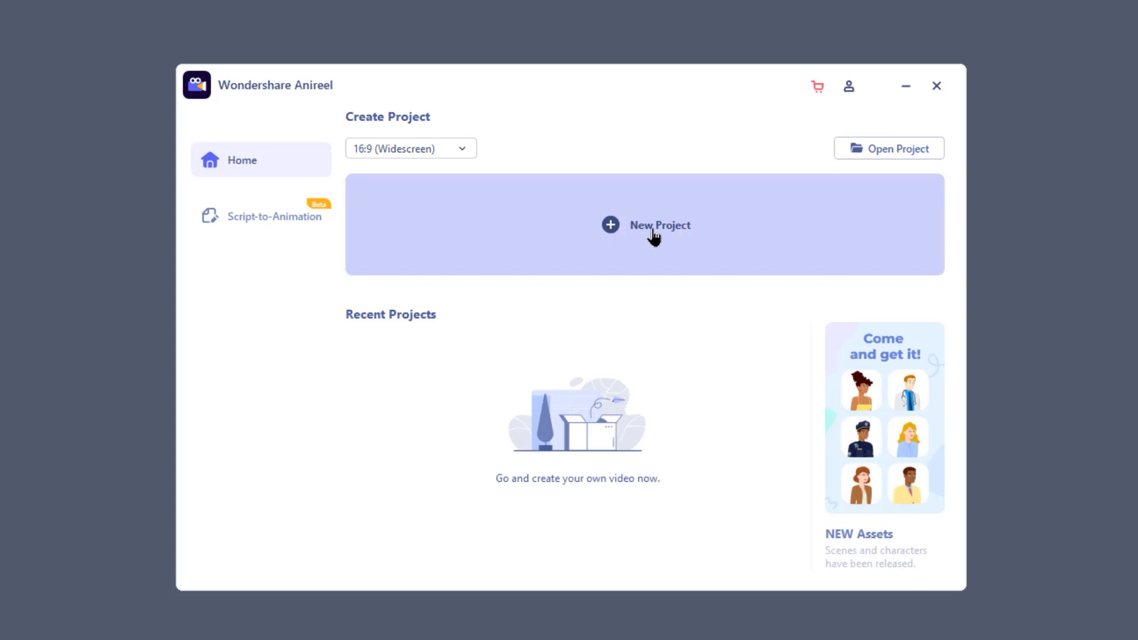
pyautogui.moveTo(657, 245)
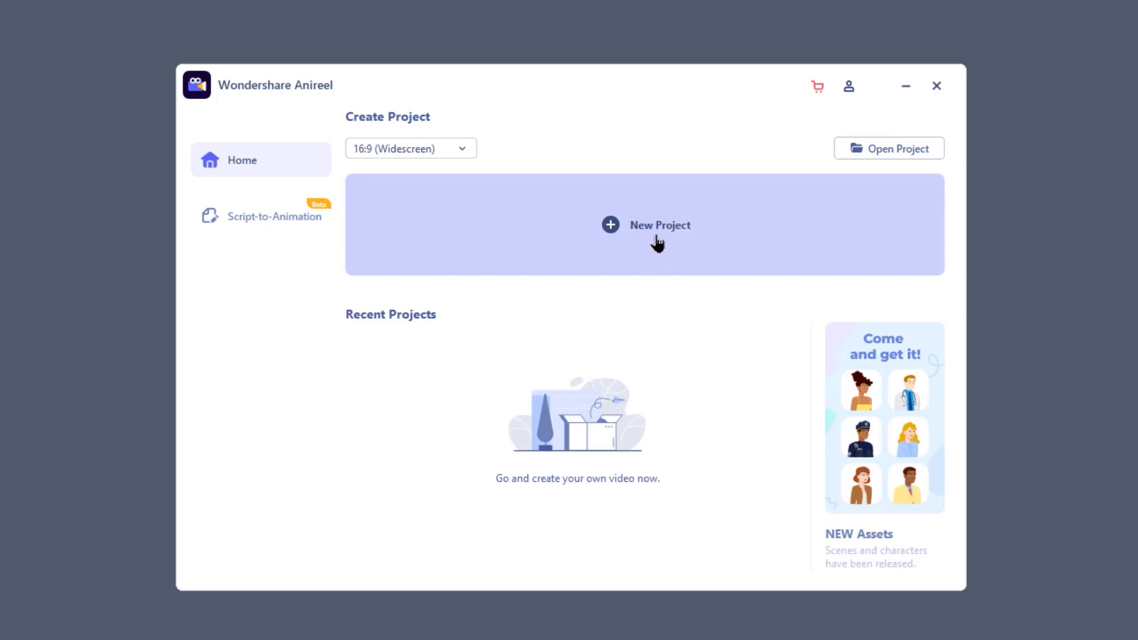
pyautogui.click(410, 148)
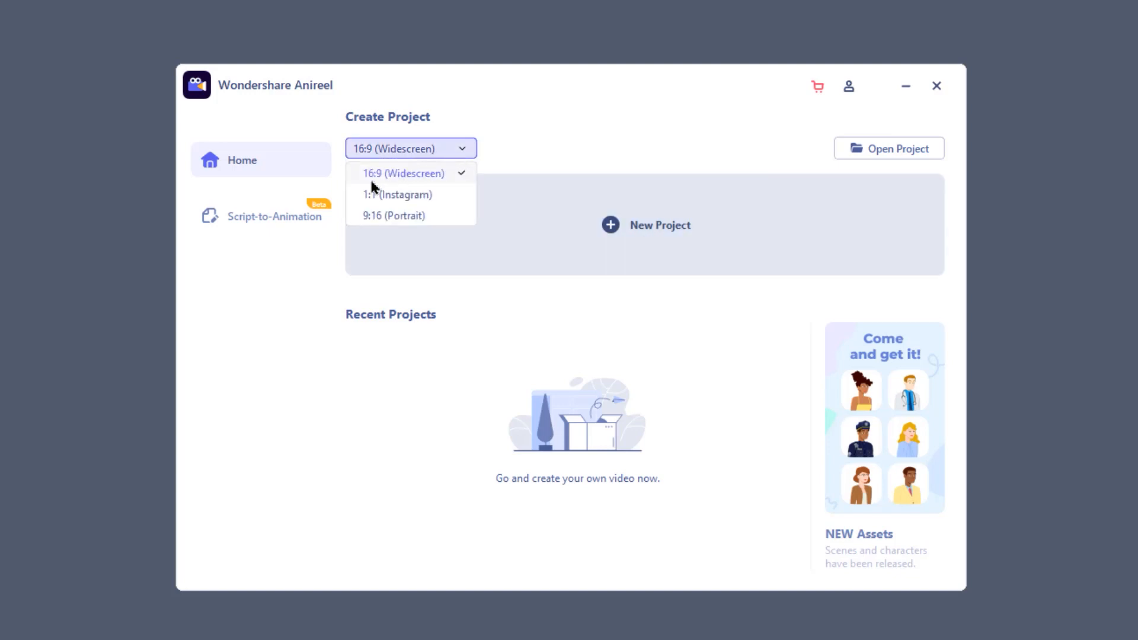
pyautogui.moveTo(393, 207)
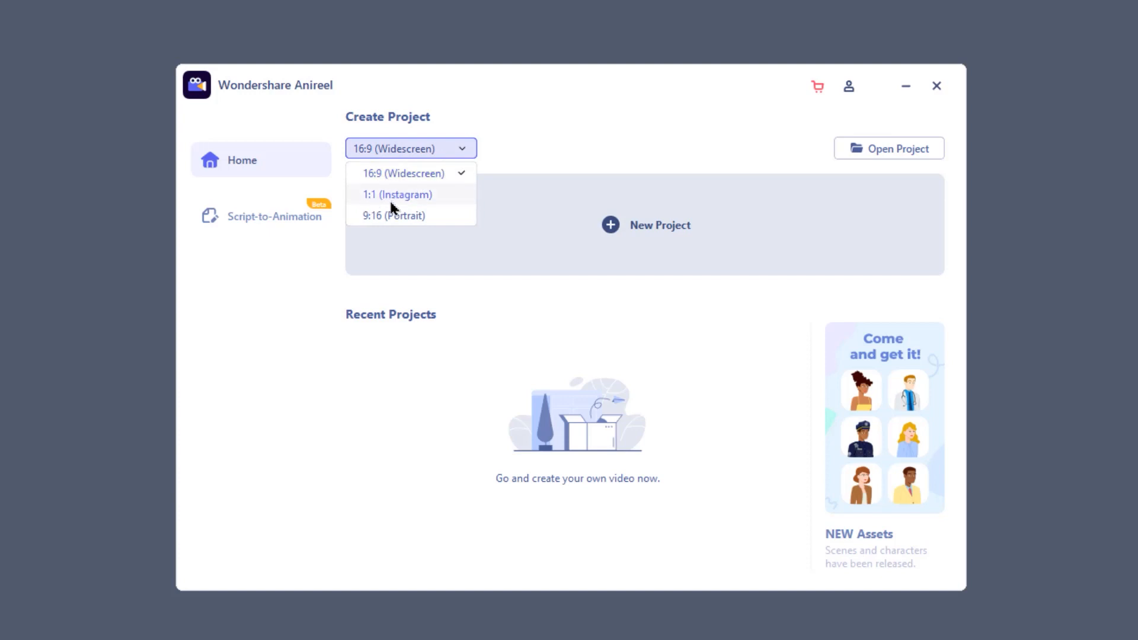
pyautogui.moveTo(368, 232)
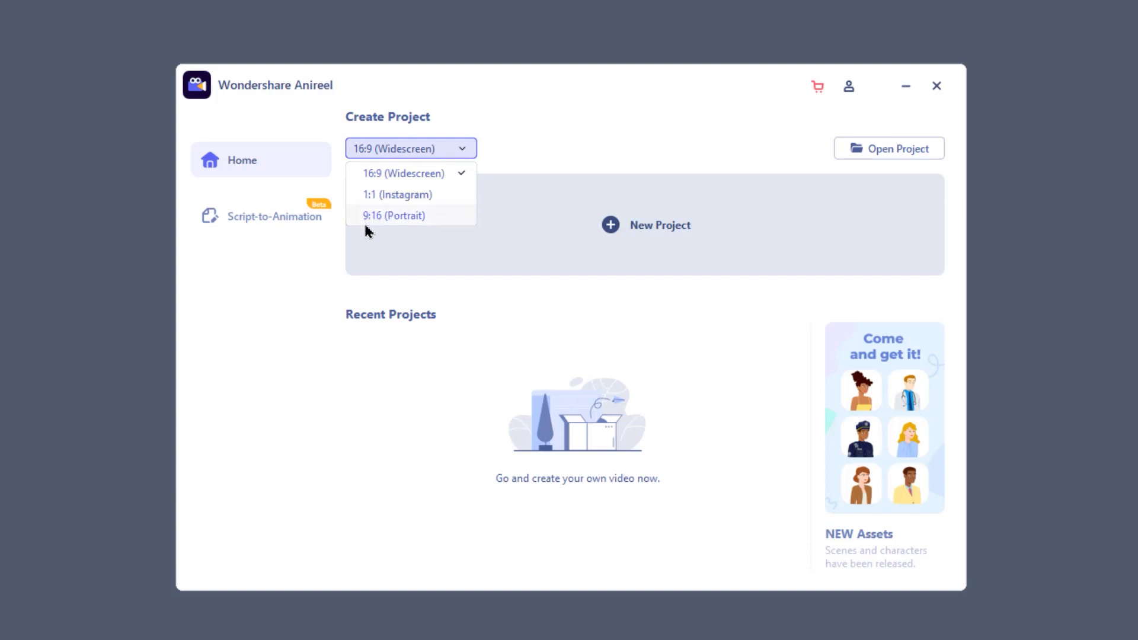
pyautogui.moveTo(444, 206)
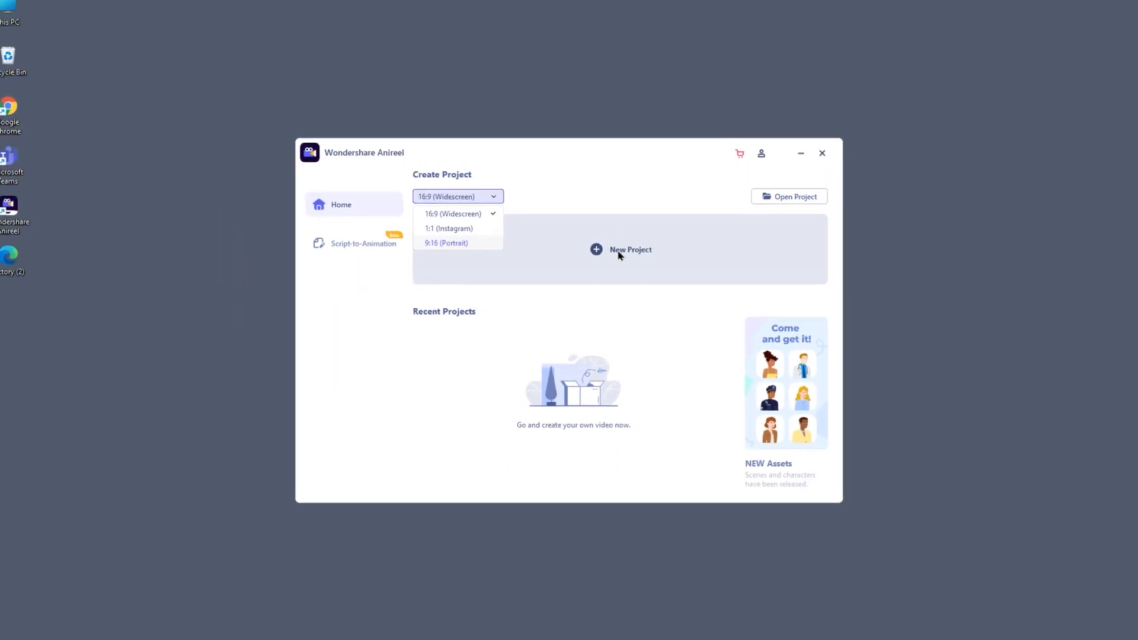
# Step: Create a new widescreen project and browse the sidebar's script templates and ready-made scenes
pyautogui.click(631, 249)
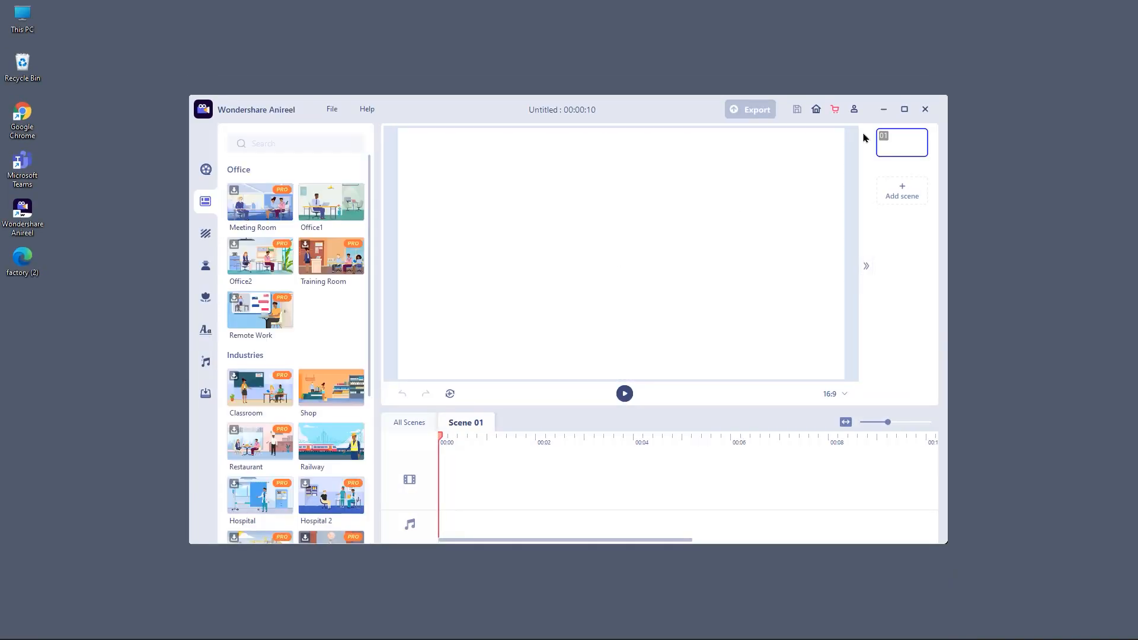
pyautogui.click(904, 110)
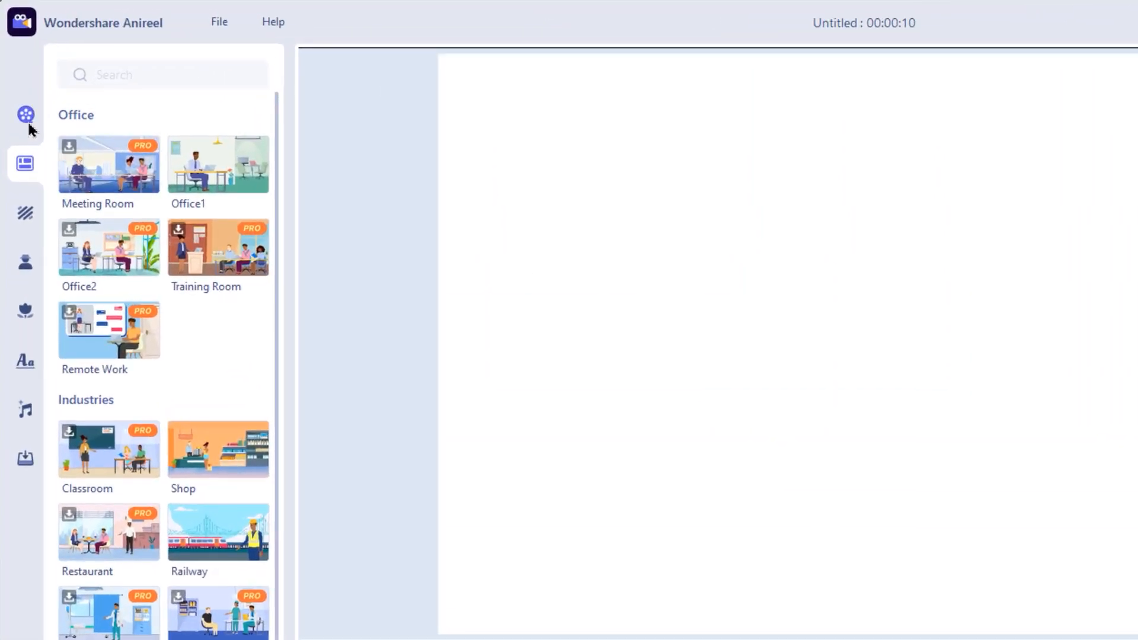
pyautogui.click(26, 115)
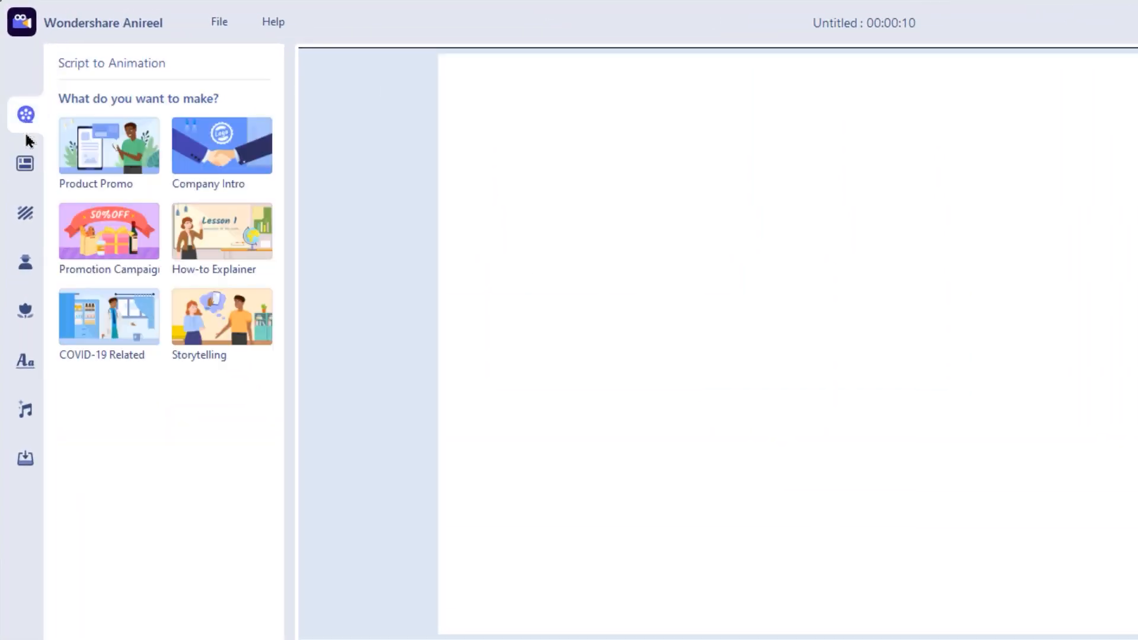
pyautogui.click(24, 165)
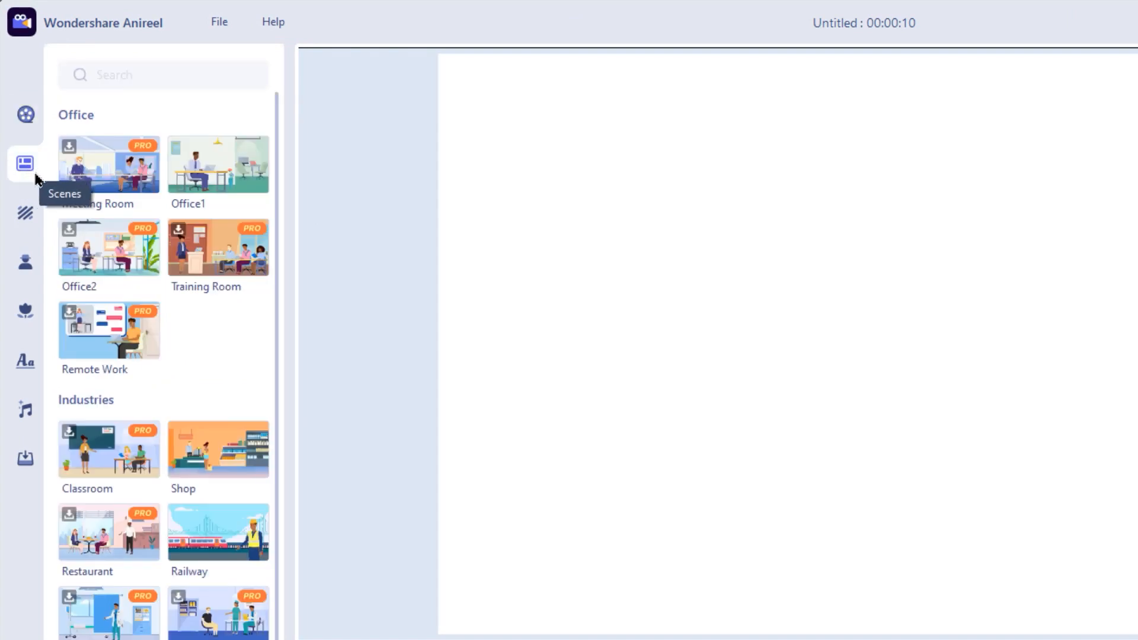
pyautogui.moveTo(24, 223)
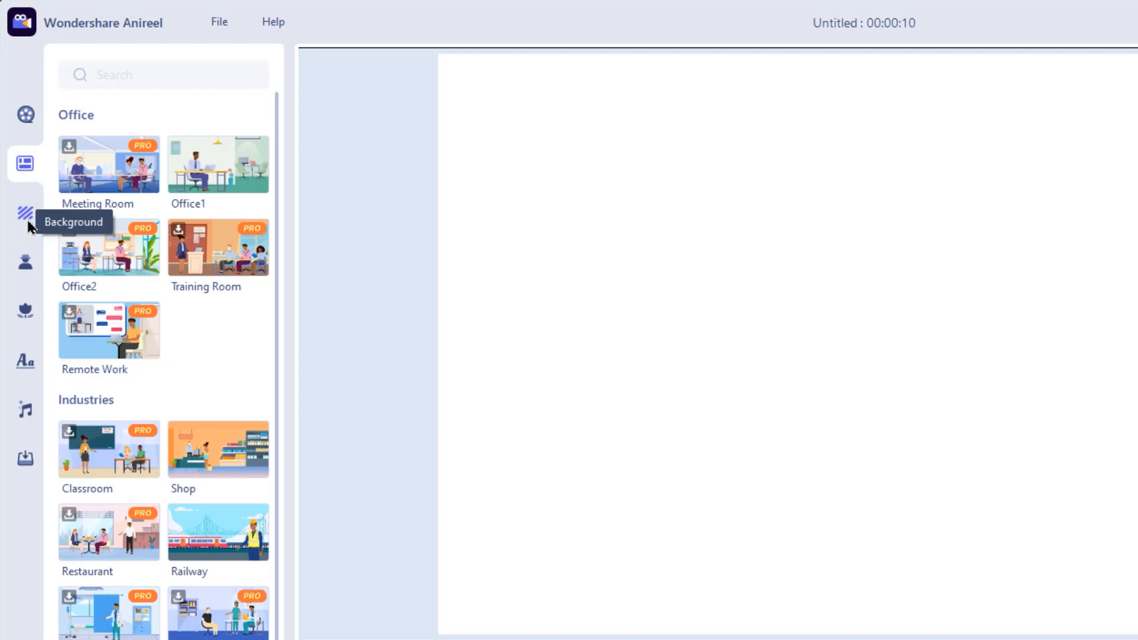
pyautogui.moveTo(23, 313)
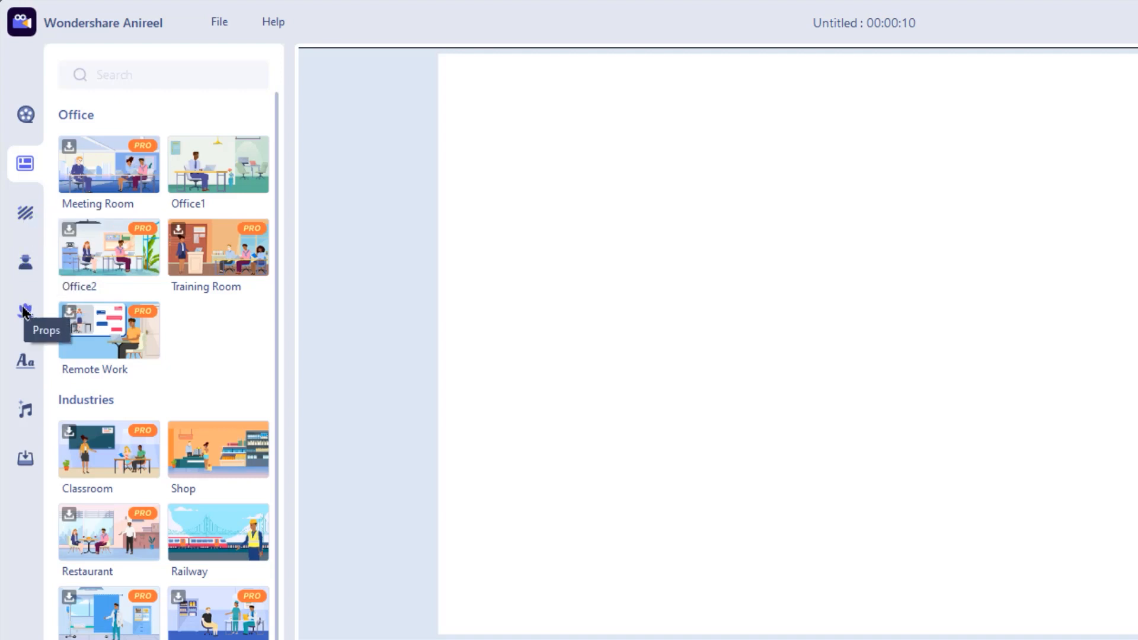
pyautogui.moveTo(28, 415)
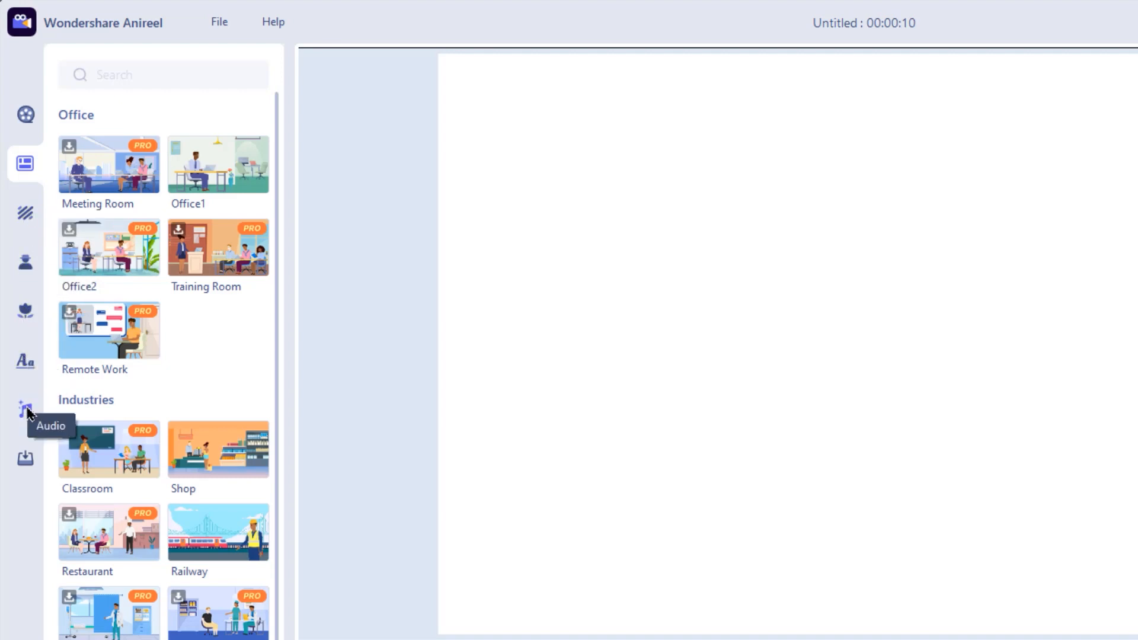
pyautogui.moveTo(25, 452)
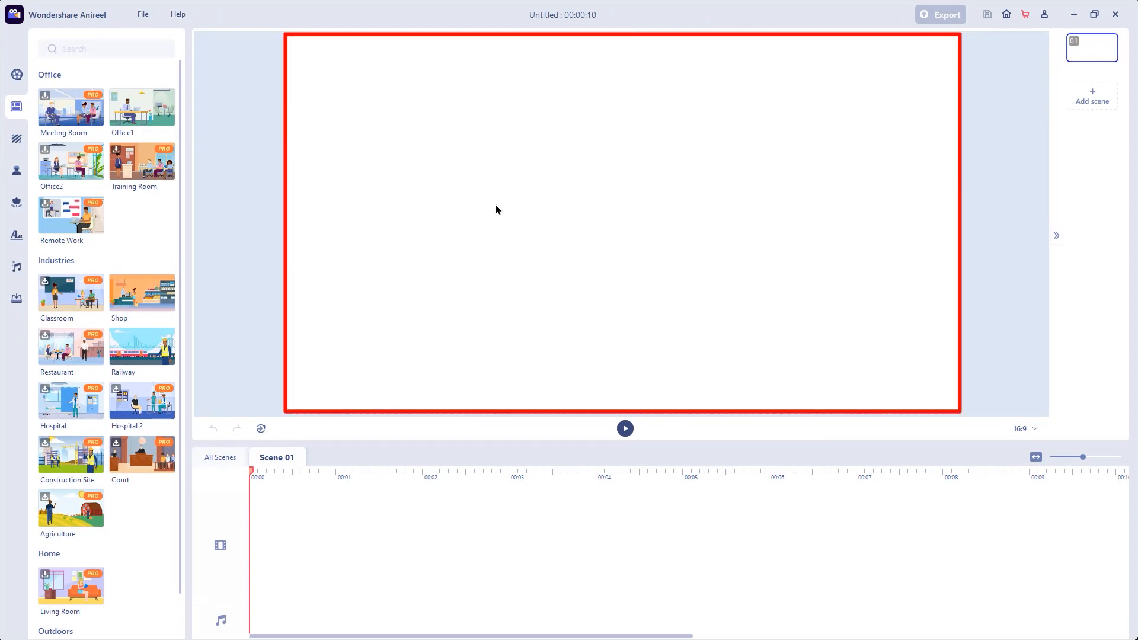
pyautogui.moveTo(595, 220)
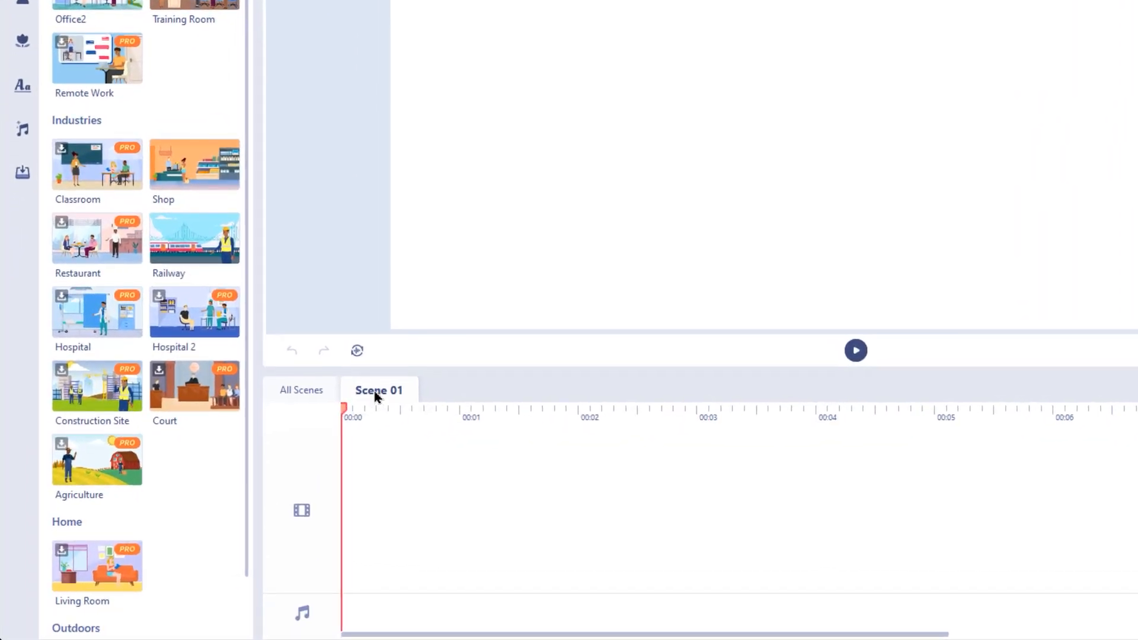
# Step: Switch between the Scene 01 timeline and the All Scenes timeline view
pyautogui.click(380, 390)
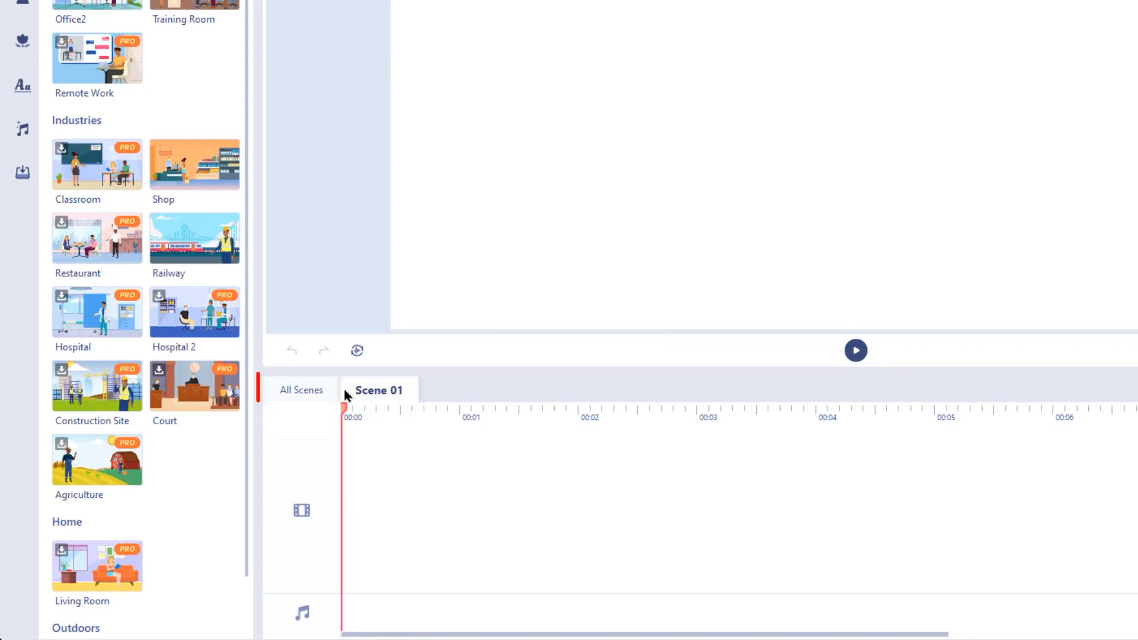
pyautogui.click(301, 391)
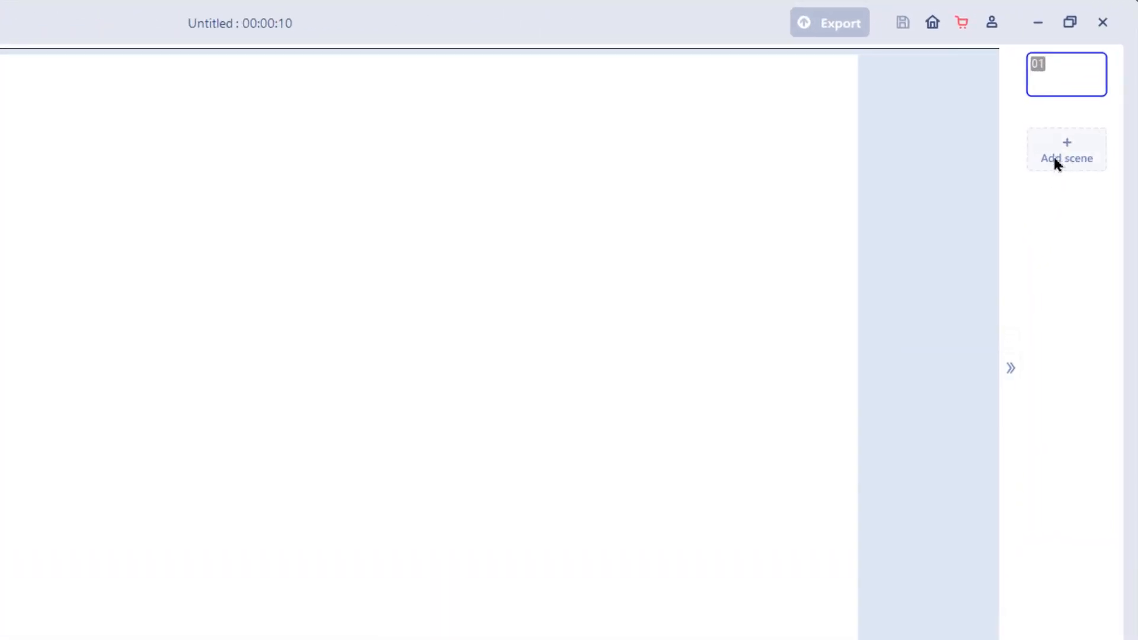
pyautogui.moveTo(1076, 268)
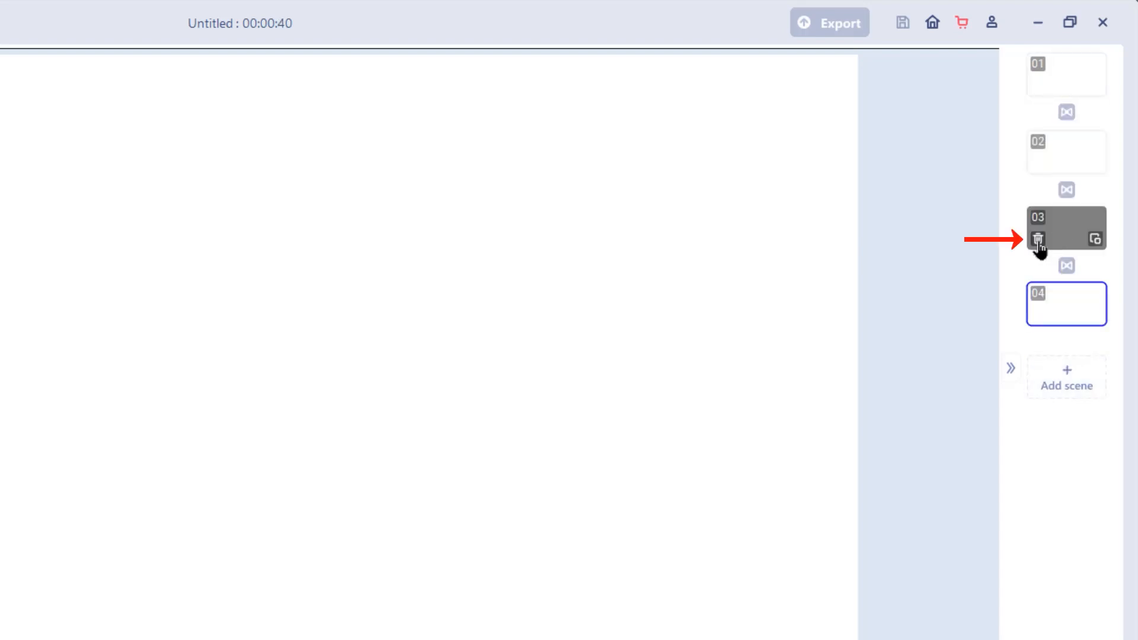
pyautogui.moveTo(1077, 236)
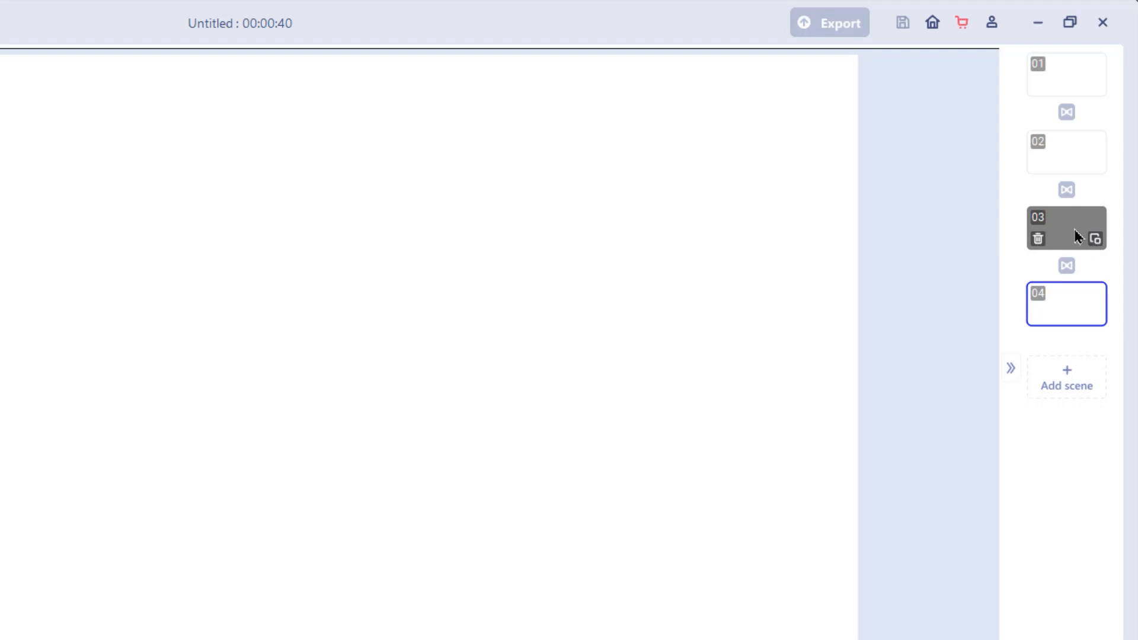
pyautogui.moveTo(1110, 267)
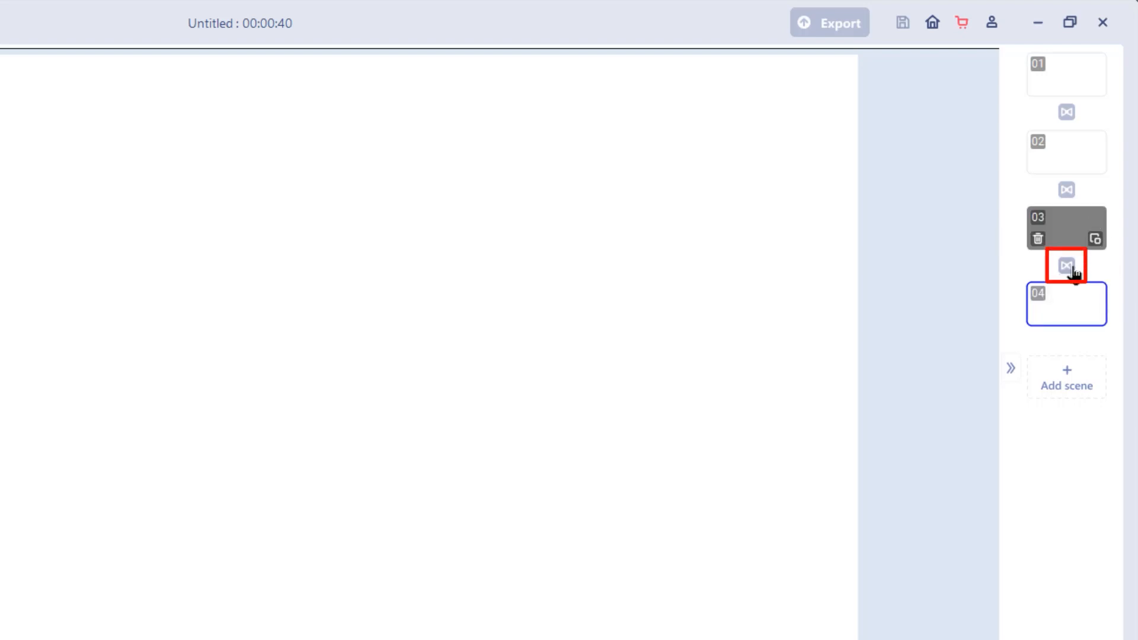
pyautogui.moveTo(1066, 266)
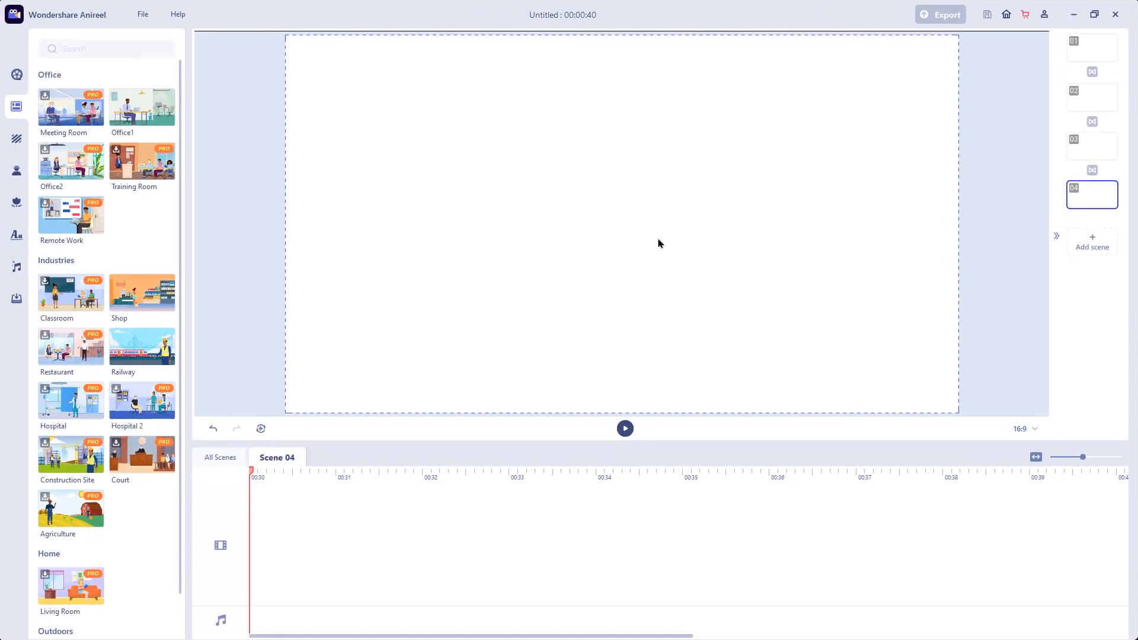
pyautogui.moveTo(652, 249)
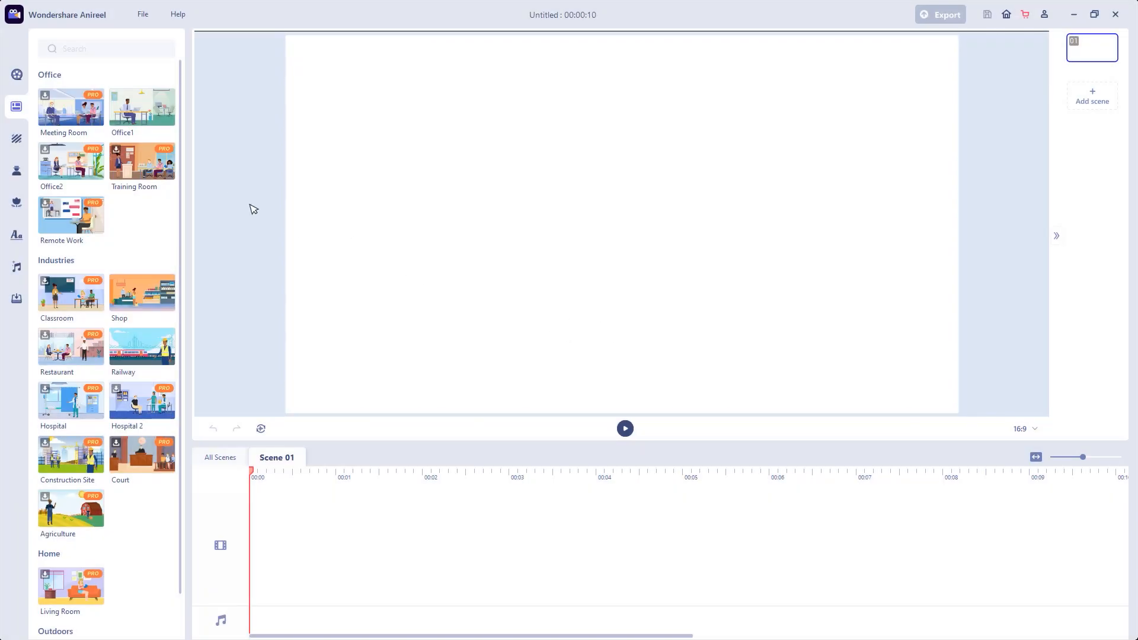
# Step: Show the Script to Animation template categories from the left sidebar
pyautogui.click(16, 75)
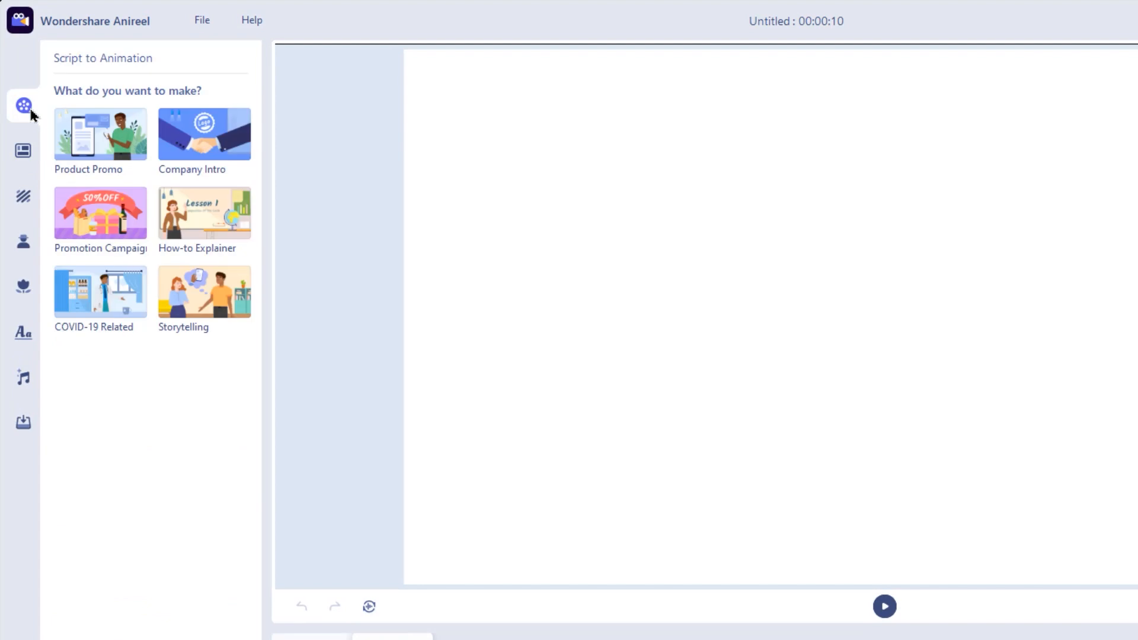
pyautogui.moveTo(301, 214)
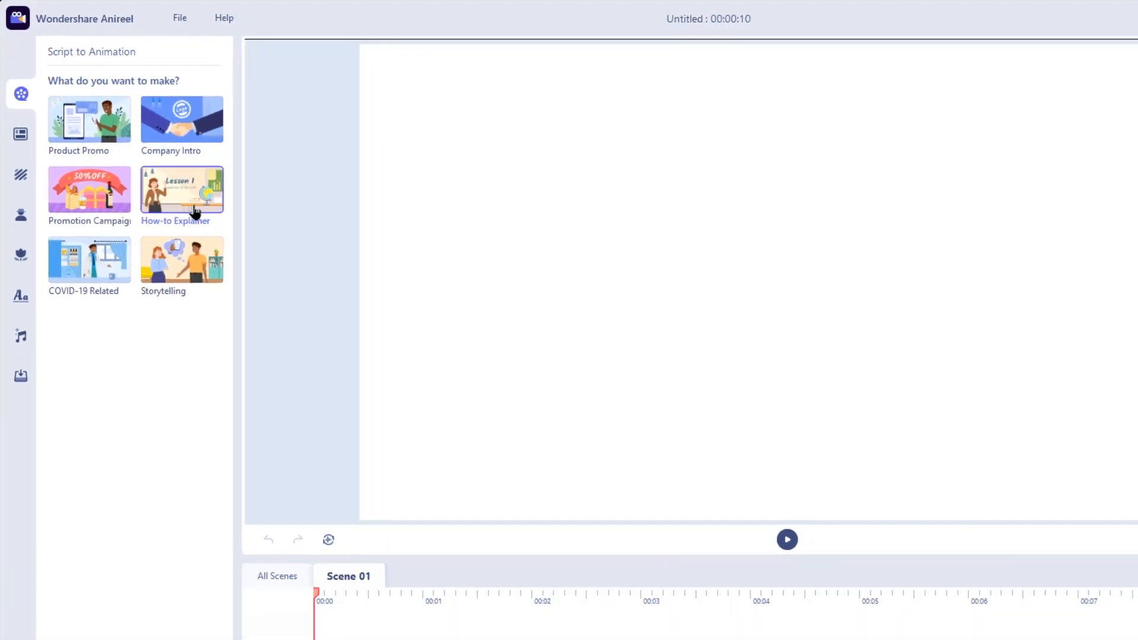
# Step: Start a How-to Explainer script titled 'Simple ways to learn 2D Ani' ending 'Thats all about how to learn 2D Animations.'
pyautogui.click(181, 191)
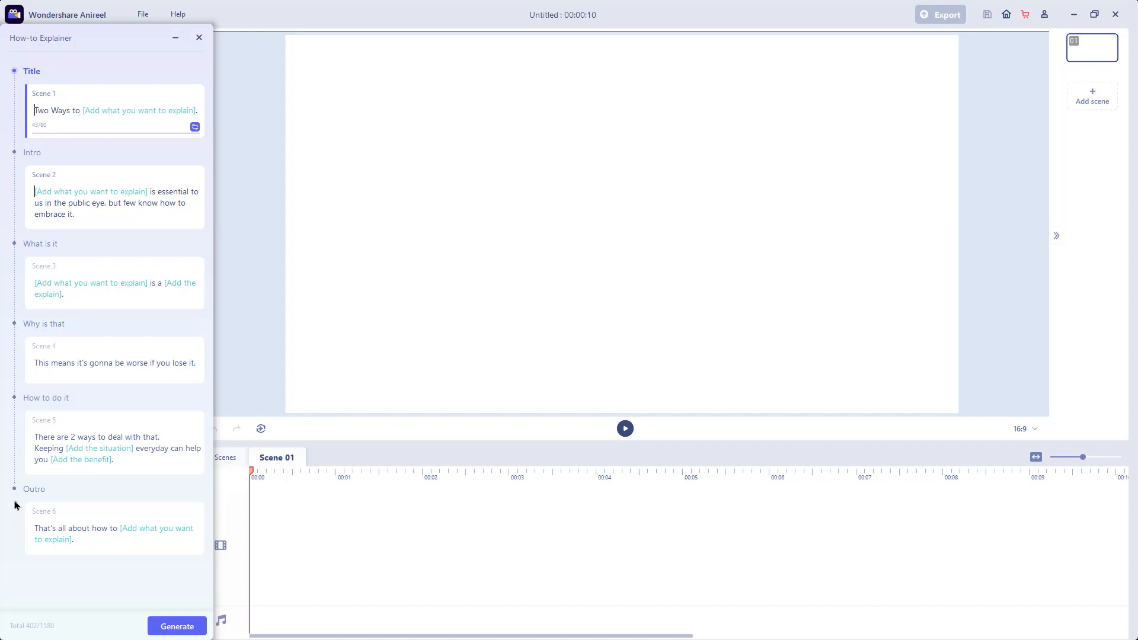
pyautogui.moveTo(101, 443)
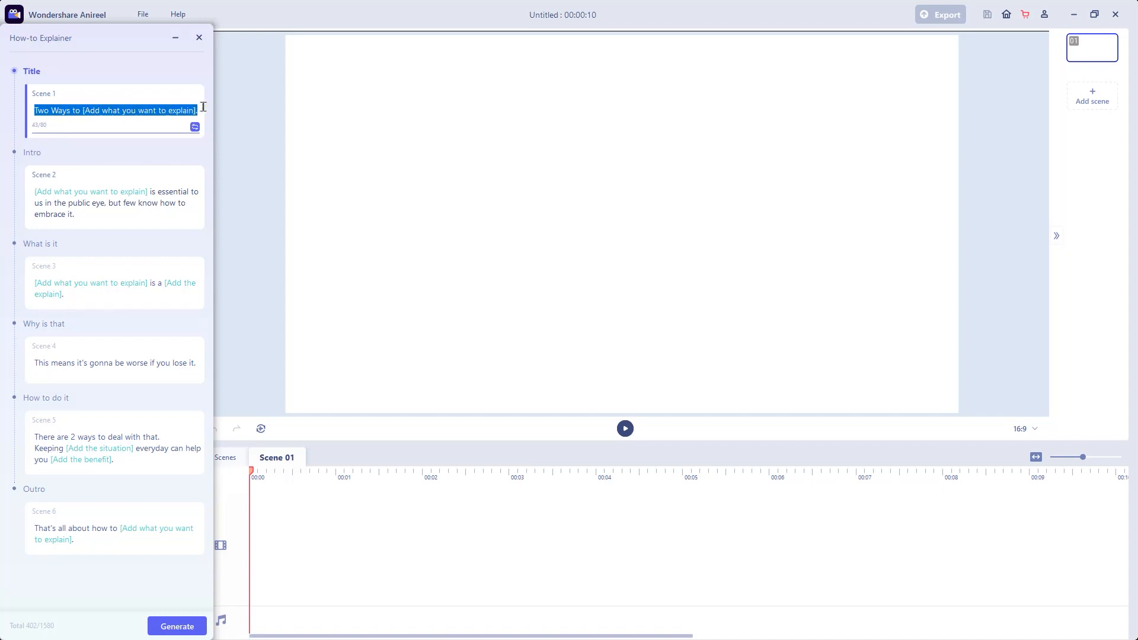
pyautogui.write('Simple ways to learn 2D Animations.')
pyautogui.click(115, 440)
pyautogui.write('Download the Application, Install it and then go through some Online Tutorials. You can learn 2D Animations')
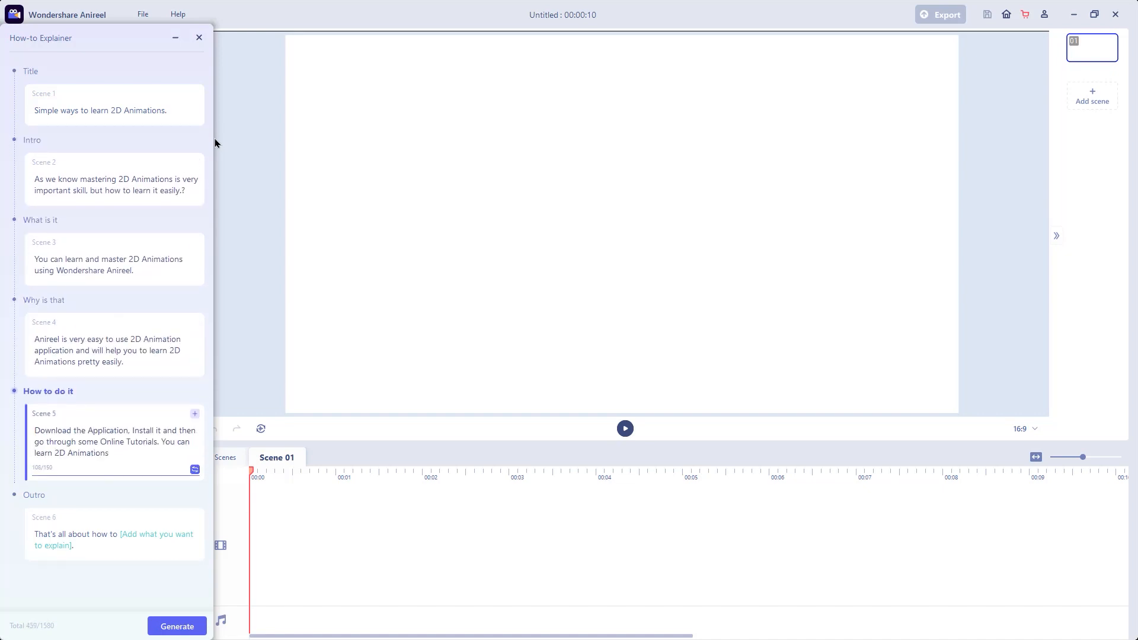
pyautogui.write('Thats all about how to learn 2D Animations.')
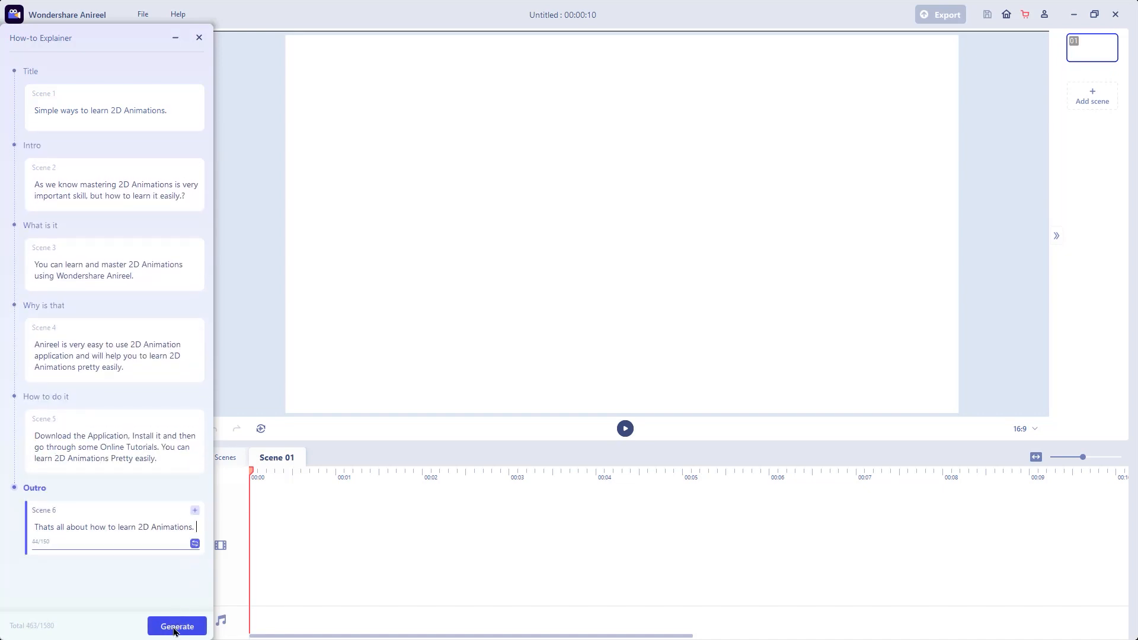
# Step: Generate the animation from the script, confirming replacement of the existing scenes
pyautogui.click(176, 626)
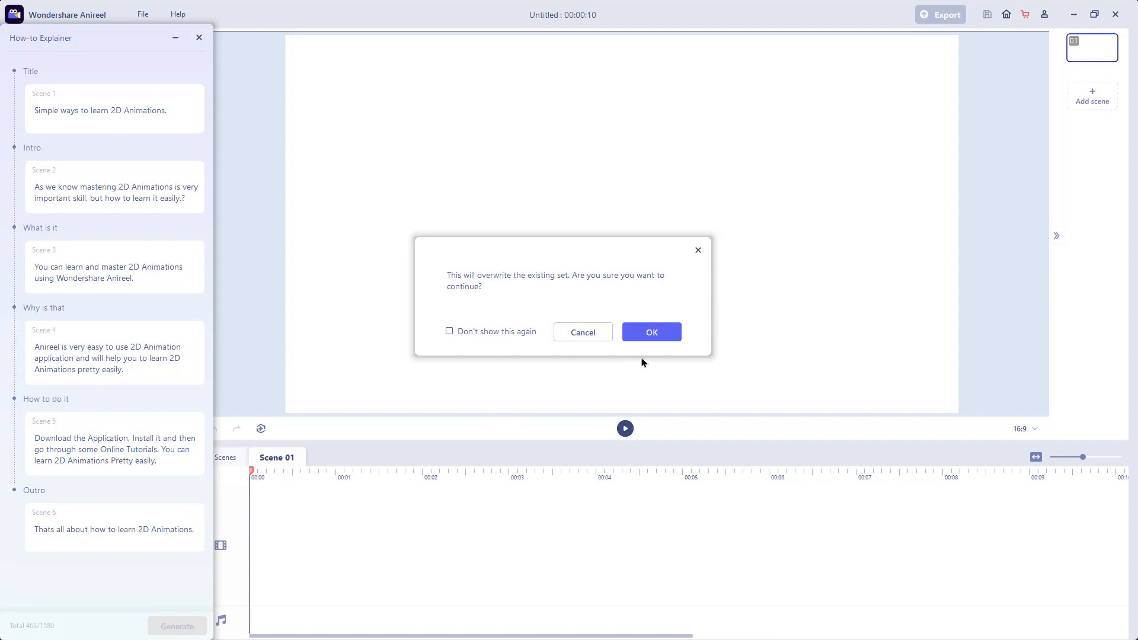
pyautogui.click(652, 333)
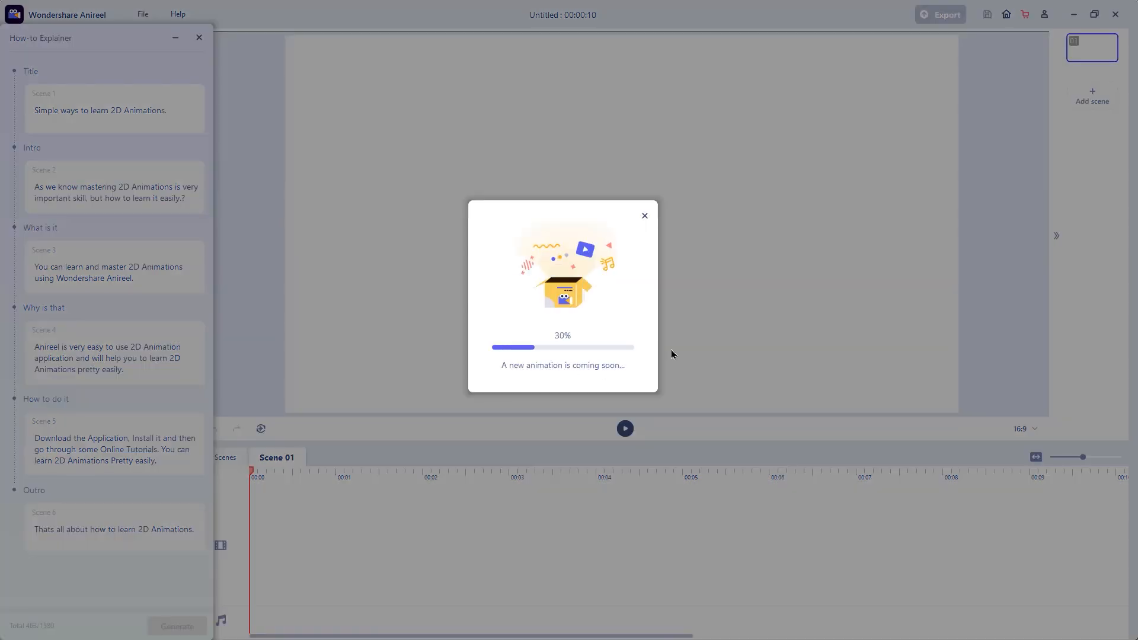
pyautogui.click(645, 216)
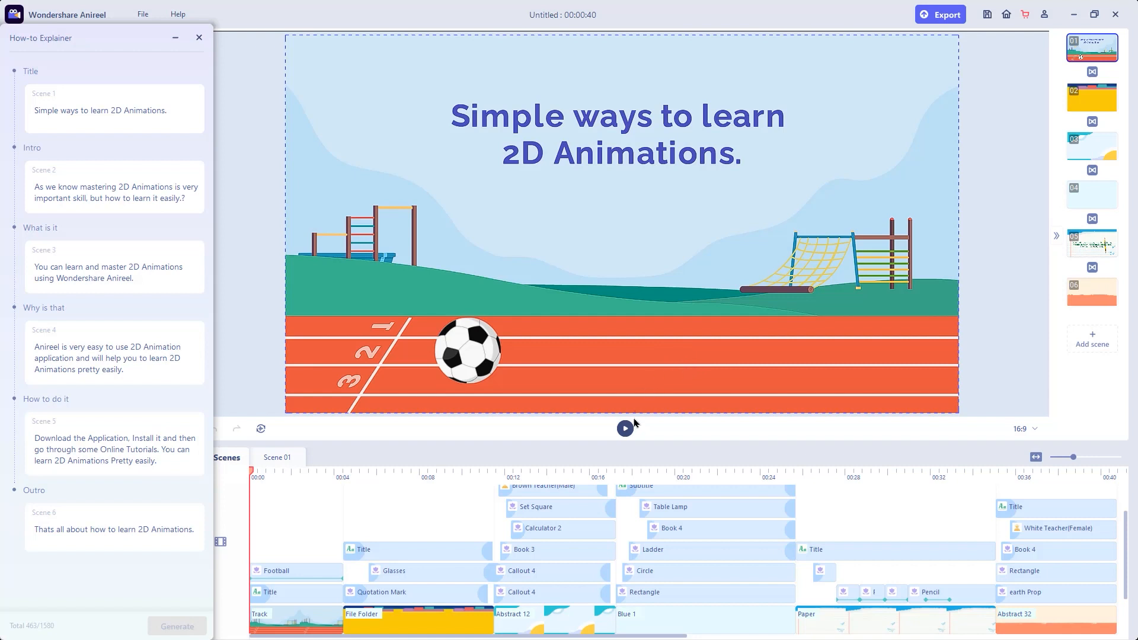
# Step: Play the generated six-scene animation through and pause on its final scene
pyautogui.click(625, 428)
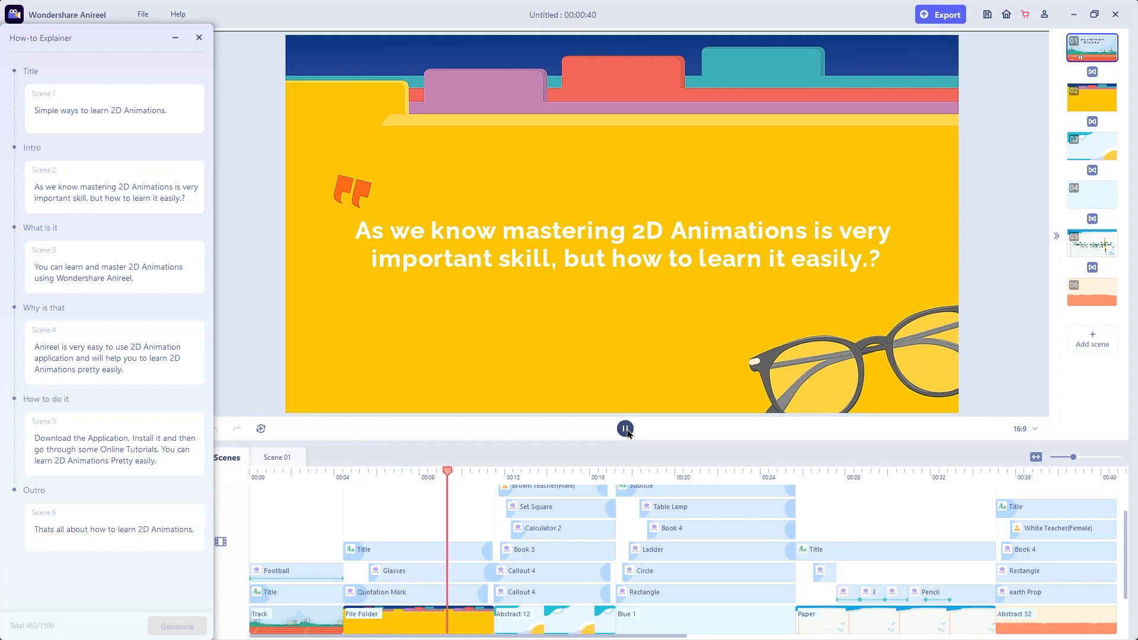
pyautogui.click(625, 428)
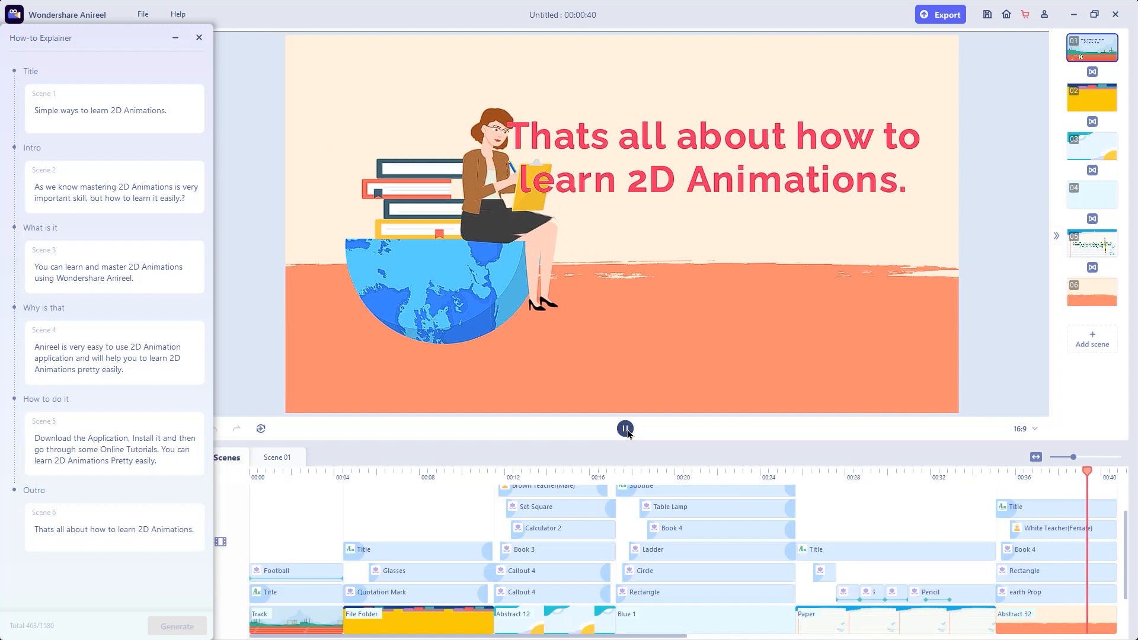
pyautogui.click(626, 430)
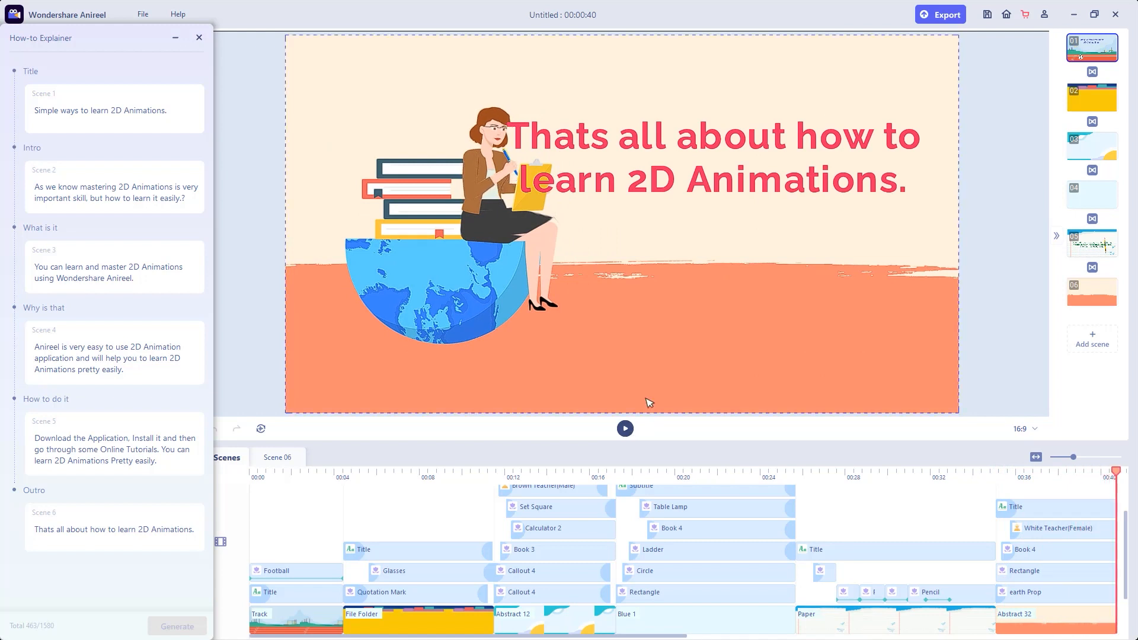
pyautogui.moveTo(987, 213)
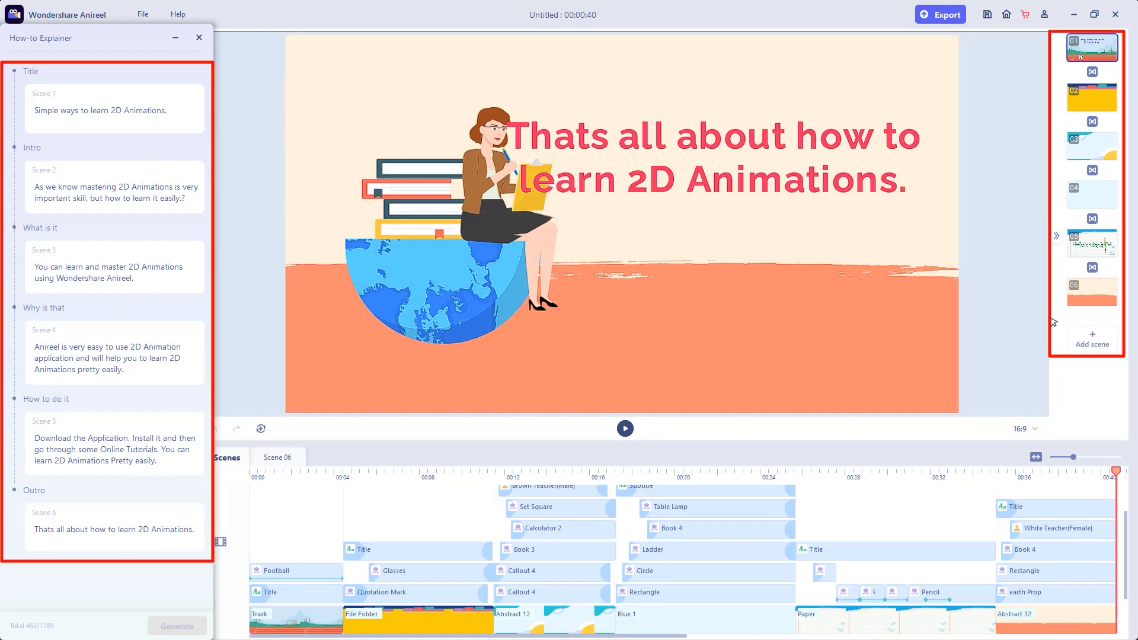
pyautogui.moveTo(329, 522)
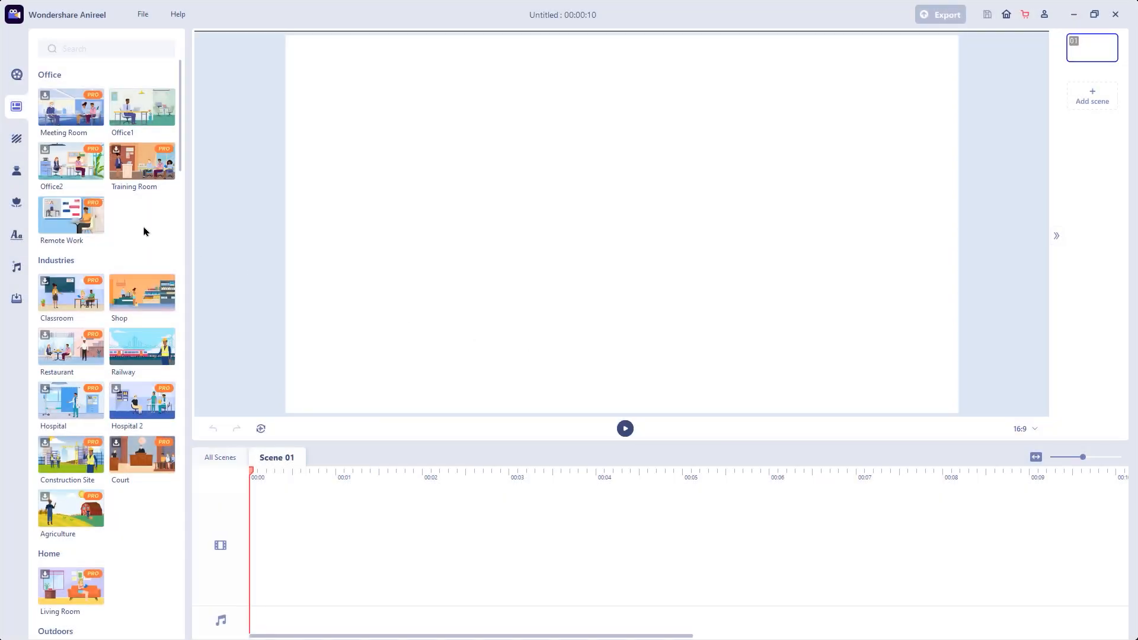
# Step: Add a second scene filled with Remote Work after Office1 and view all scenes together
pyautogui.scroll(-3)
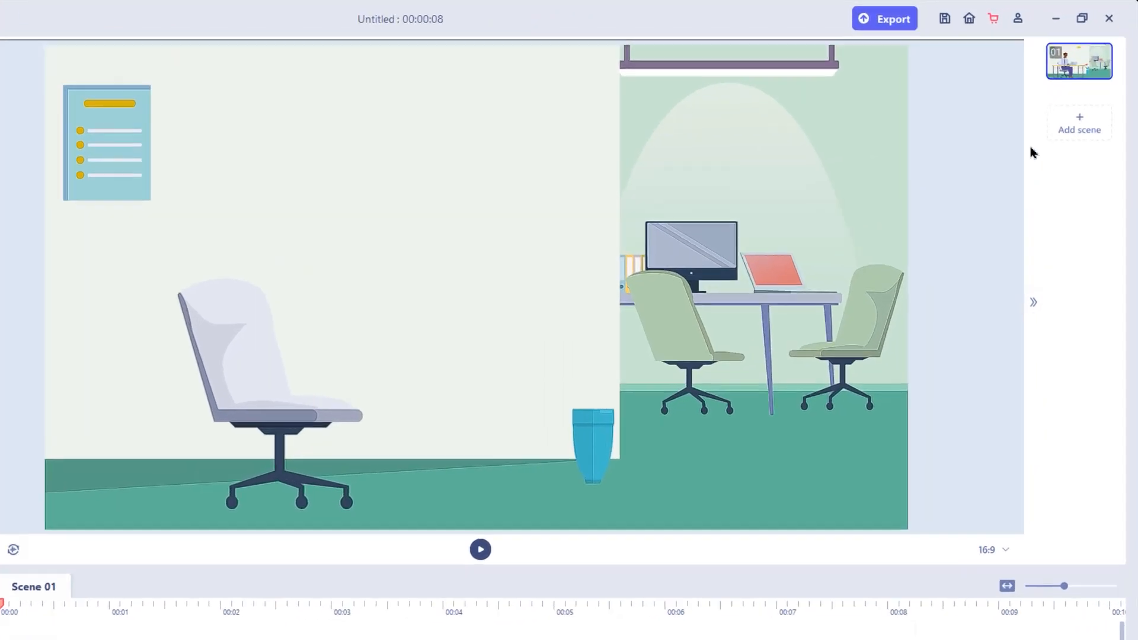
pyautogui.click(1080, 122)
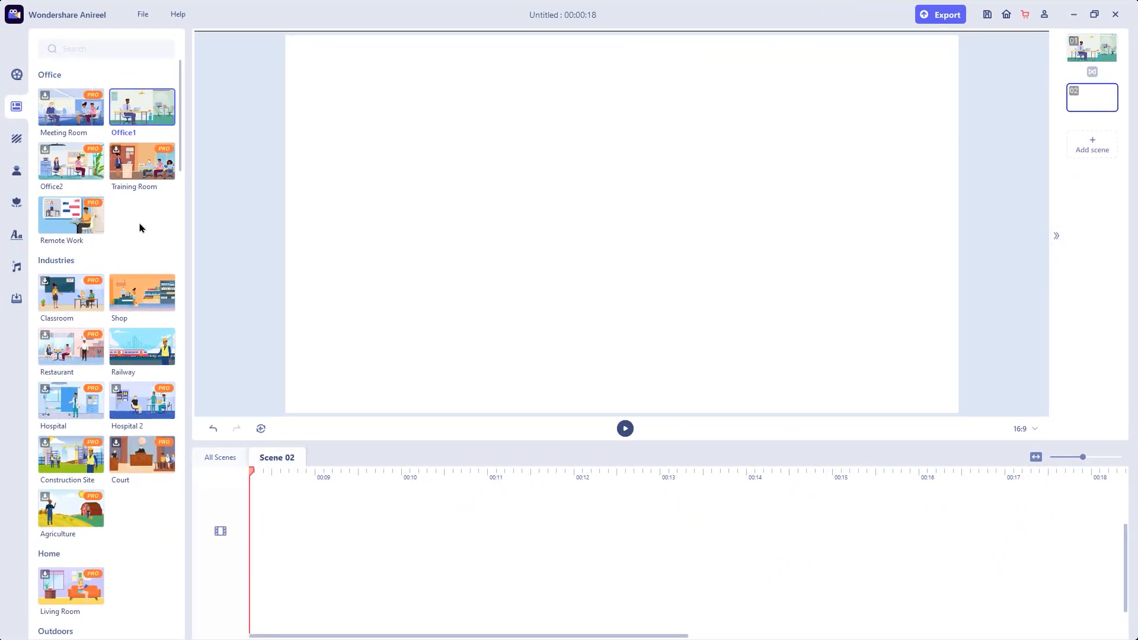
pyautogui.click(71, 214)
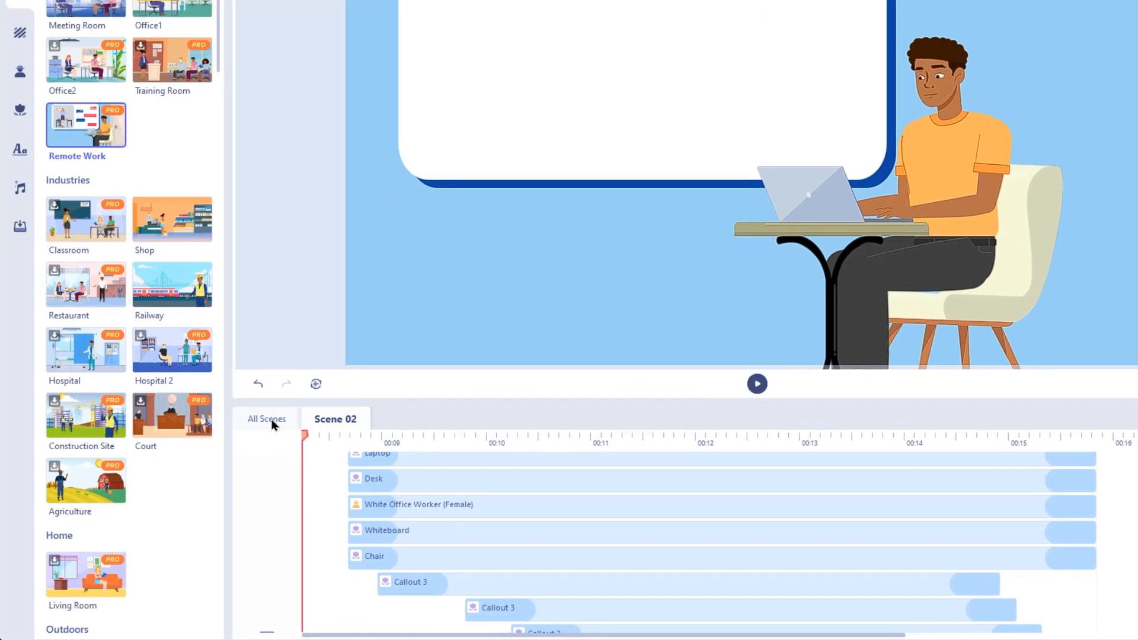
pyautogui.click(266, 420)
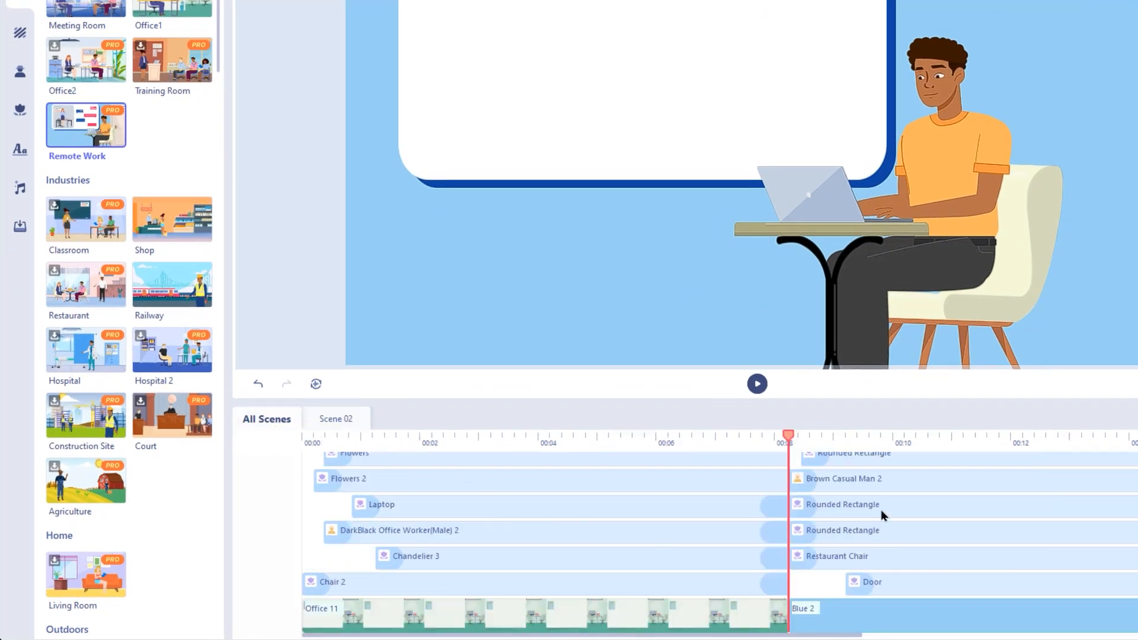
pyautogui.moveTo(754, 572)
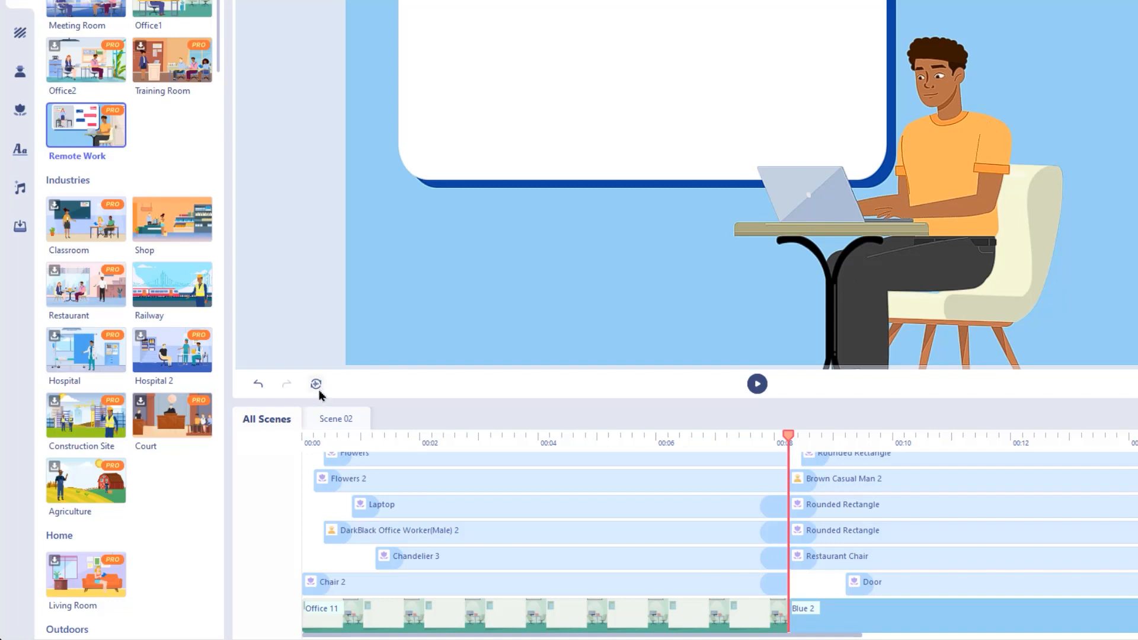
# Step: Create an English (US) Allan Marketing text-to-speech voiceover and add it to the timeline
pyautogui.click(315, 384)
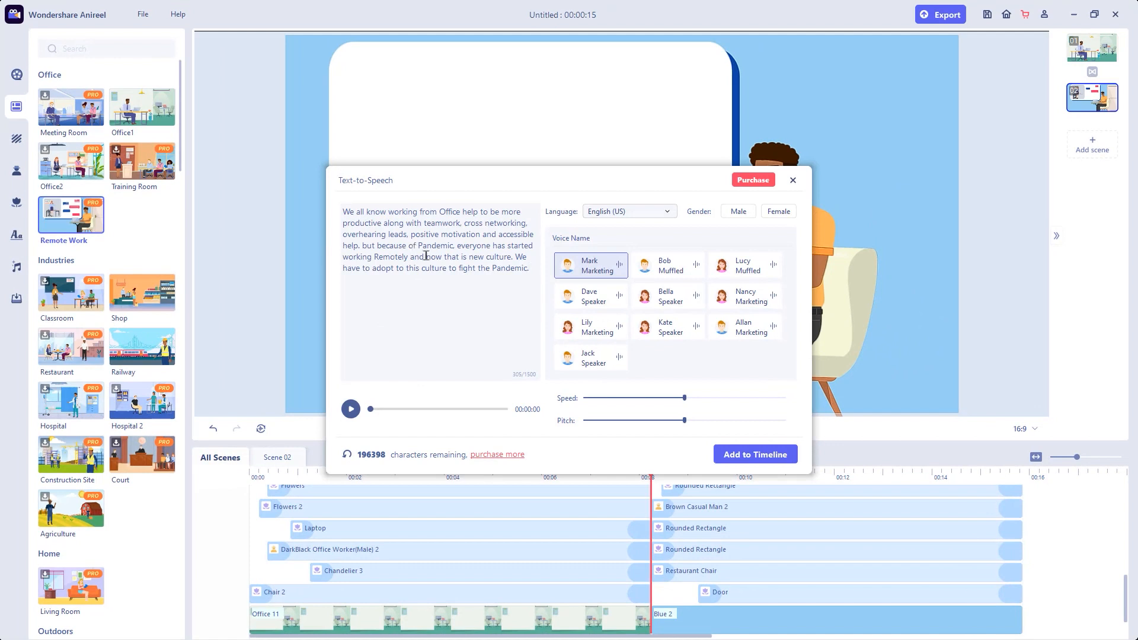
pyautogui.click(630, 211)
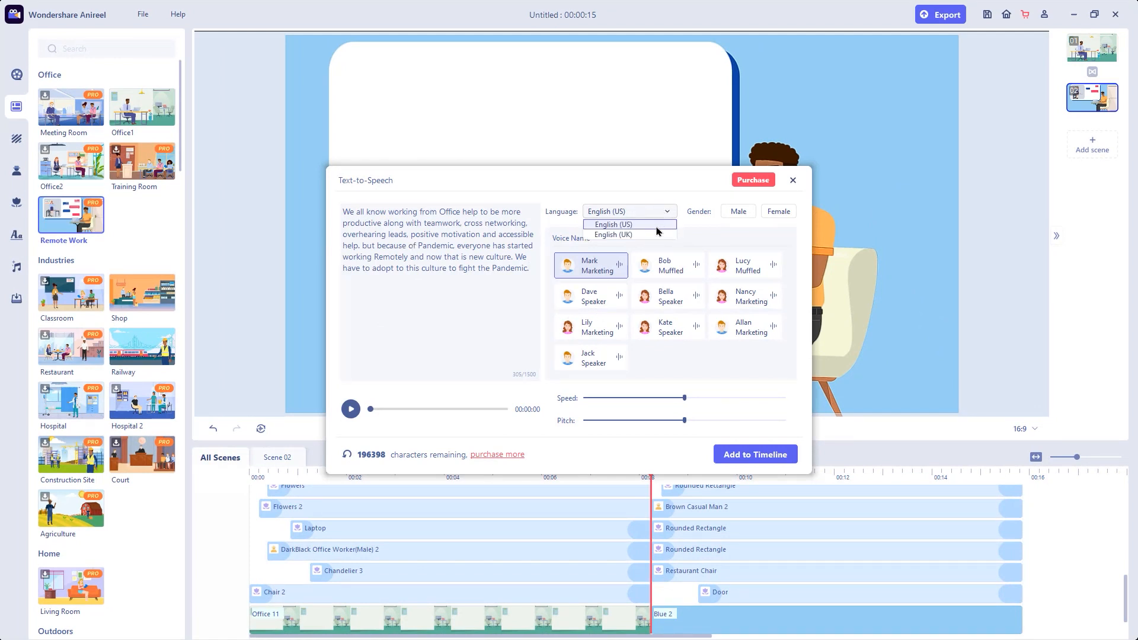
pyautogui.click(613, 224)
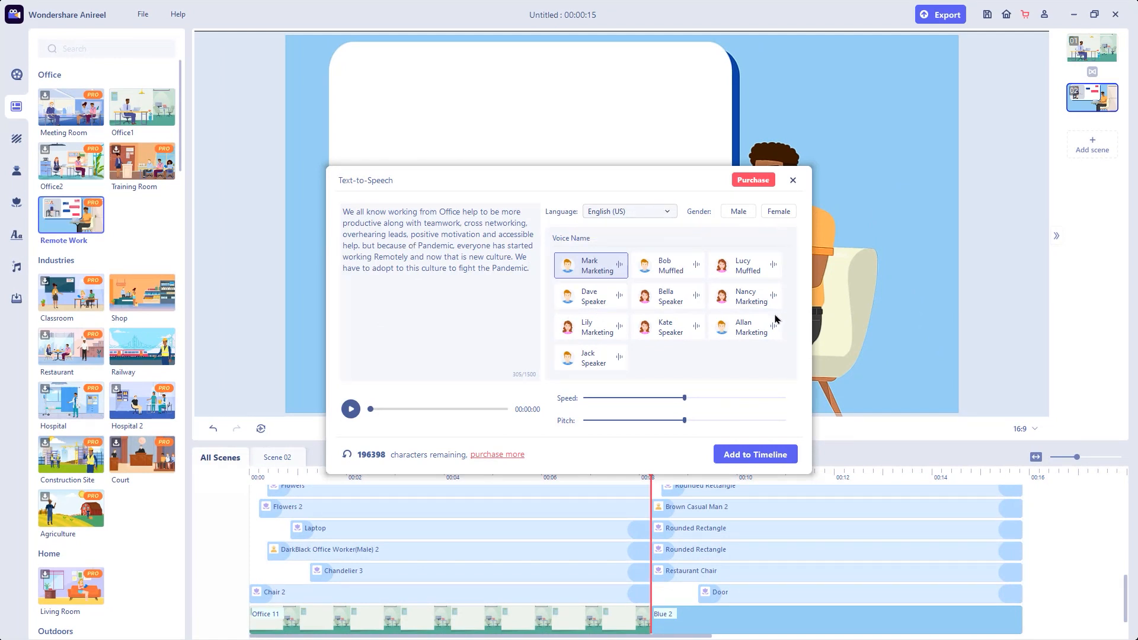
pyautogui.click(744, 327)
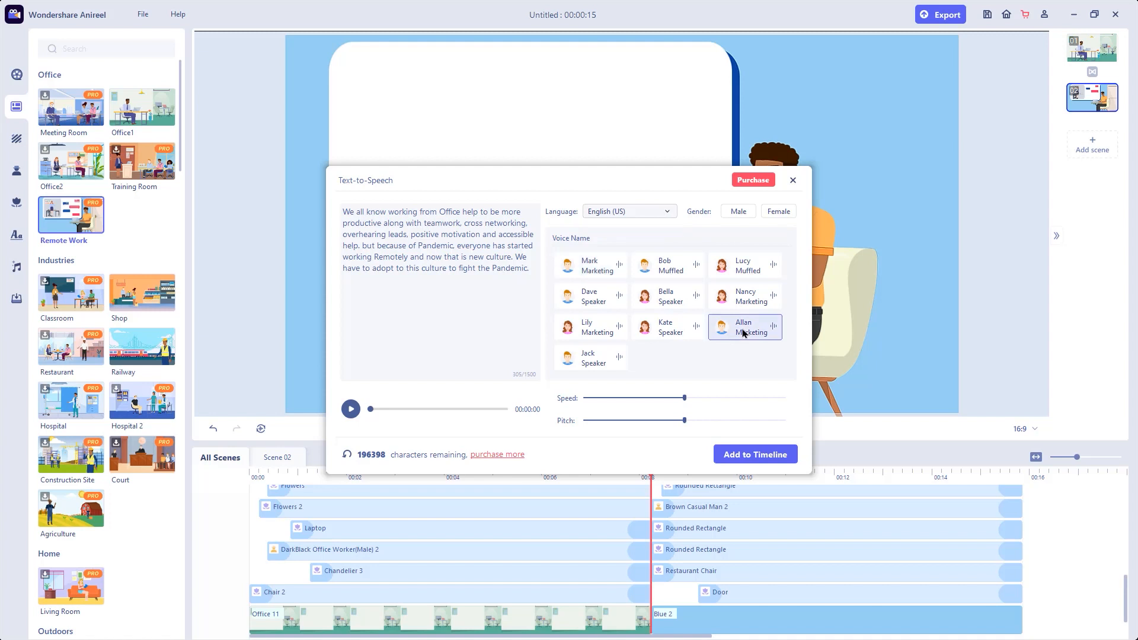
pyautogui.moveTo(697, 409)
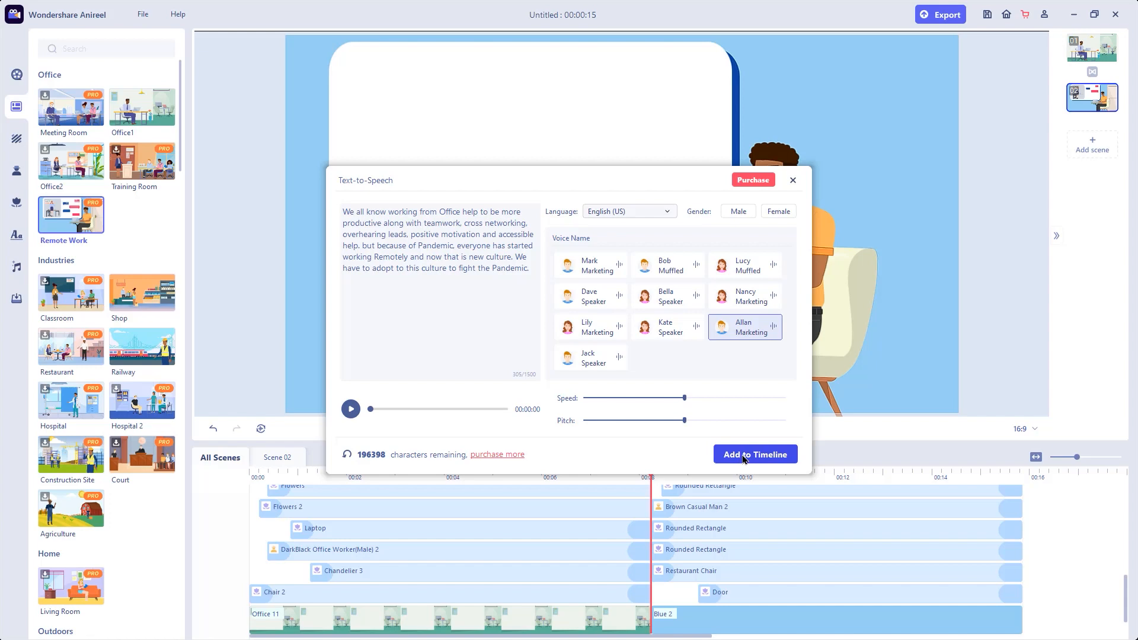
pyautogui.click(755, 454)
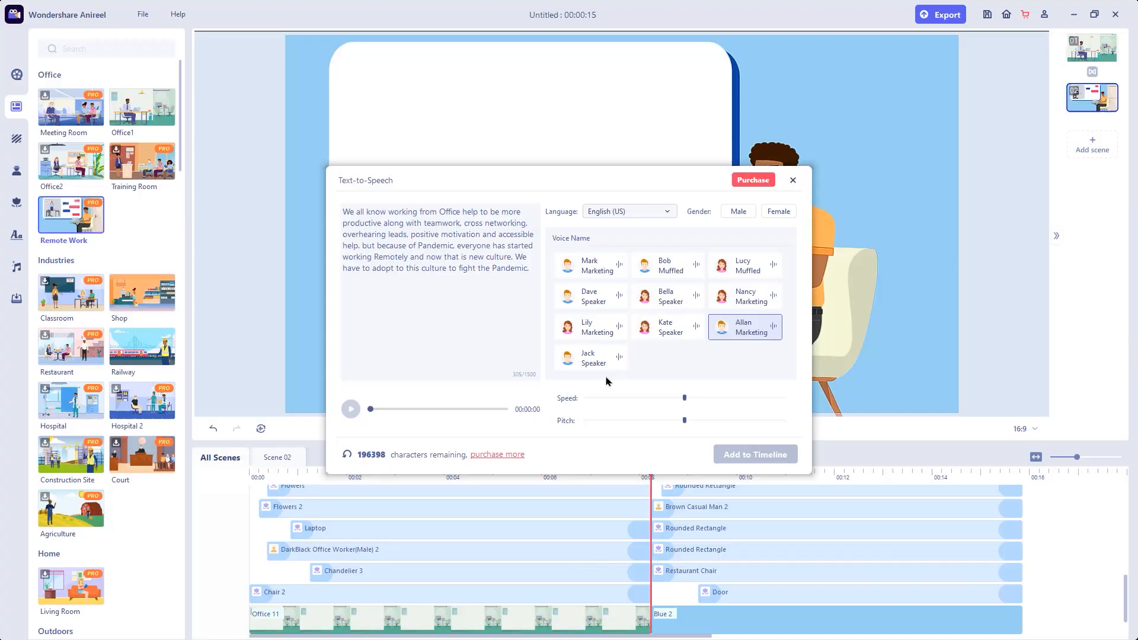
pyautogui.click(755, 454)
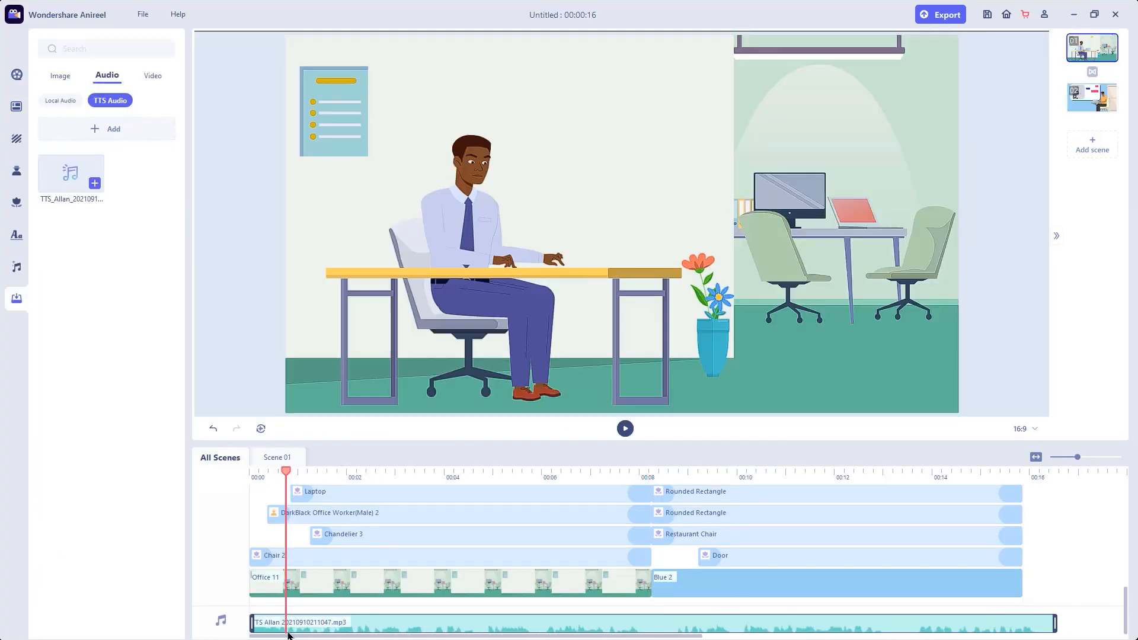
# Step: Stretch the Scene 02 clips to run the full length of the roughly 16-second voiceover
pyautogui.click(625, 429)
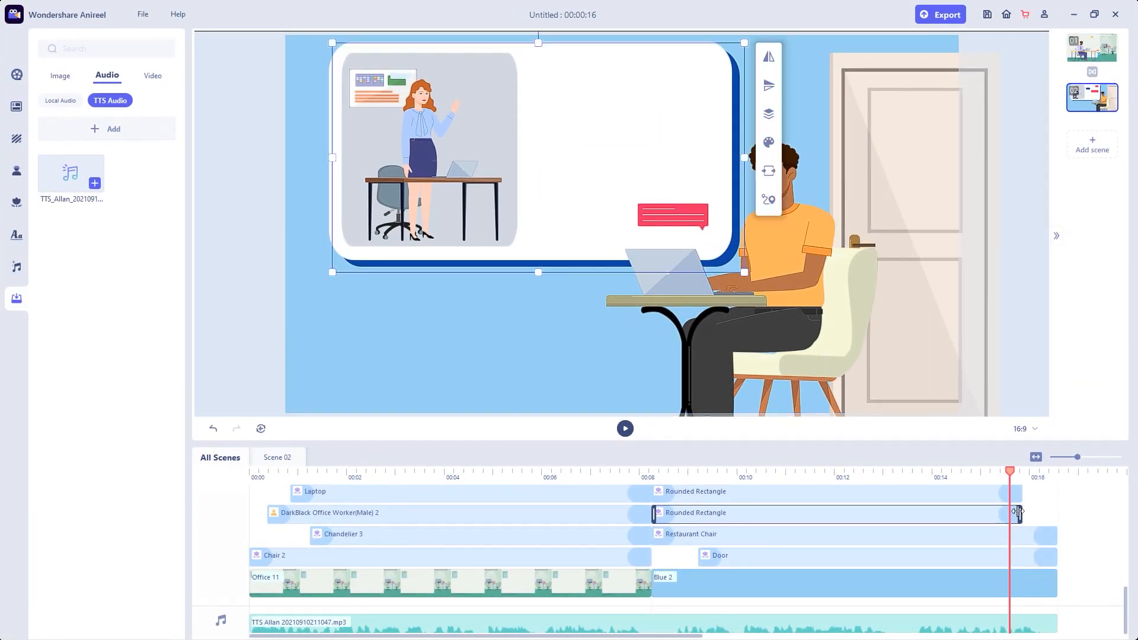
pyautogui.click(254, 477)
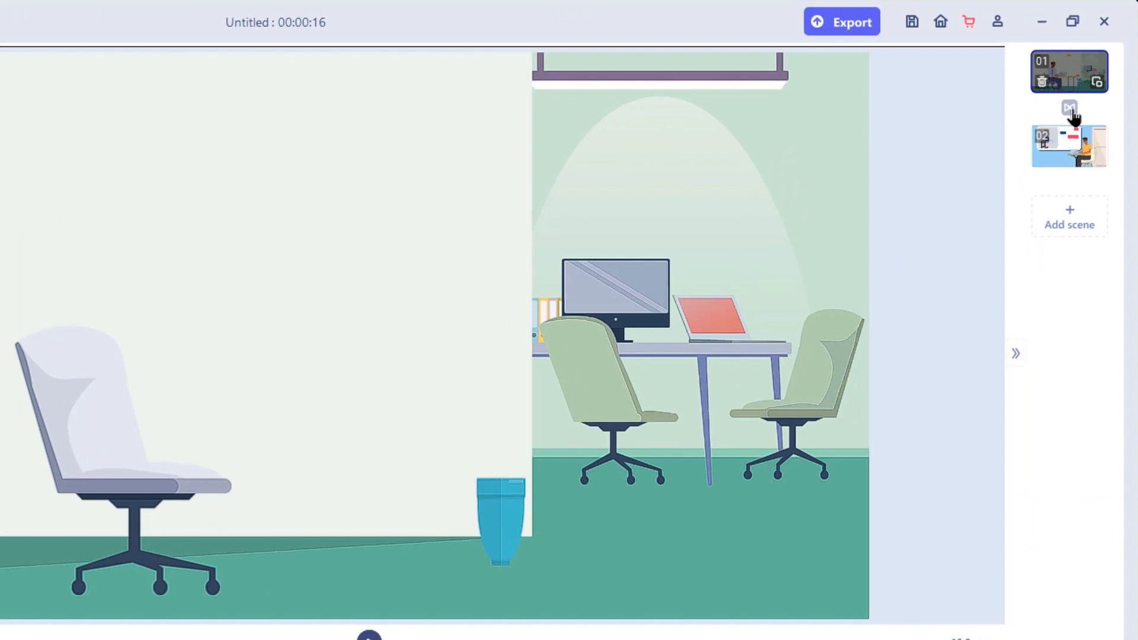
# Step: Set a Circular Reveal transition with its duration between scenes 01 and 02 and preview it
pyautogui.click(1069, 107)
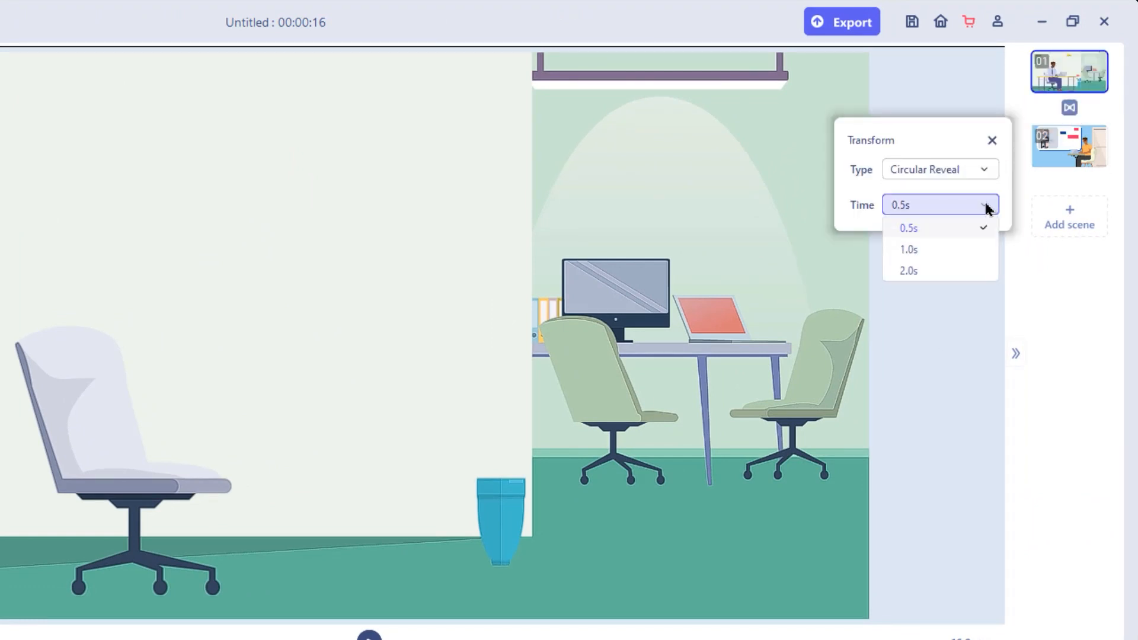
pyautogui.click(909, 227)
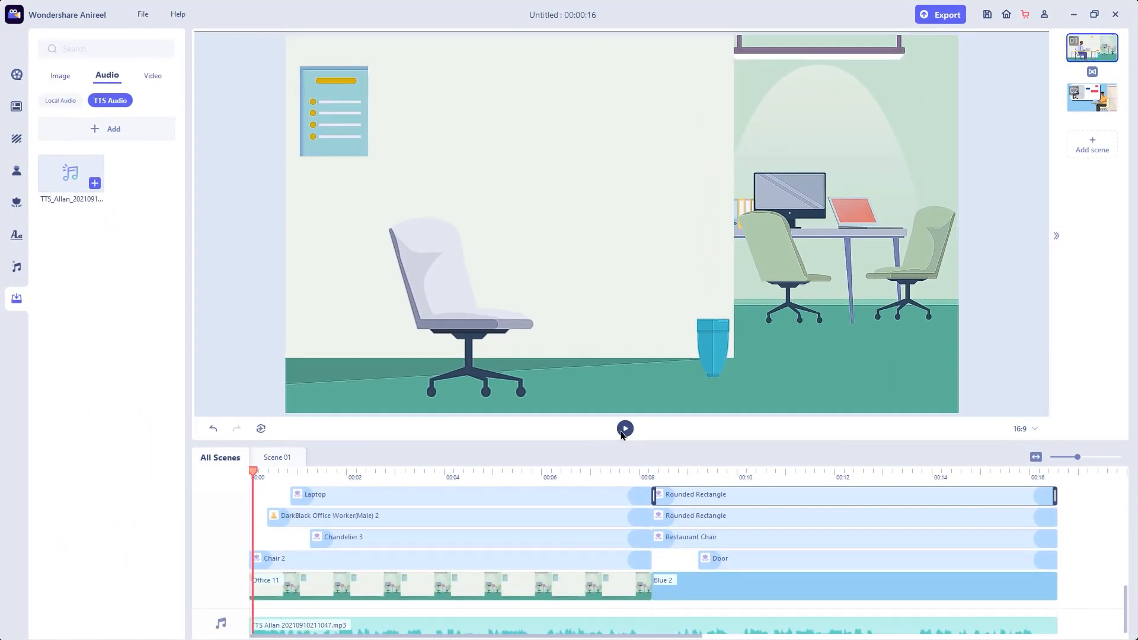
pyautogui.click(626, 429)
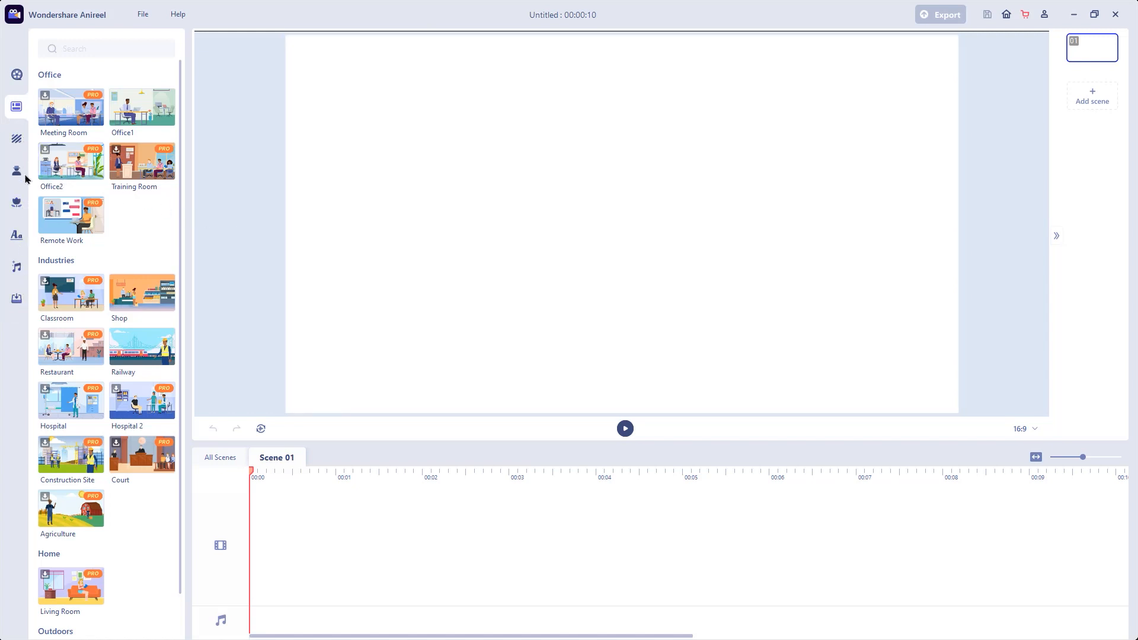
# Step: Apply the Office 1 location background and bring in two office worker characters
pyautogui.click(16, 137)
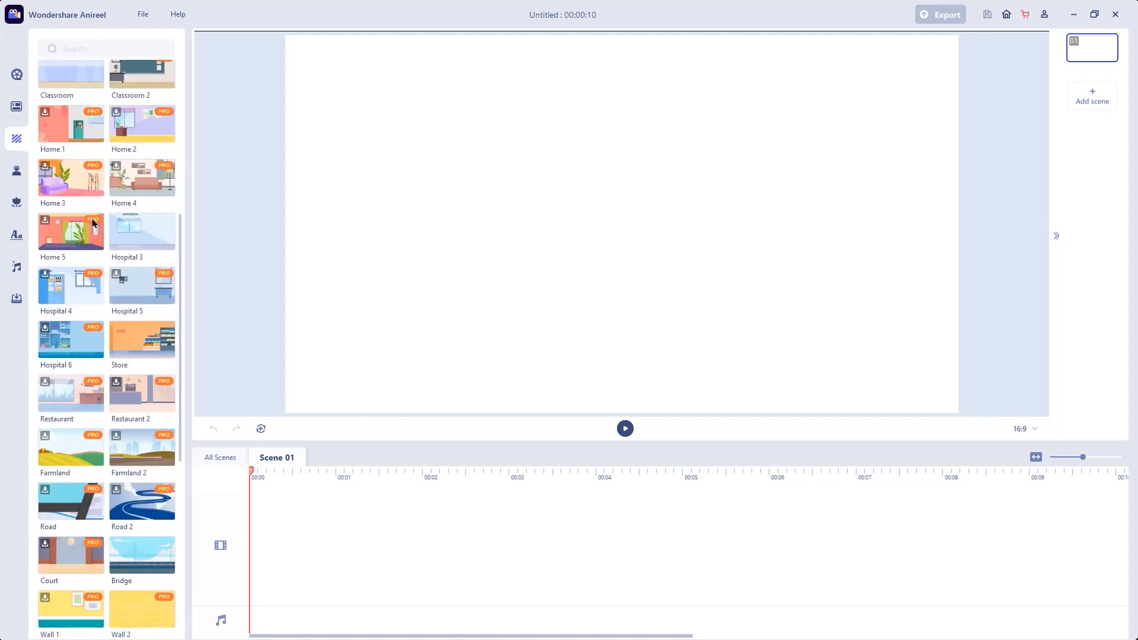
pyautogui.scroll(-3)
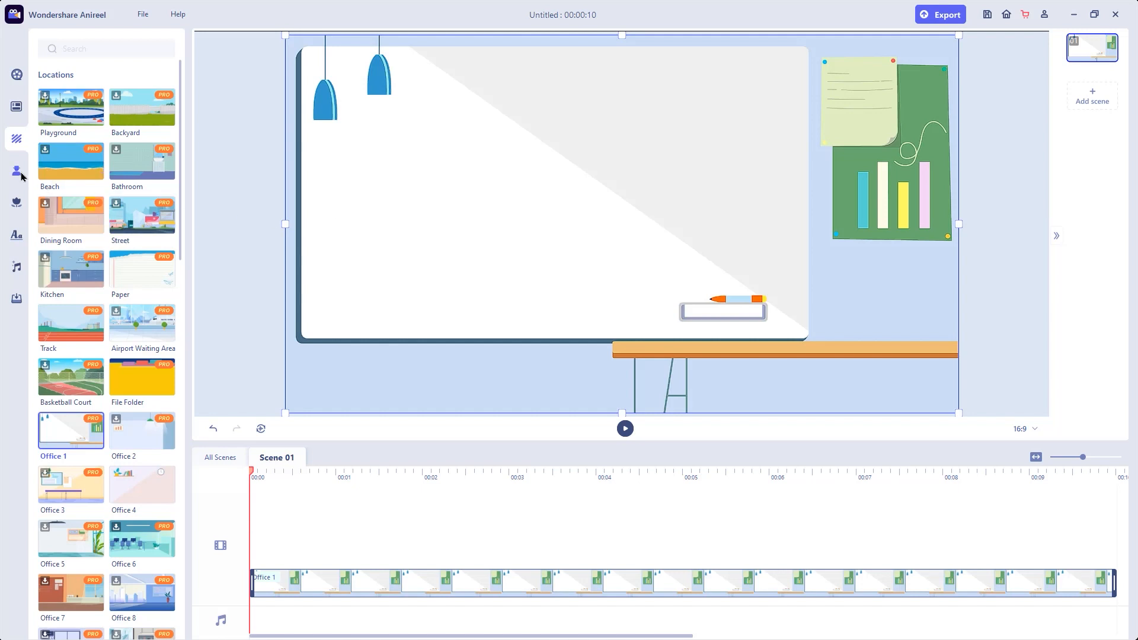
pyautogui.click(17, 171)
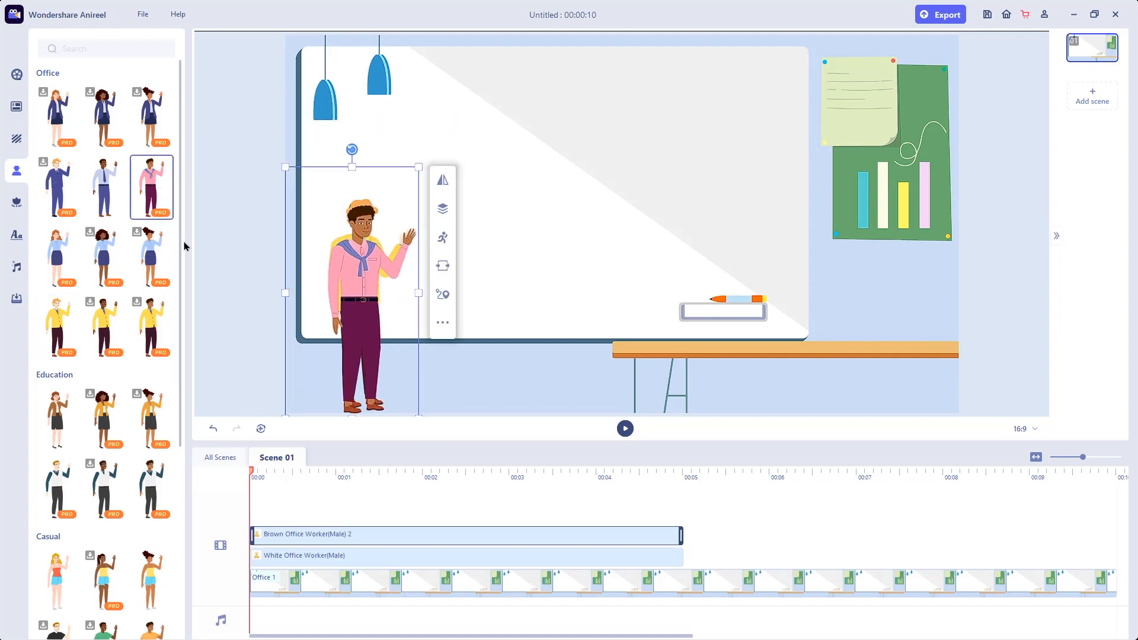
# Step: Add a laptop prop, shrunk down and set on the desk
pyautogui.click(17, 202)
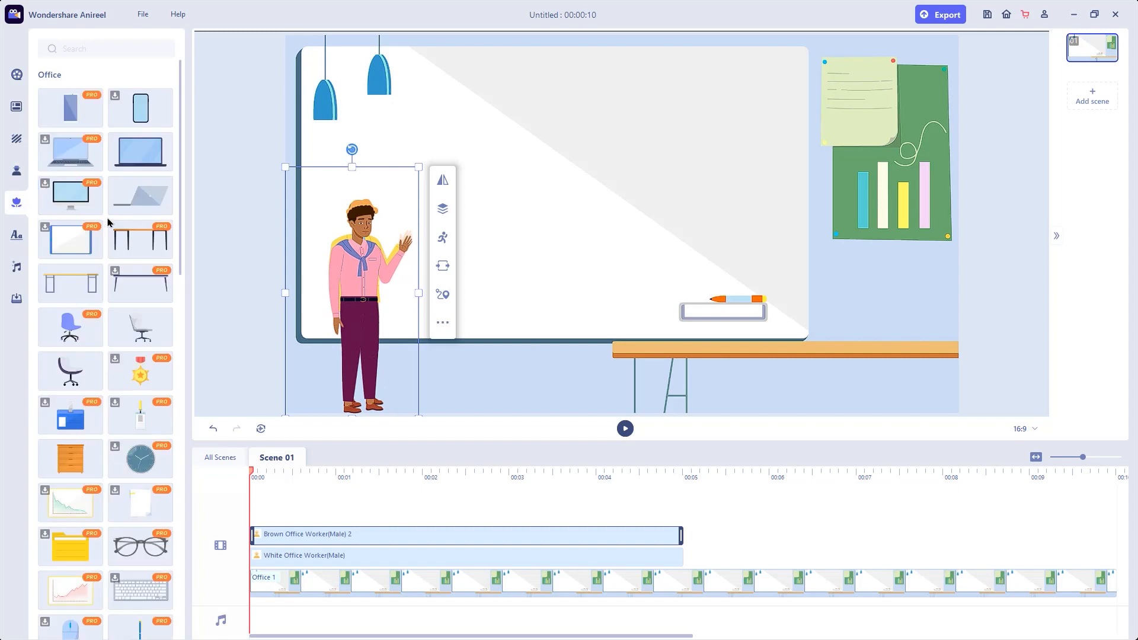
pyautogui.click(140, 152)
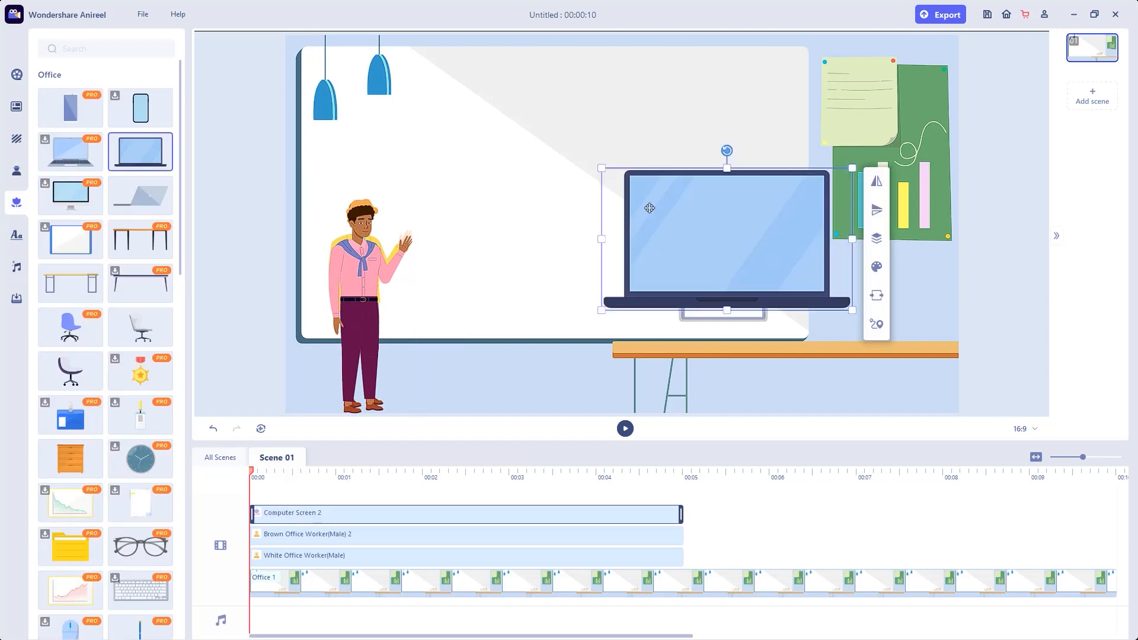
pyautogui.moveTo(726, 240); pyautogui.dragTo(904, 305)
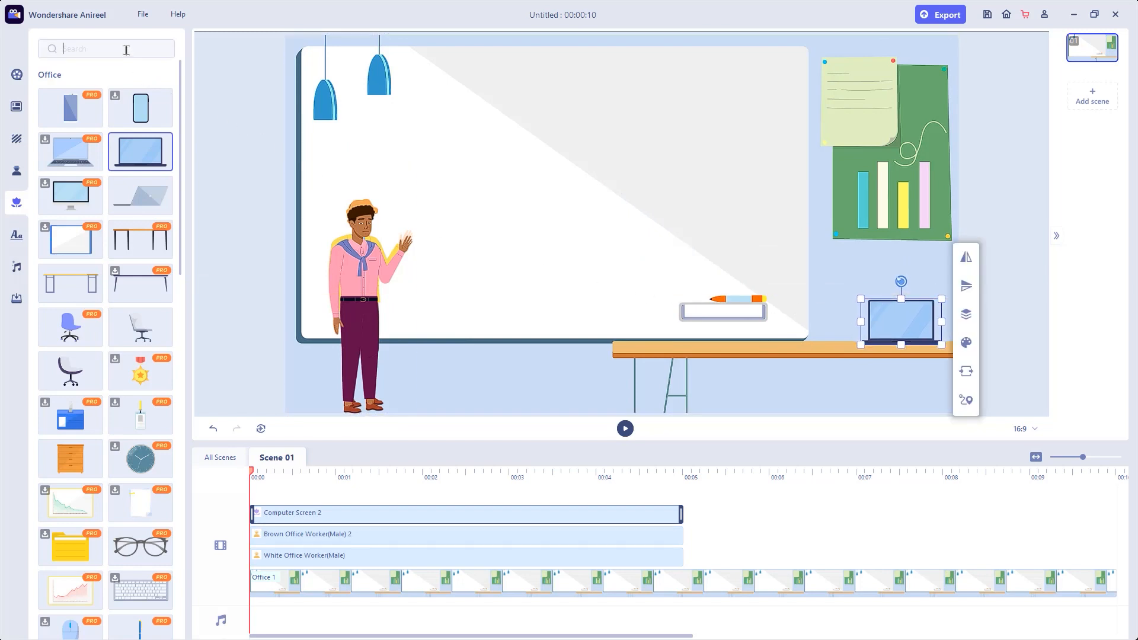
# Step: Search props for 'chart' and place the growth chart over the whiteboard
pyautogui.write('chart')
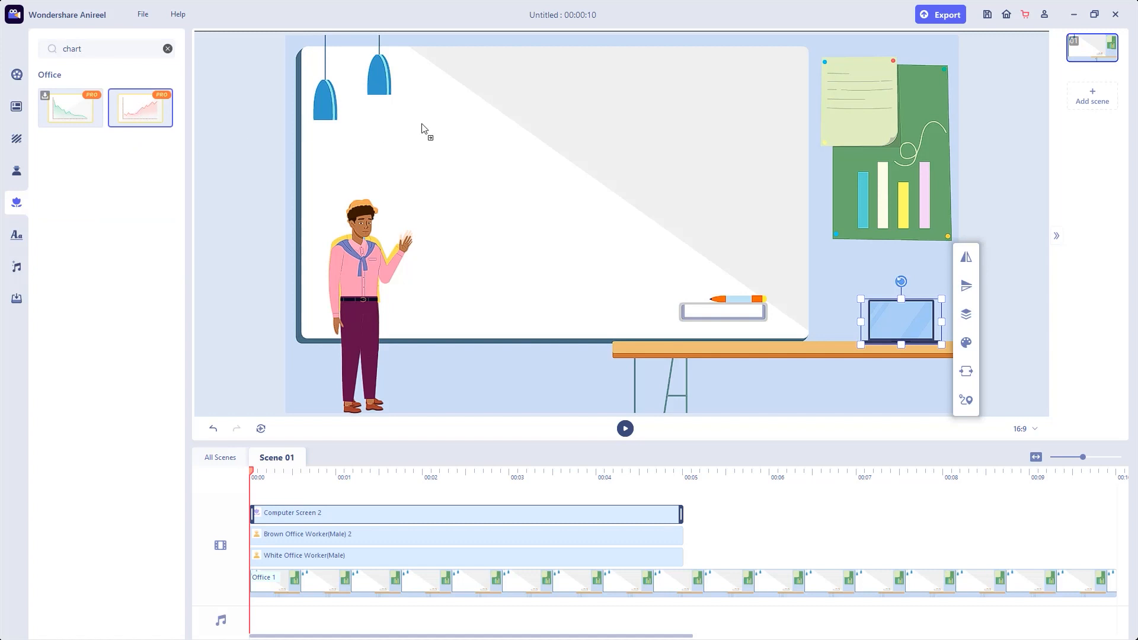
pyautogui.click(140, 108)
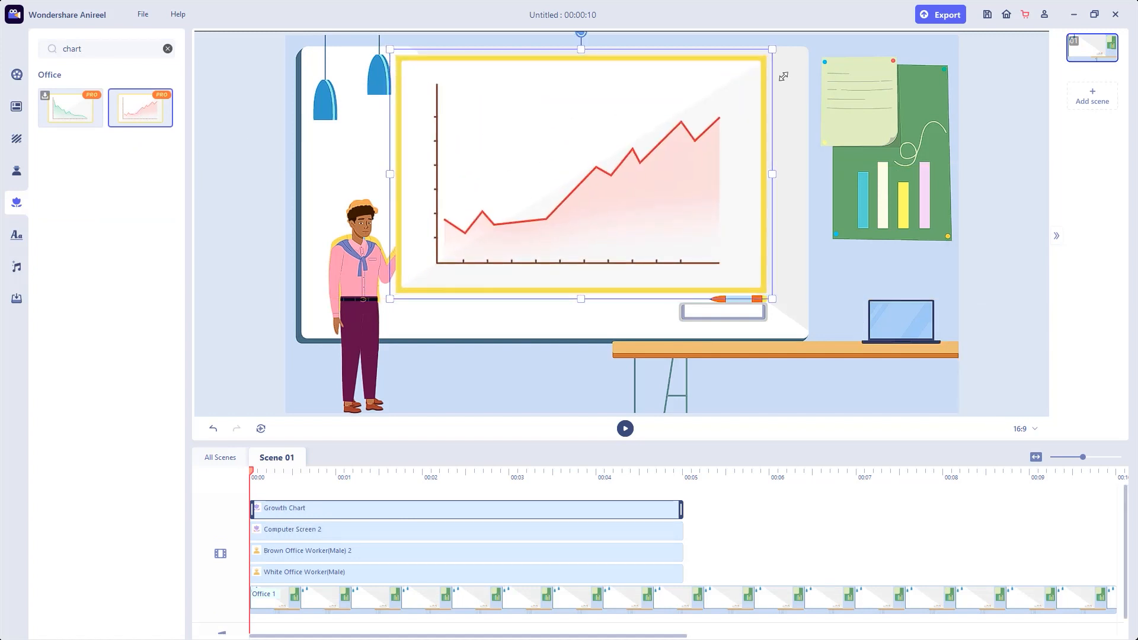
# Step: Add a '2021 Annual Sales' subtitle heading the growth chart, then browse the sound effects library
pyautogui.click(17, 235)
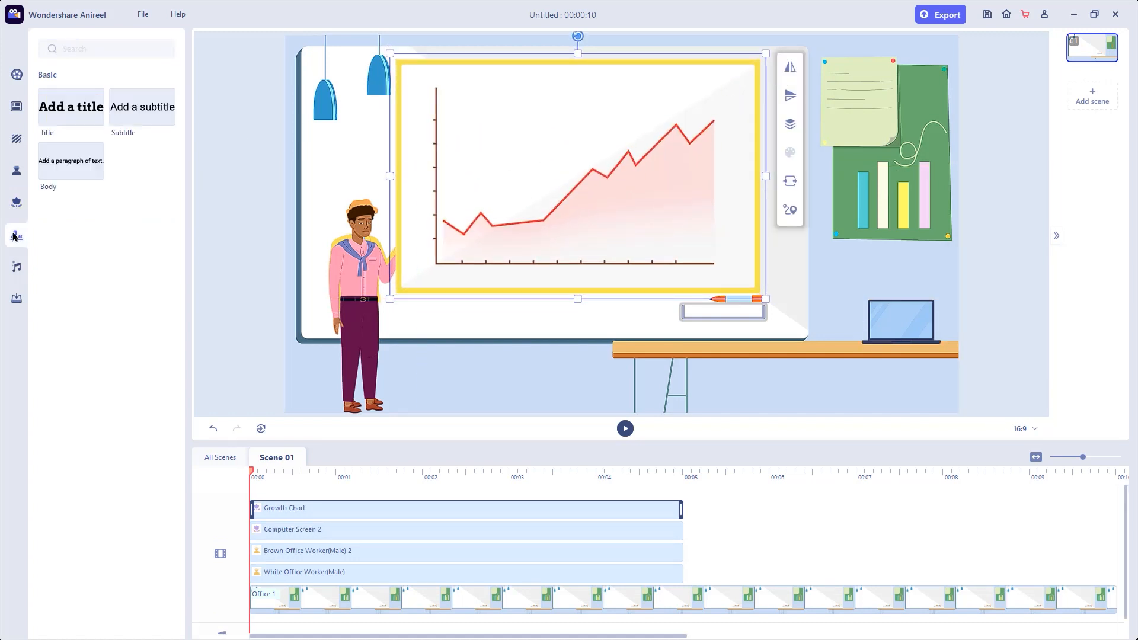
pyautogui.click(142, 107)
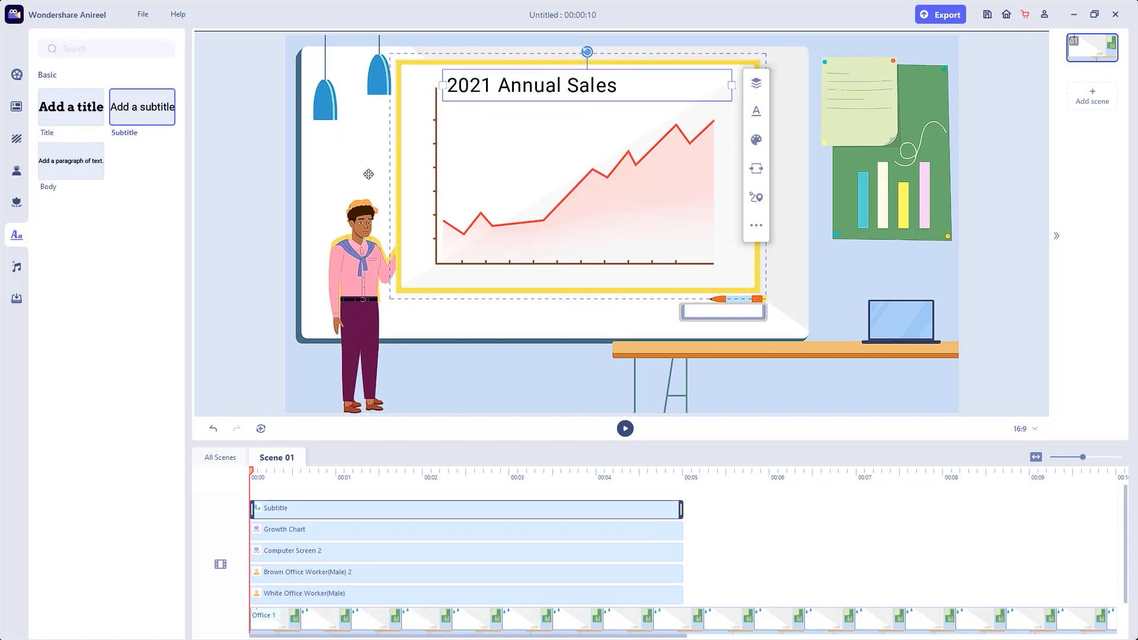
pyautogui.click(17, 267)
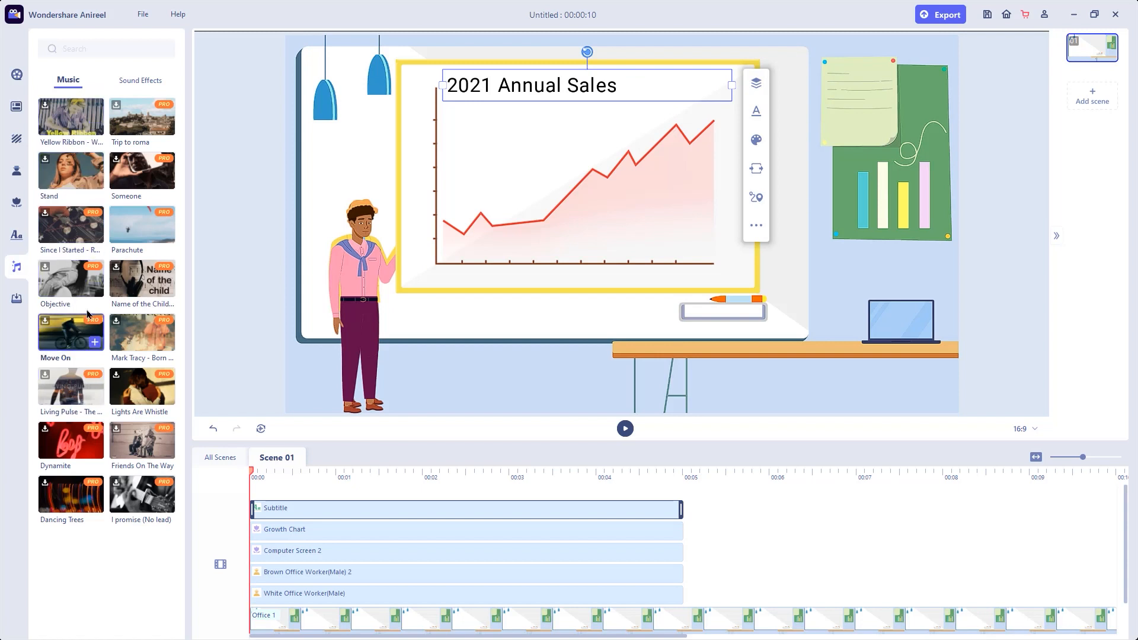
pyautogui.click(140, 80)
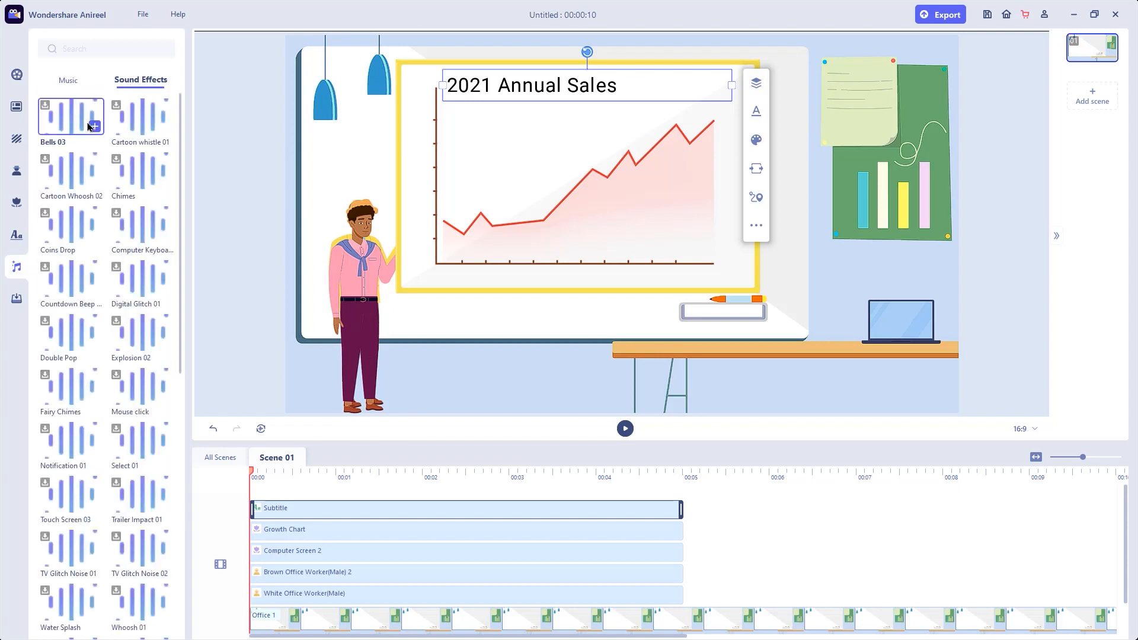
pyautogui.moveTo(77, 290)
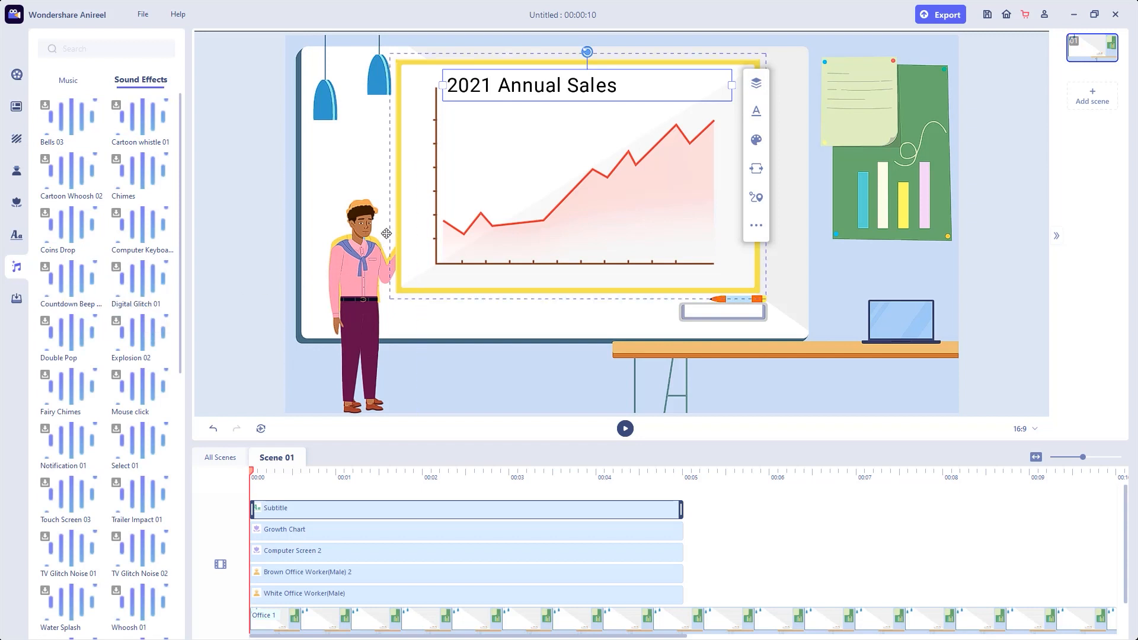
# Step: Start an image import from the Media panel and cancel it
pyautogui.click(16, 298)
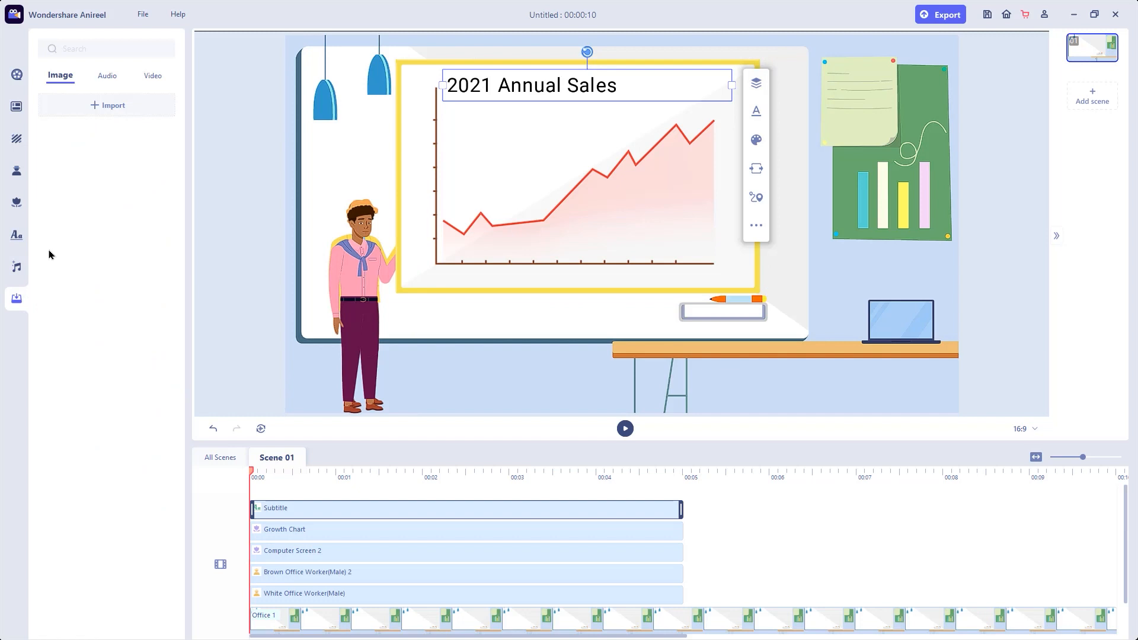
pyautogui.click(107, 105)
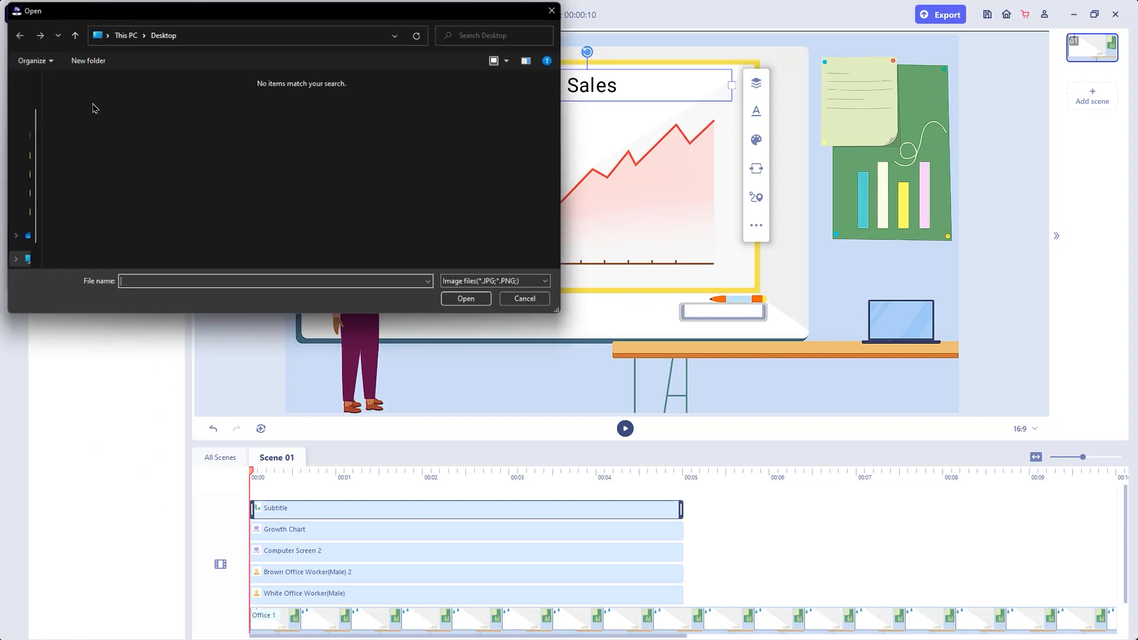
pyautogui.click(524, 299)
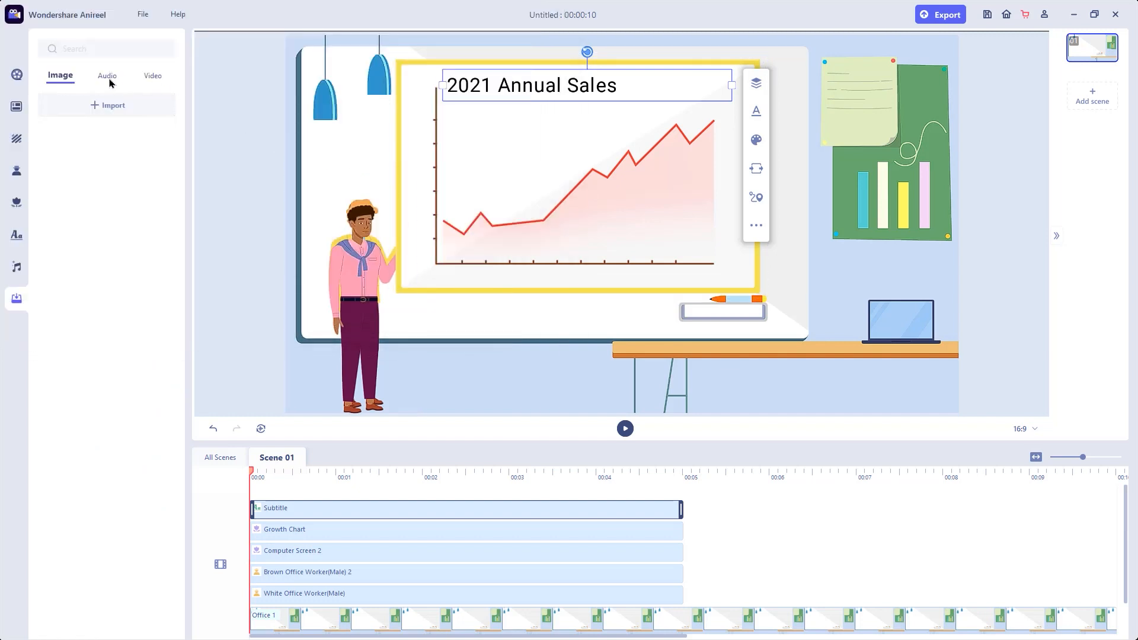
# Step: Switch to TTS Audio and bring up the text-to-speech window with the sales script
pyautogui.click(106, 76)
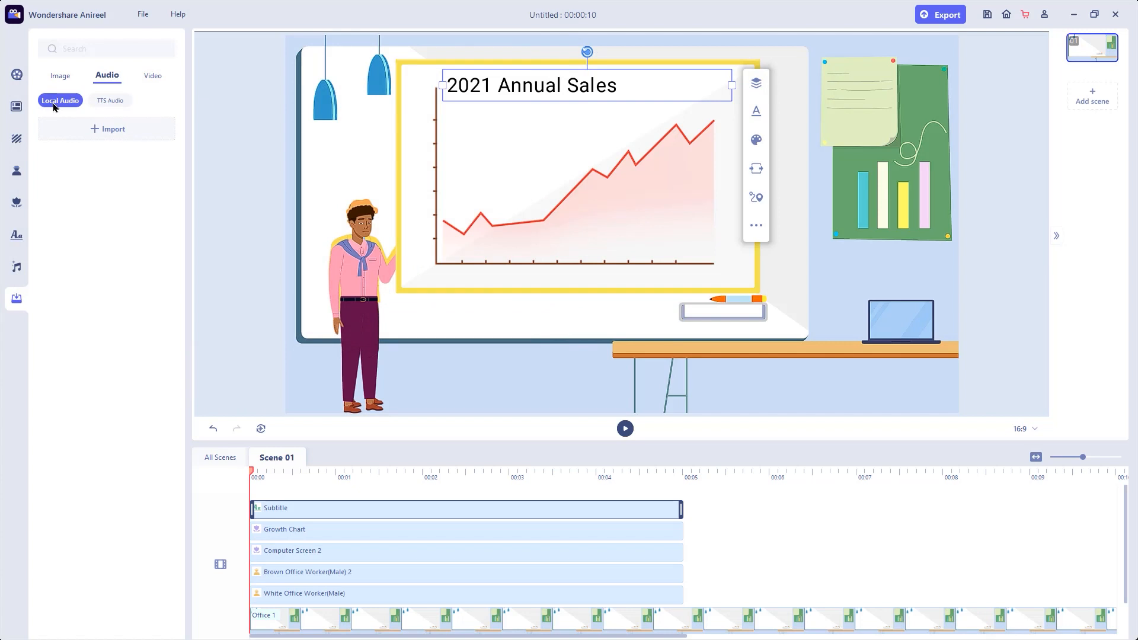
pyautogui.moveTo(113, 104)
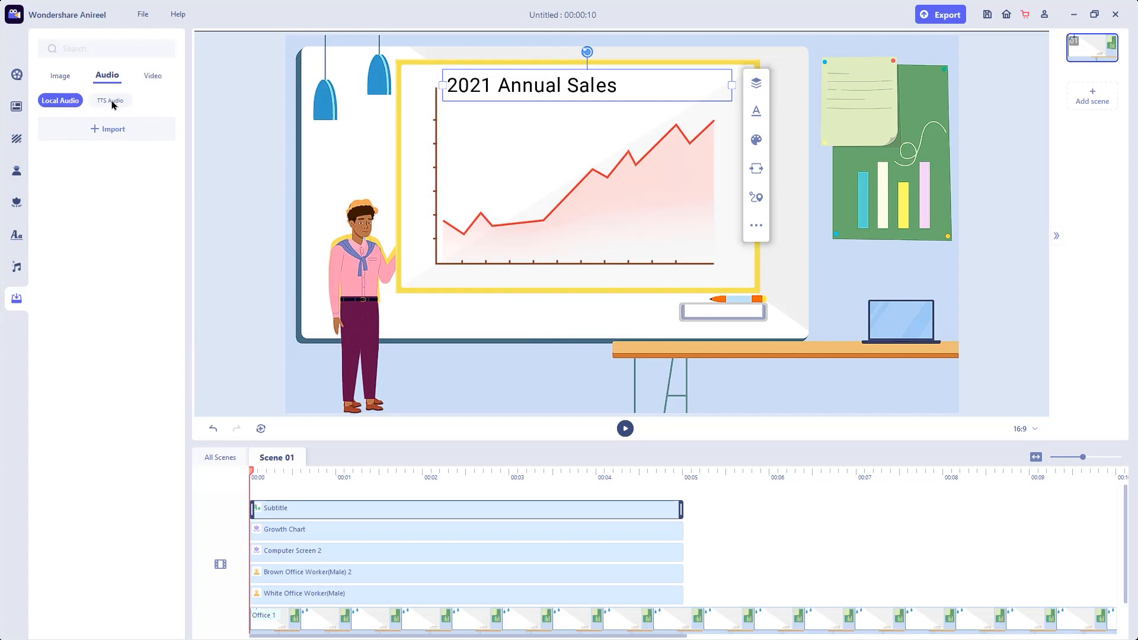
pyautogui.click(109, 99)
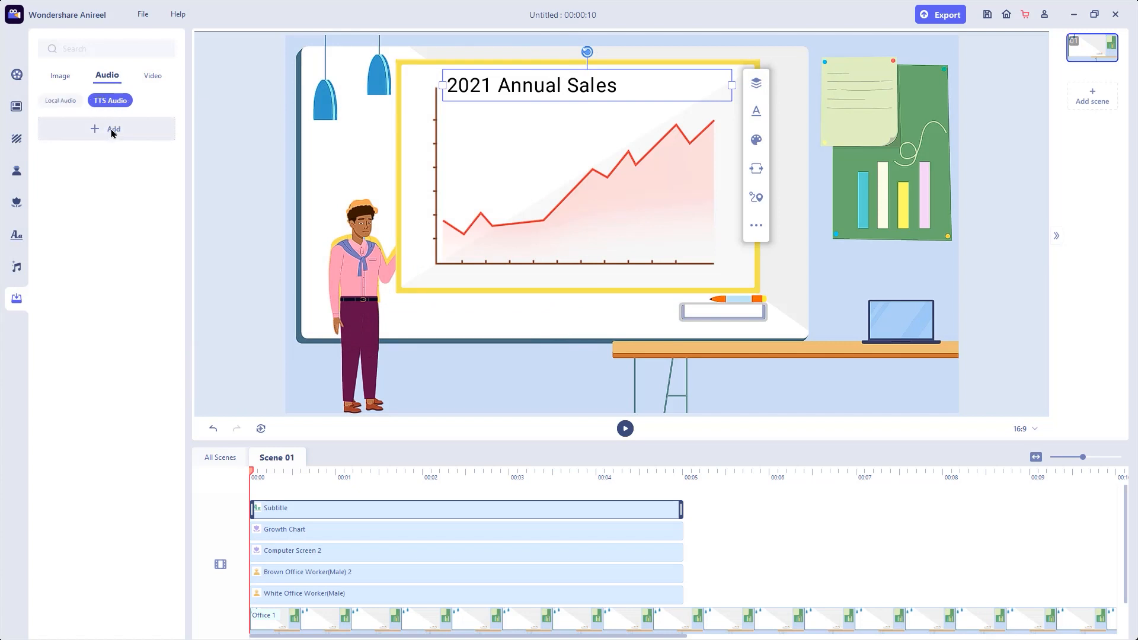
pyautogui.click(106, 128)
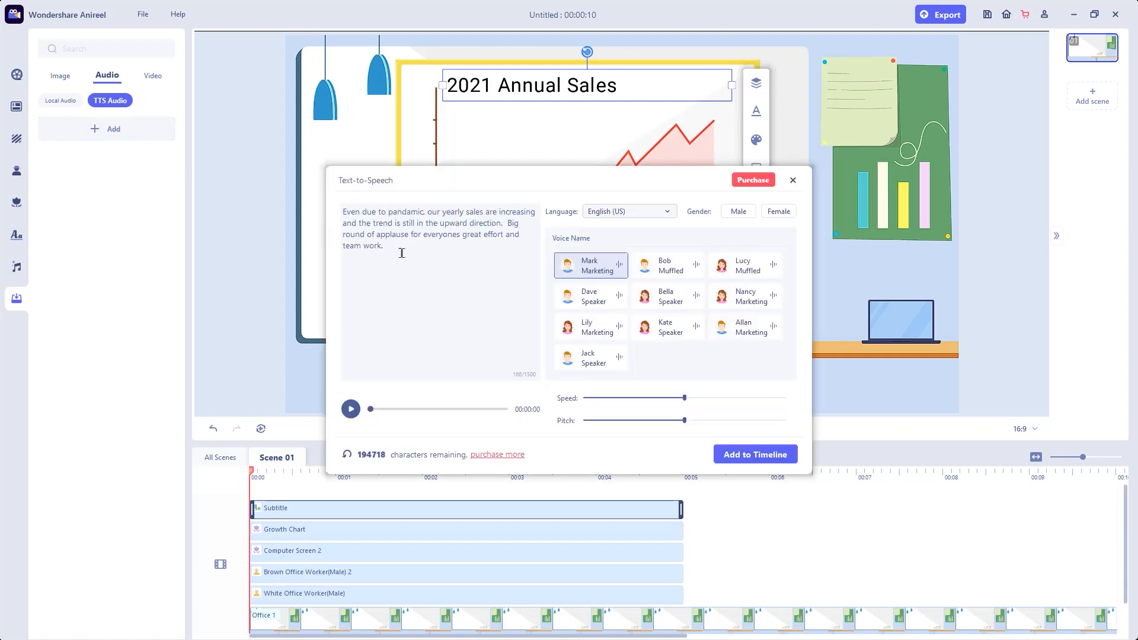
# Step: Generate the voiceover in the Allan Marketing voice and add it to the timeline
pyautogui.click(745, 327)
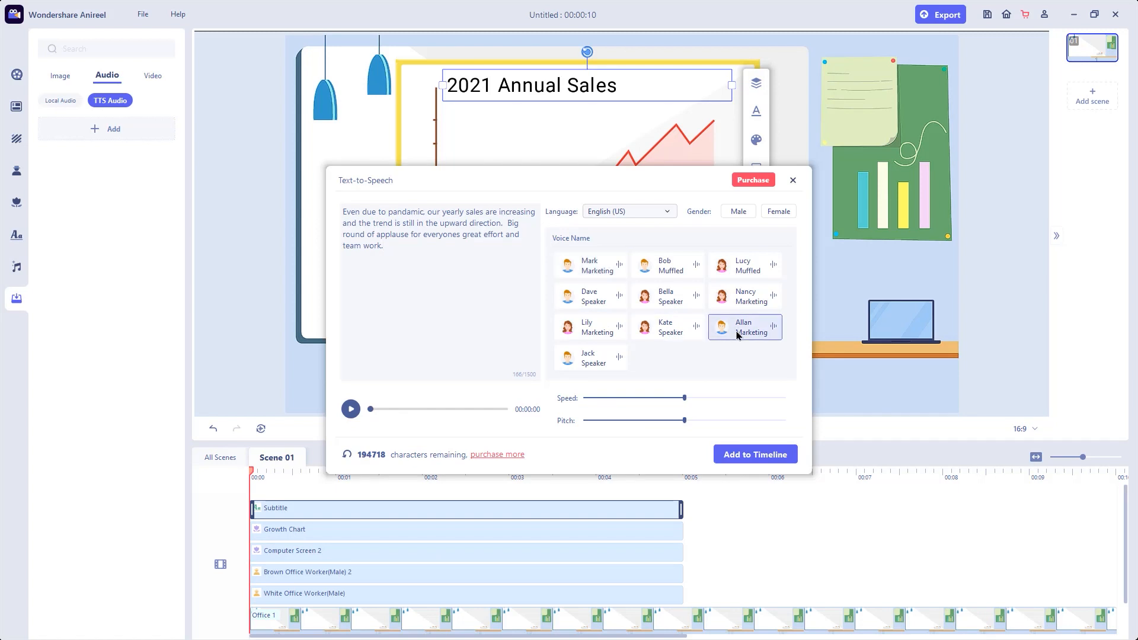
pyautogui.moveTo(740, 460)
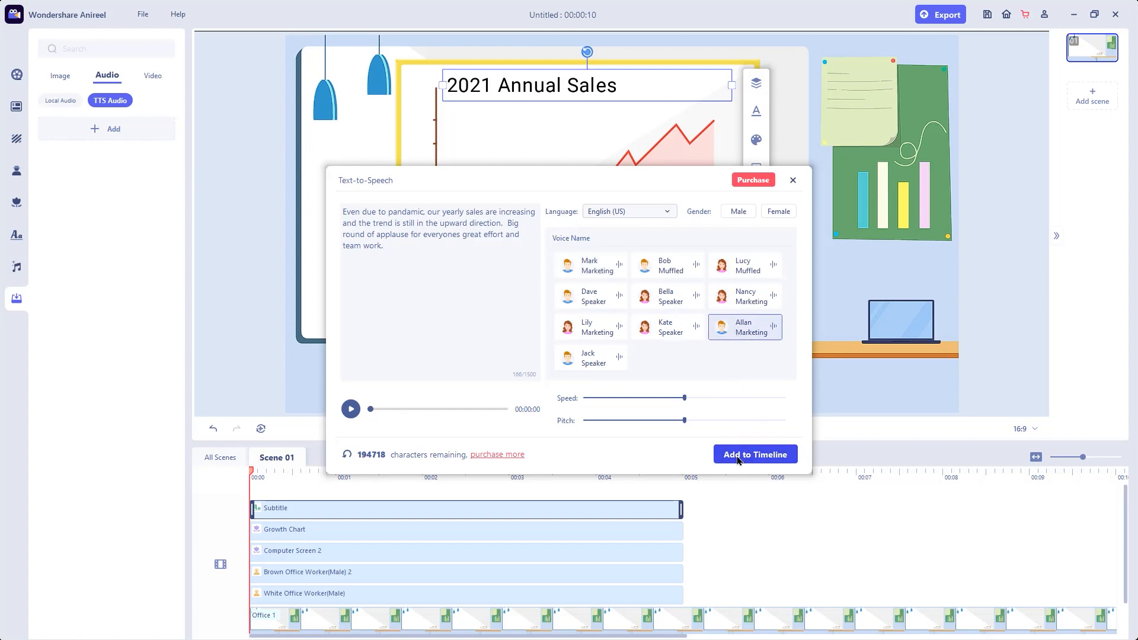
pyautogui.click(755, 454)
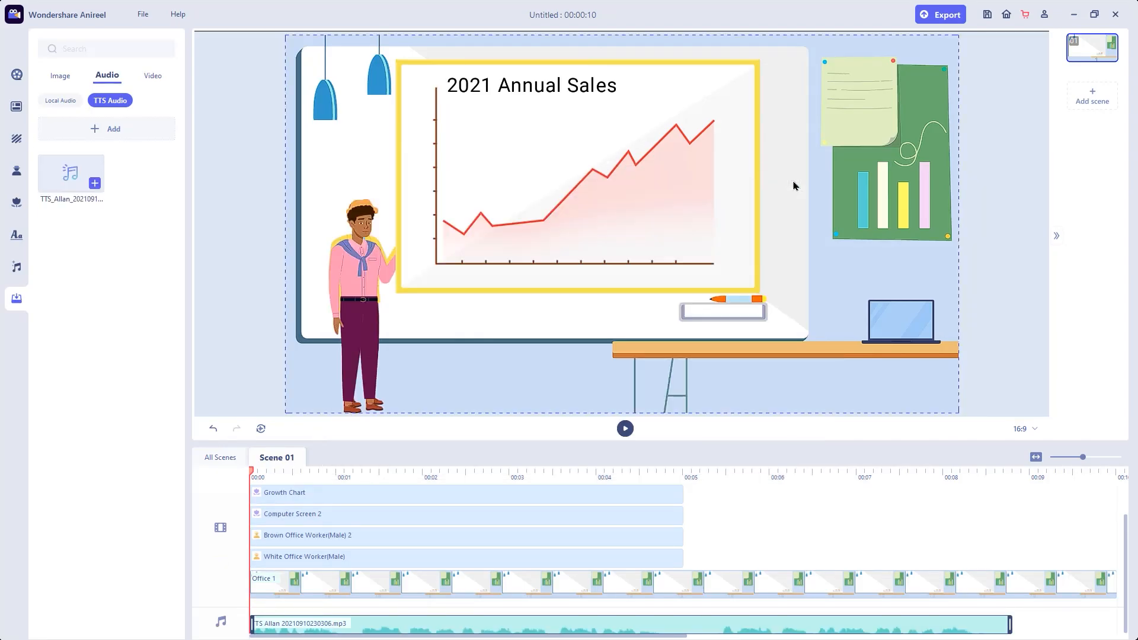
# Step: Stretch the clips to about 8.7 s, offset the brown worker after the white one, and trim the Office 1 background to match
pyautogui.click(152, 76)
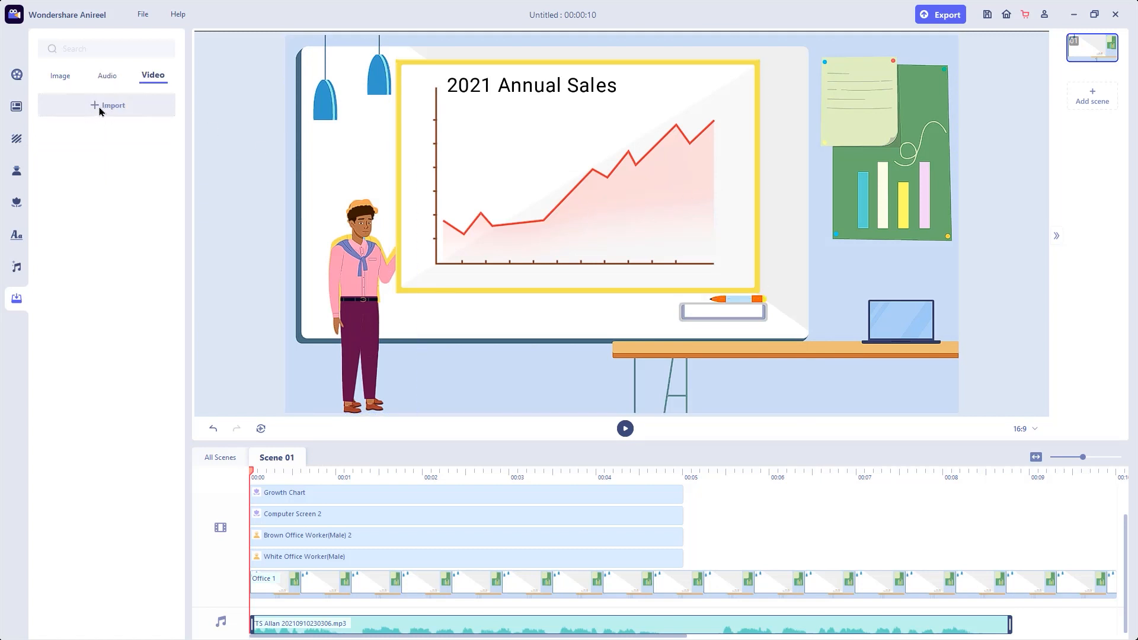
pyautogui.click(508, 207)
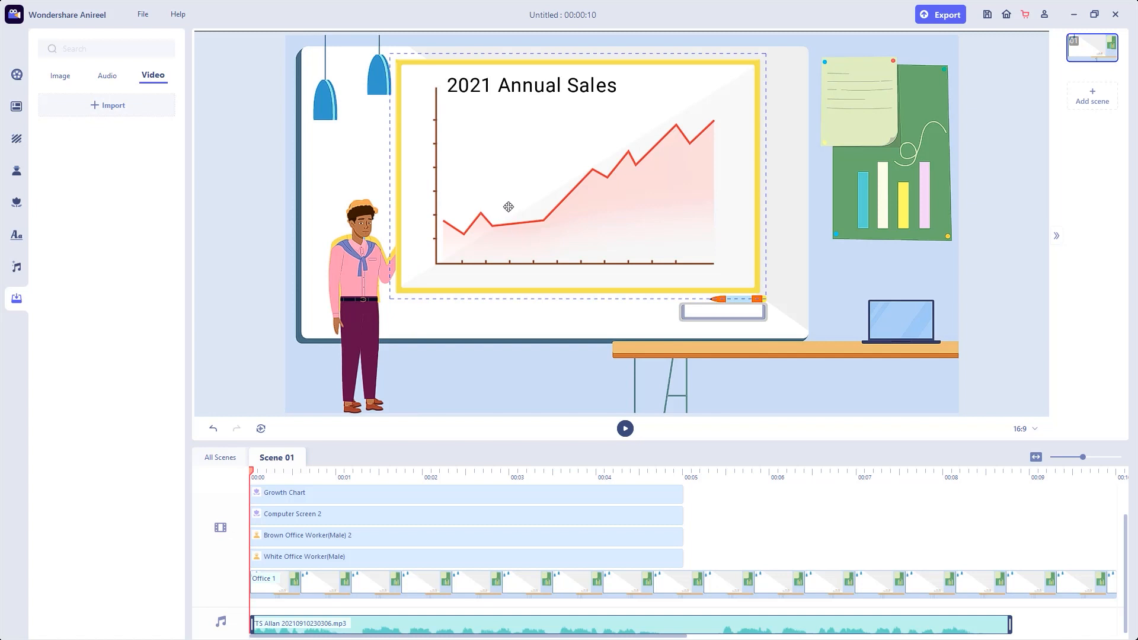
pyautogui.moveTo(498, 214)
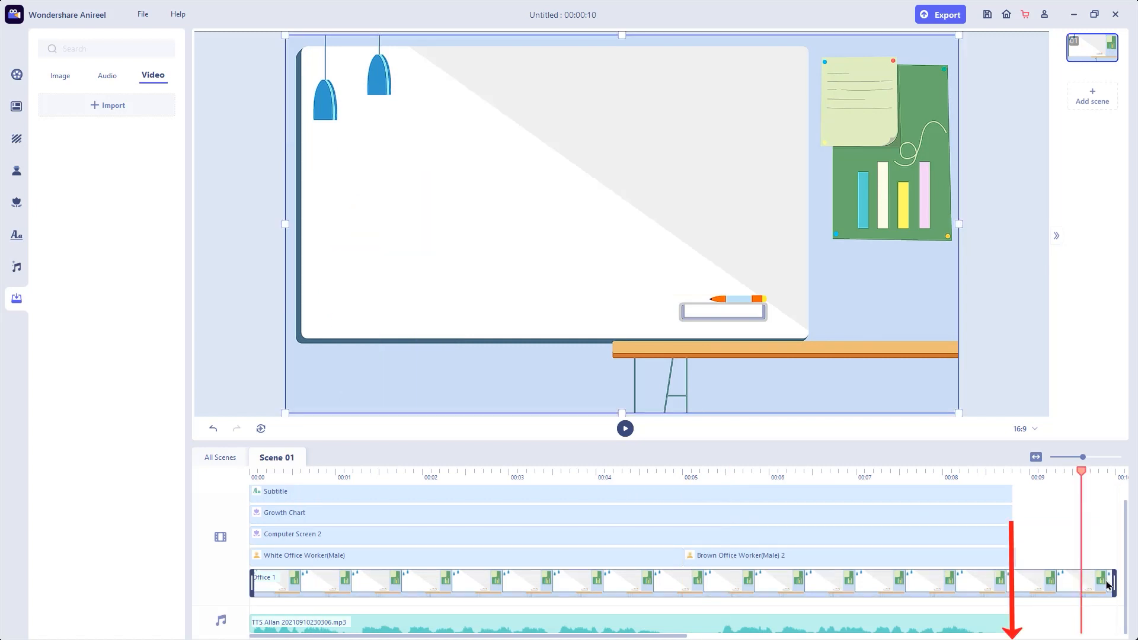
pyautogui.moveTo(1082, 471); pyautogui.dragTo(1012, 471)
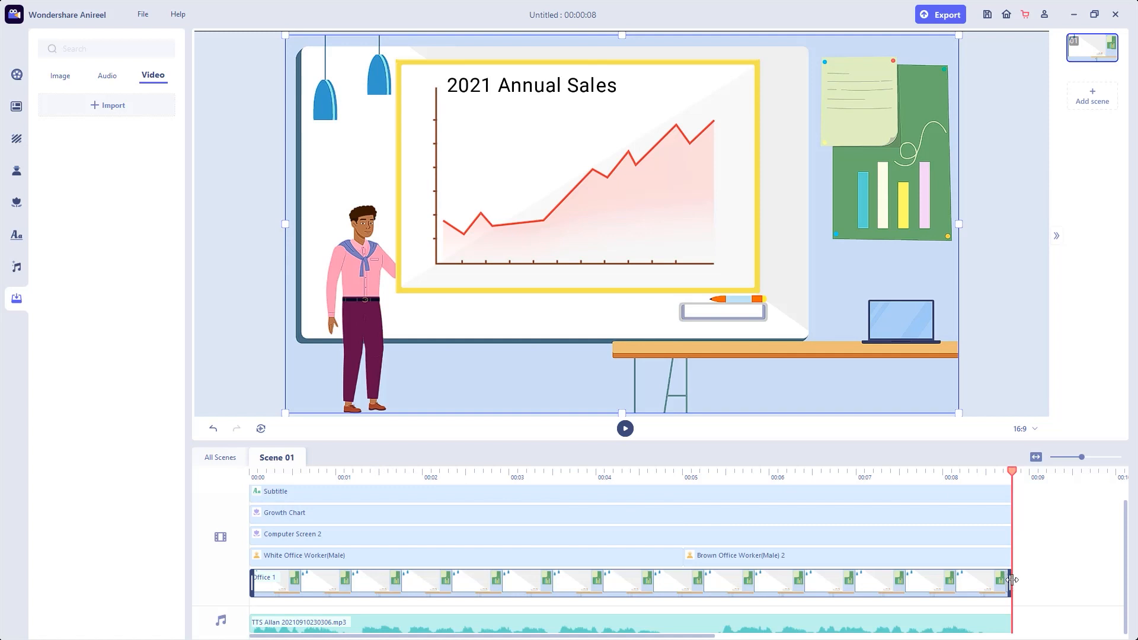
pyautogui.click(312, 477)
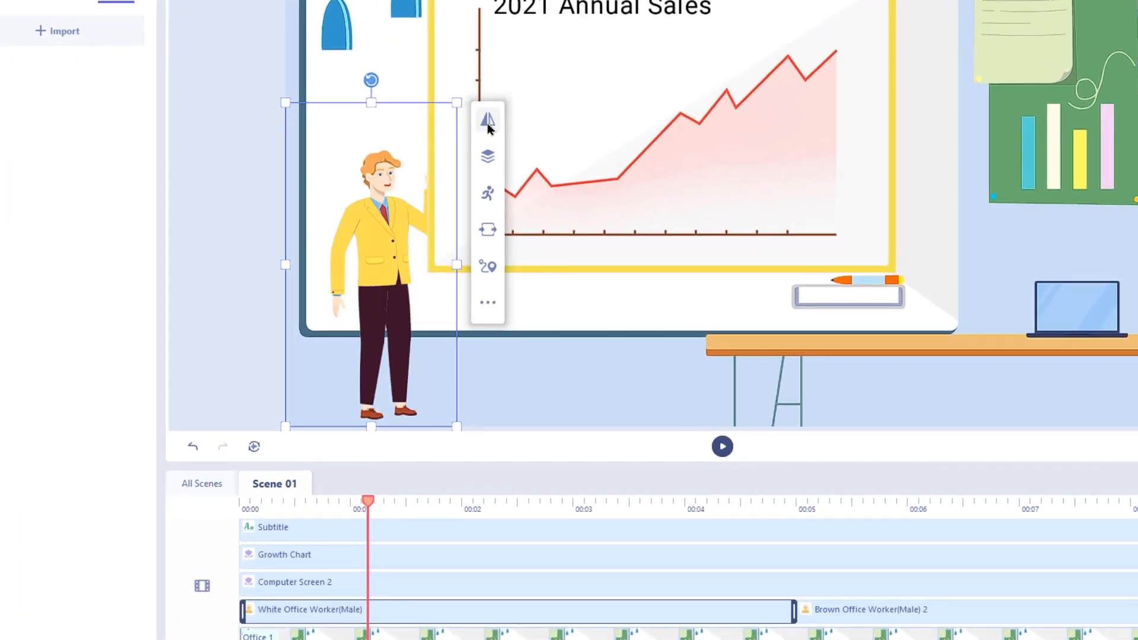
# Step: Bring the white worker to the front layer and give him the Hello pose
pyautogui.click(486, 156)
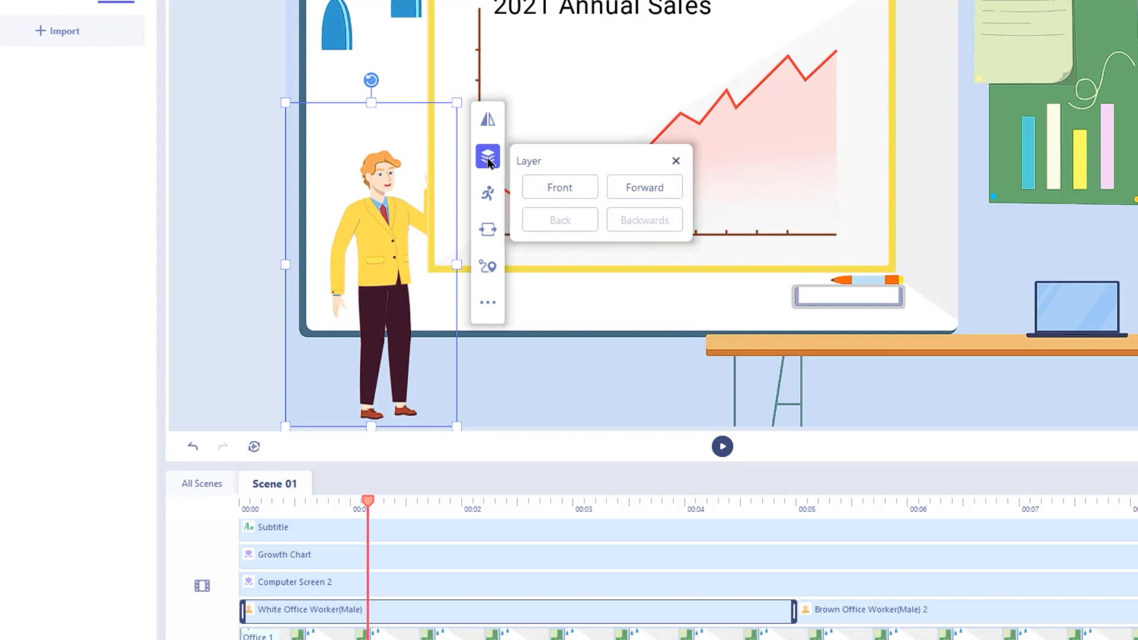
pyautogui.moveTo(608, 214)
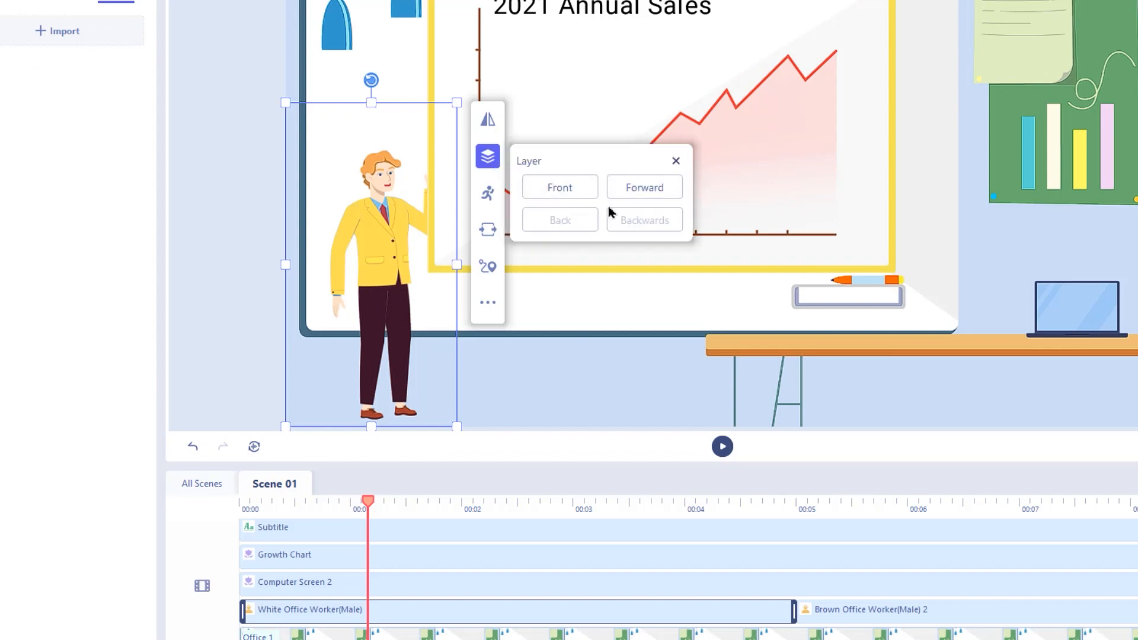
pyautogui.moveTo(414, 220)
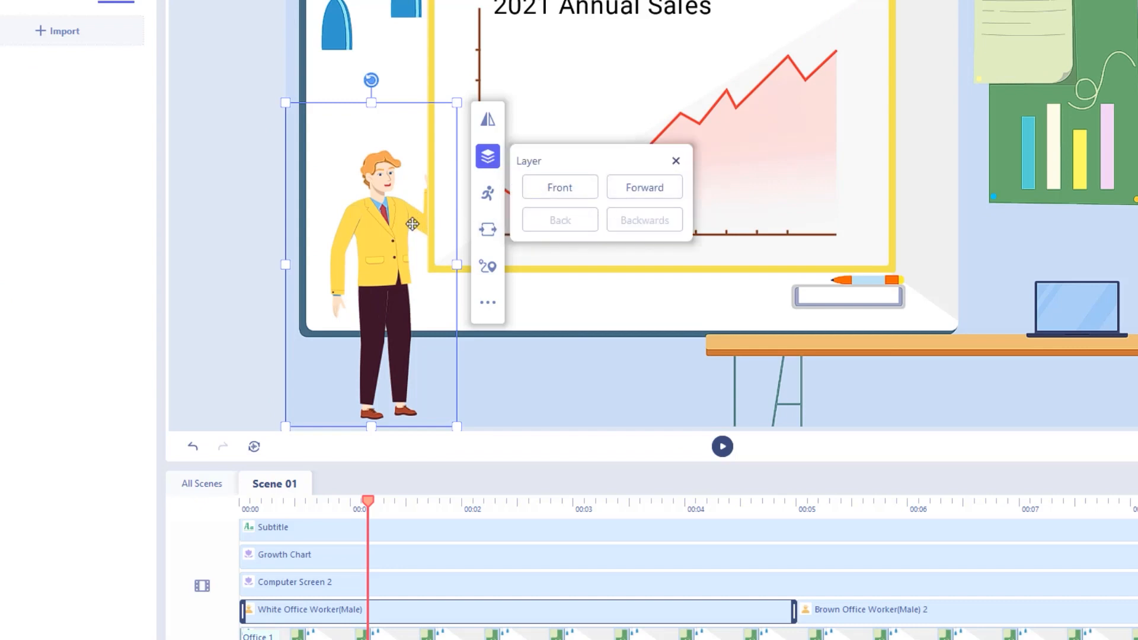
pyautogui.moveTo(428, 102)
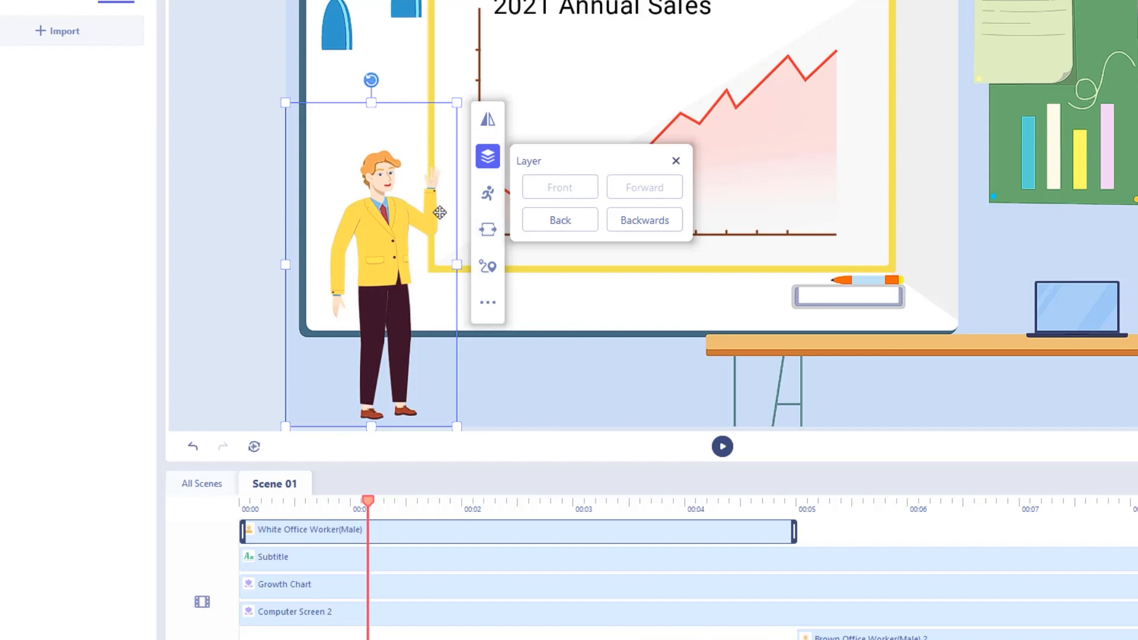
pyautogui.click(487, 191)
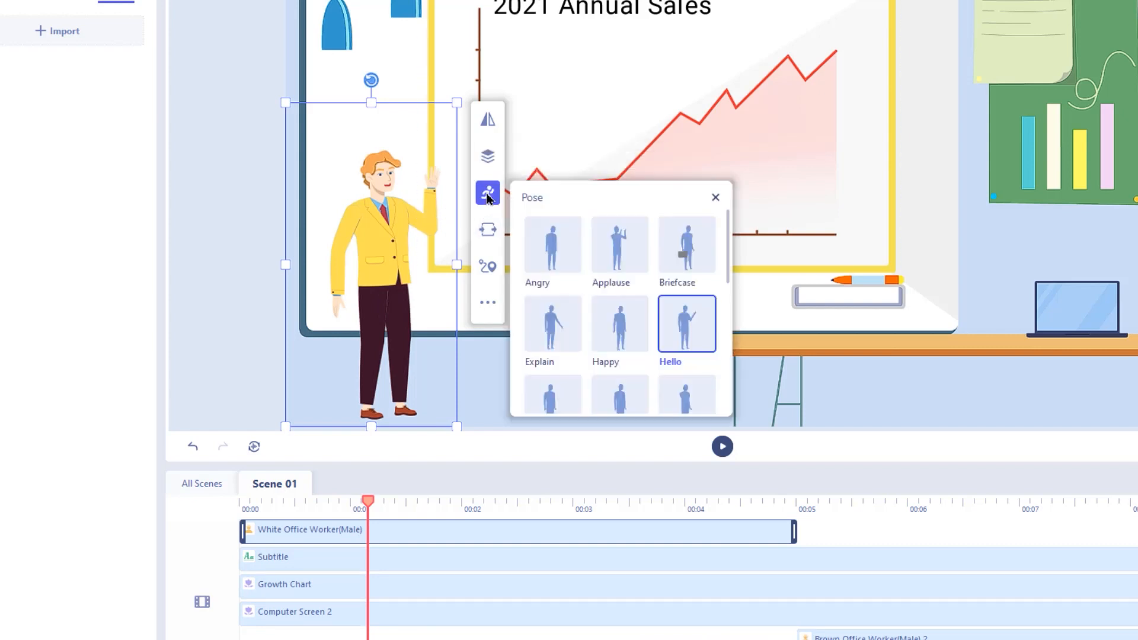
pyautogui.moveTo(730, 236)
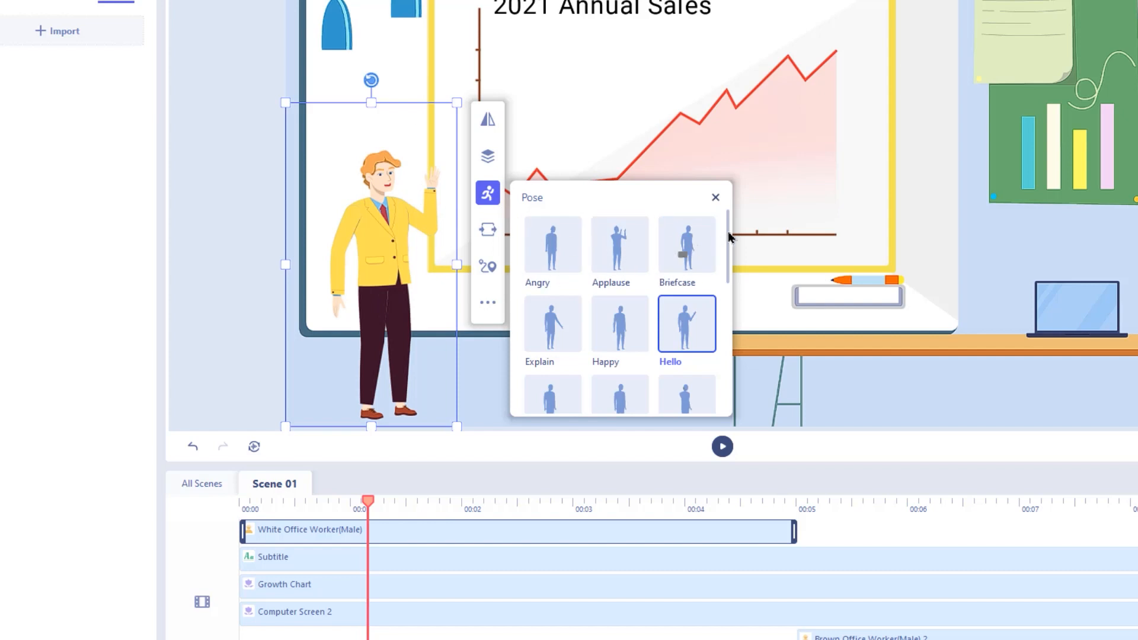
pyautogui.scroll(-3)
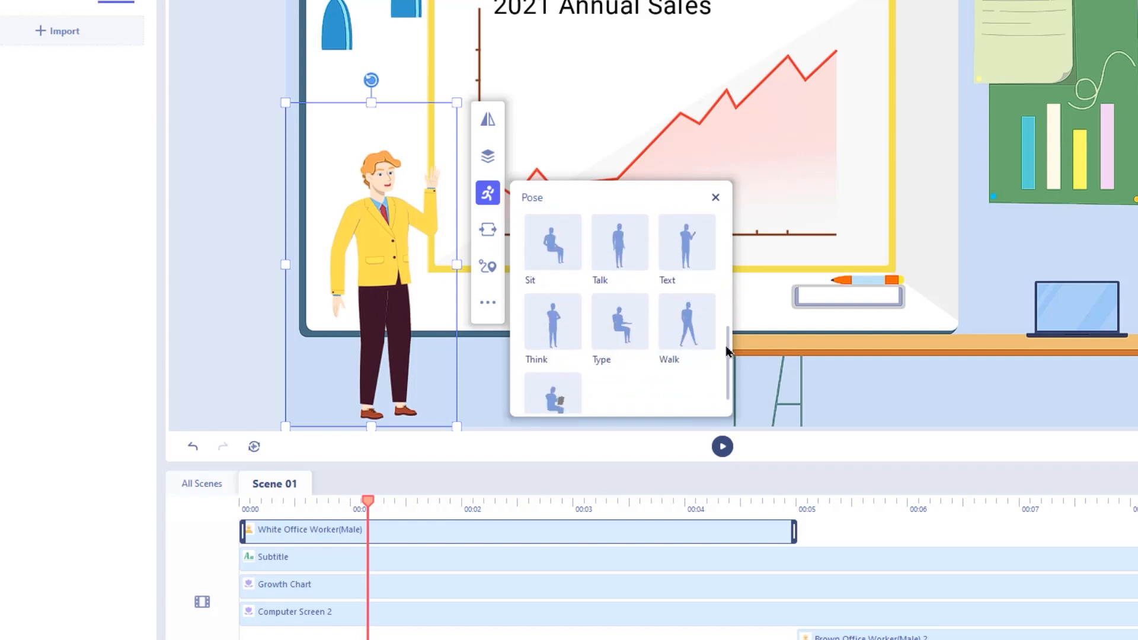
pyautogui.scroll(-3)
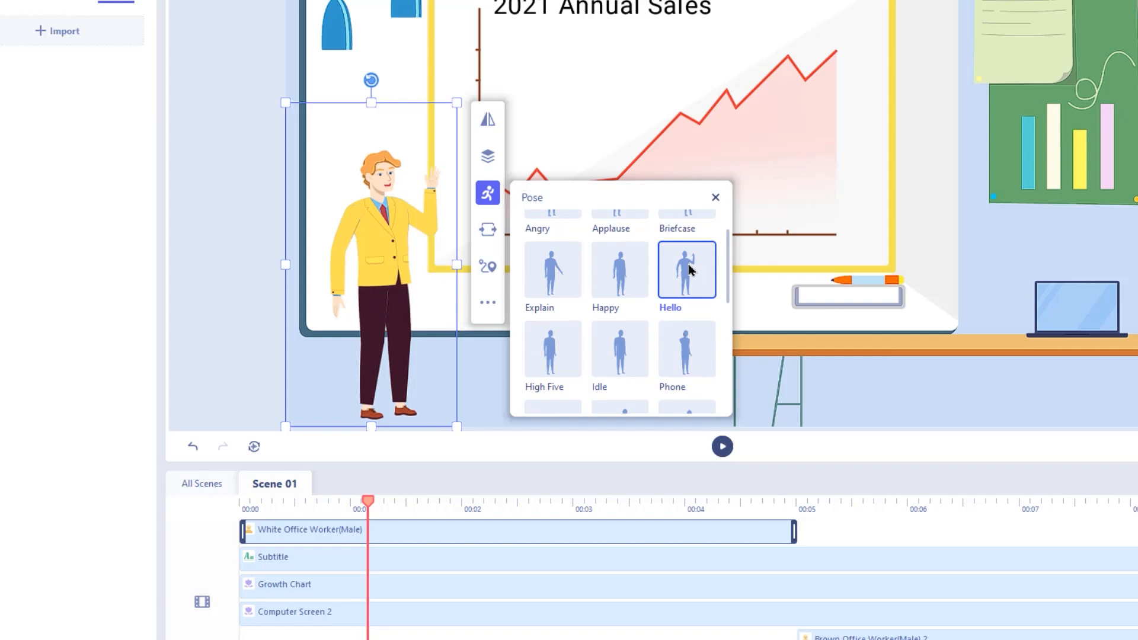
# Step: Give the white worker a Reveal Right entrance, an exit effect, and a rightward motion path
pyautogui.click(487, 229)
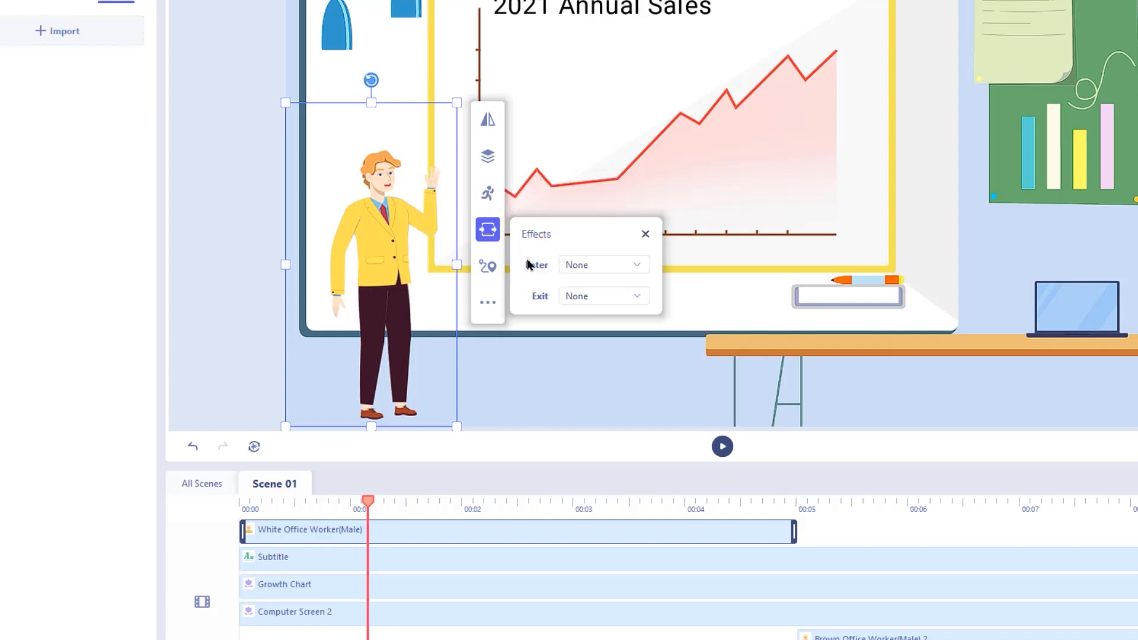
pyautogui.click(603, 264)
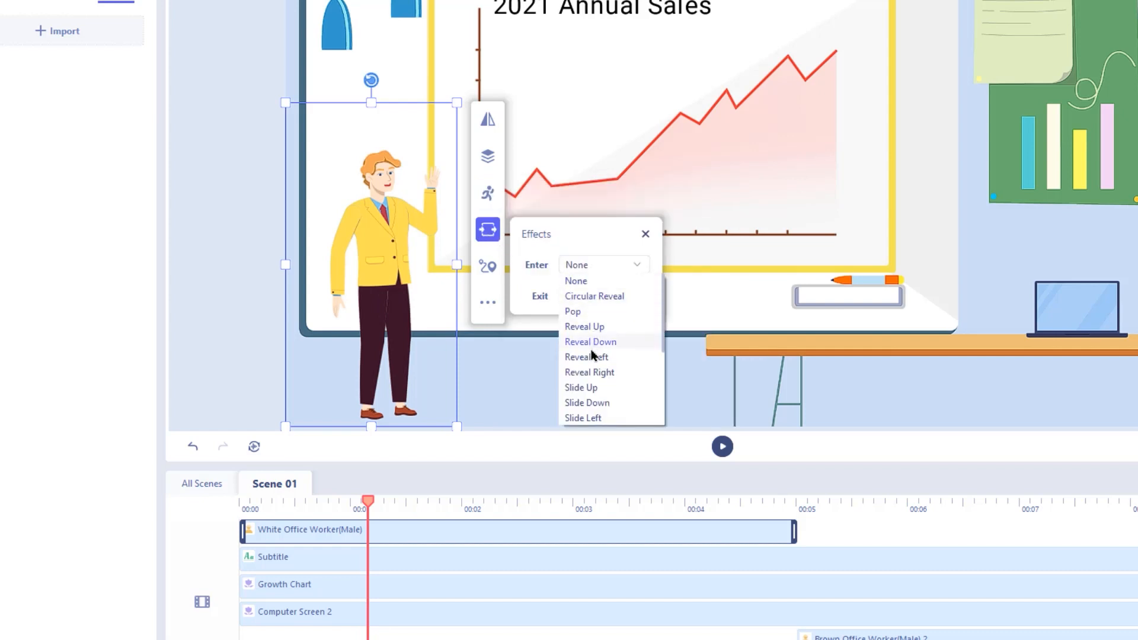
pyautogui.click(589, 372)
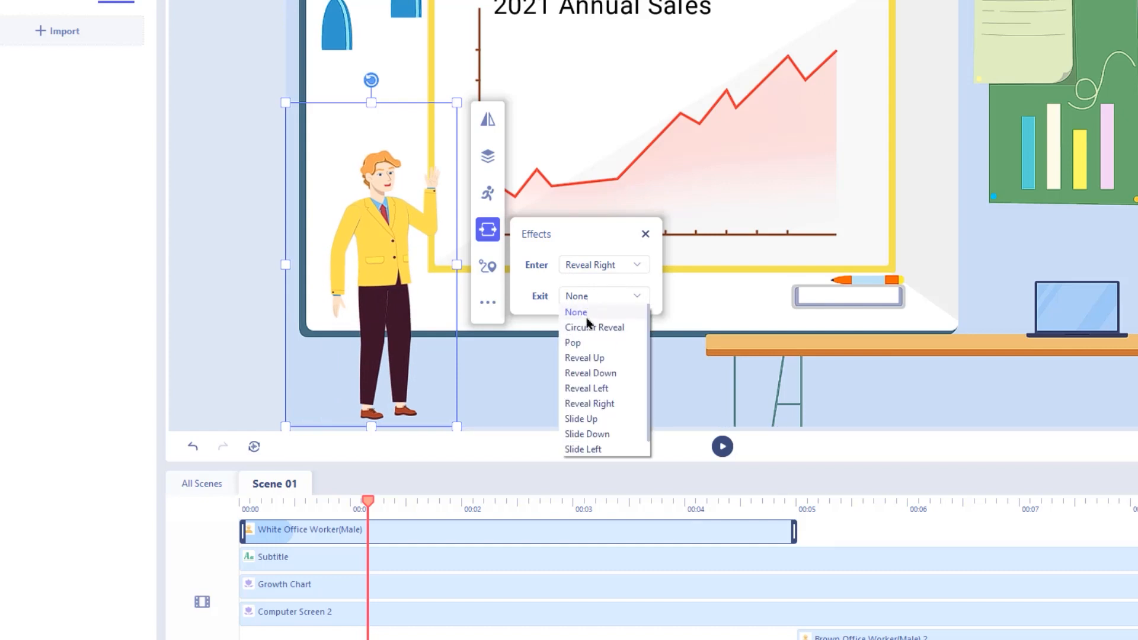
pyautogui.click(587, 434)
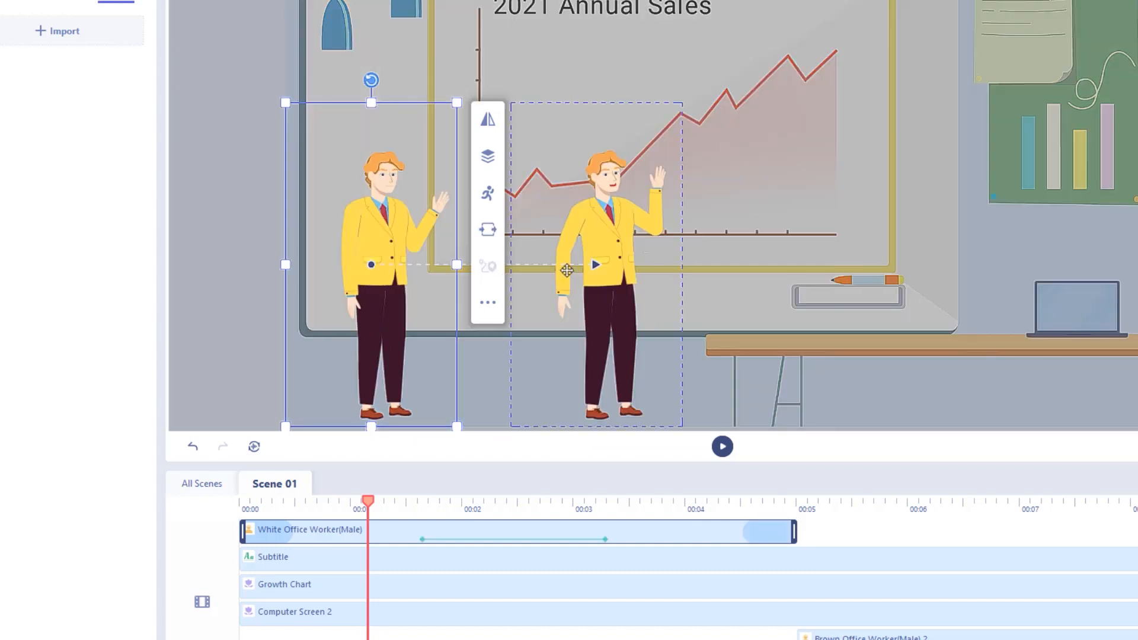
pyautogui.moveTo(595, 273); pyautogui.dragTo(545, 257)
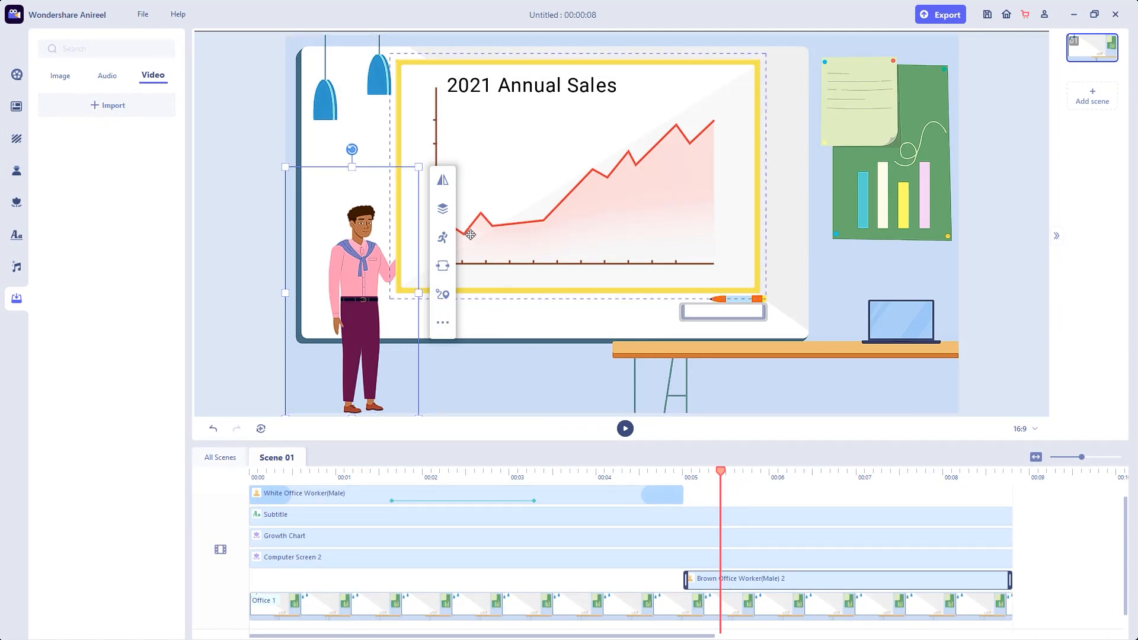
# Step: Set the brown worker's pose to Applause with a Slide Up entrance and an exit effect
pyautogui.click(442, 209)
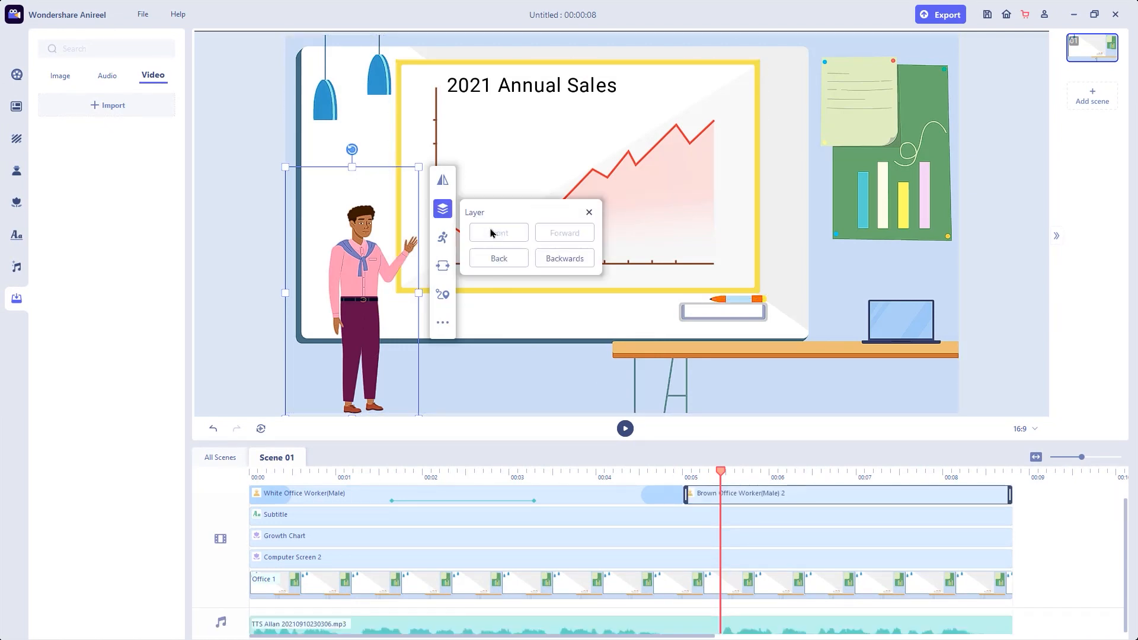
pyautogui.click(443, 237)
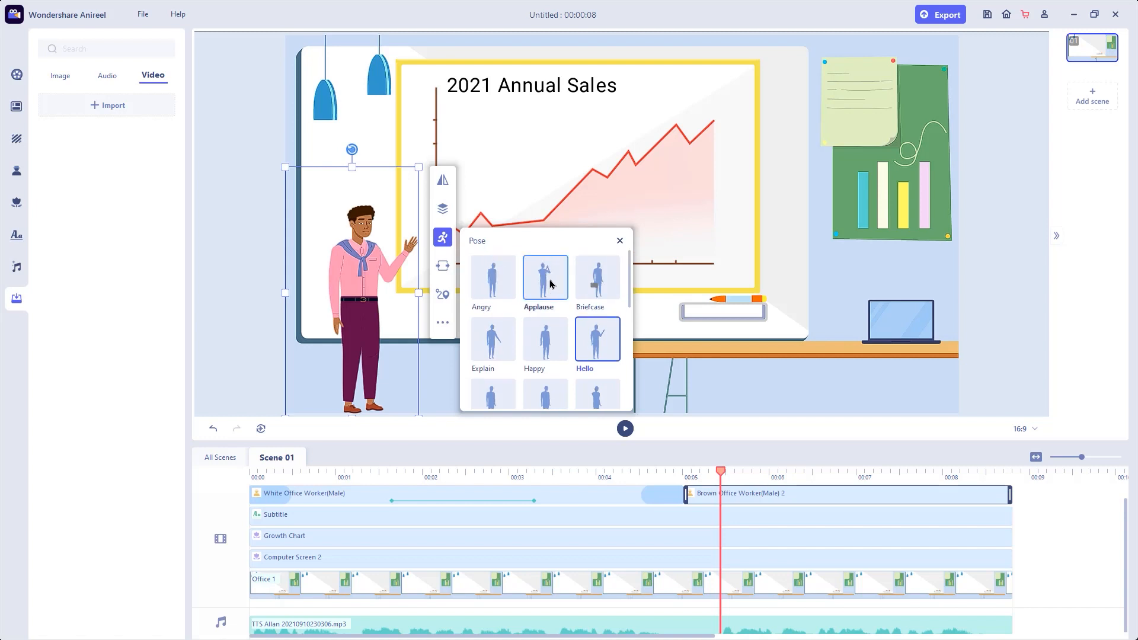
pyautogui.click(442, 265)
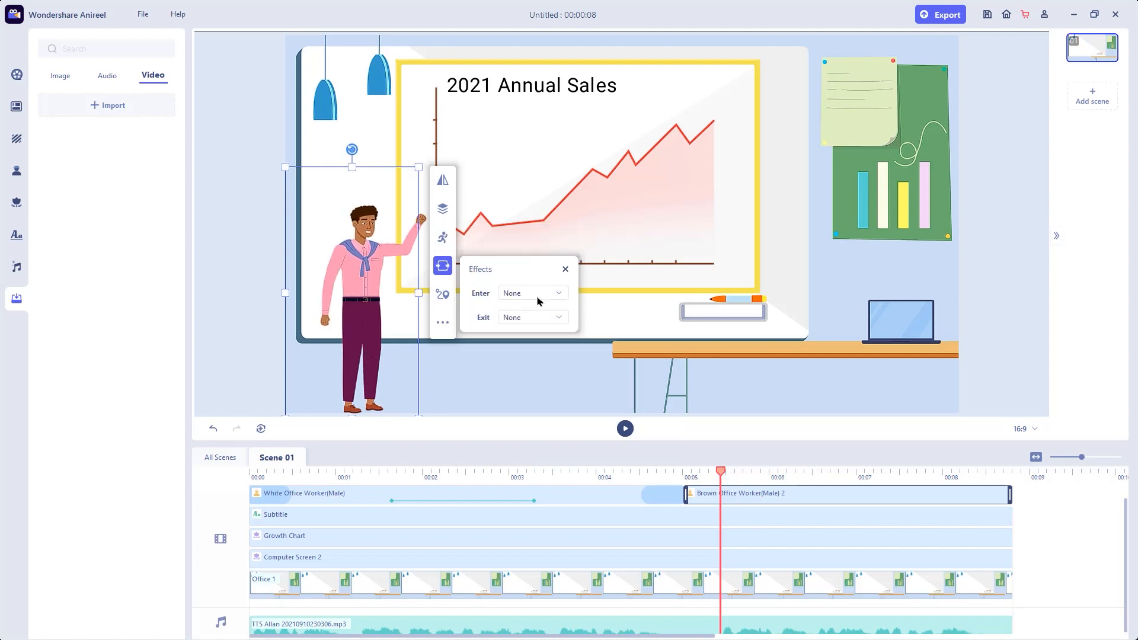
pyautogui.click(532, 318)
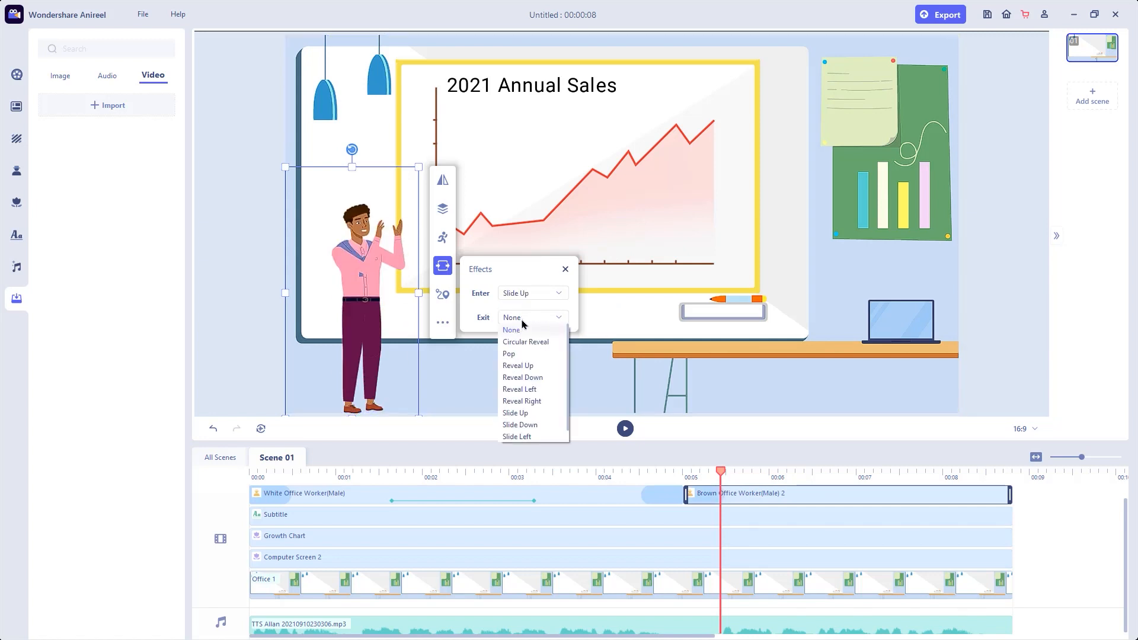
pyautogui.click(519, 389)
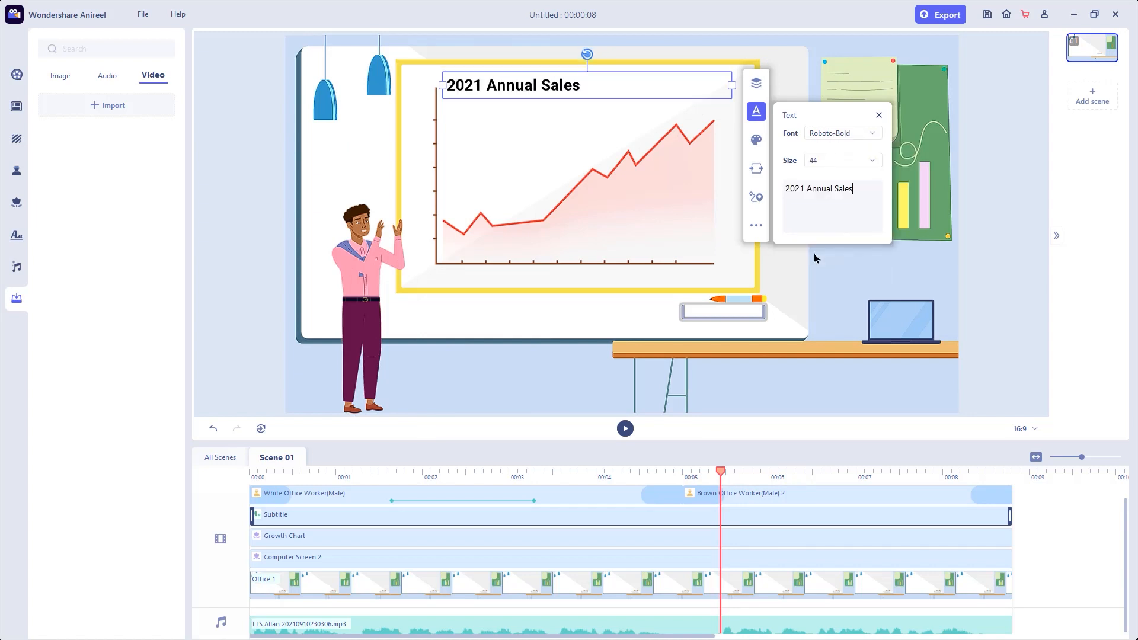
# Step: Colour the '2021 Annual Sales' title red and rewind the playhead to the start
pyautogui.click(756, 140)
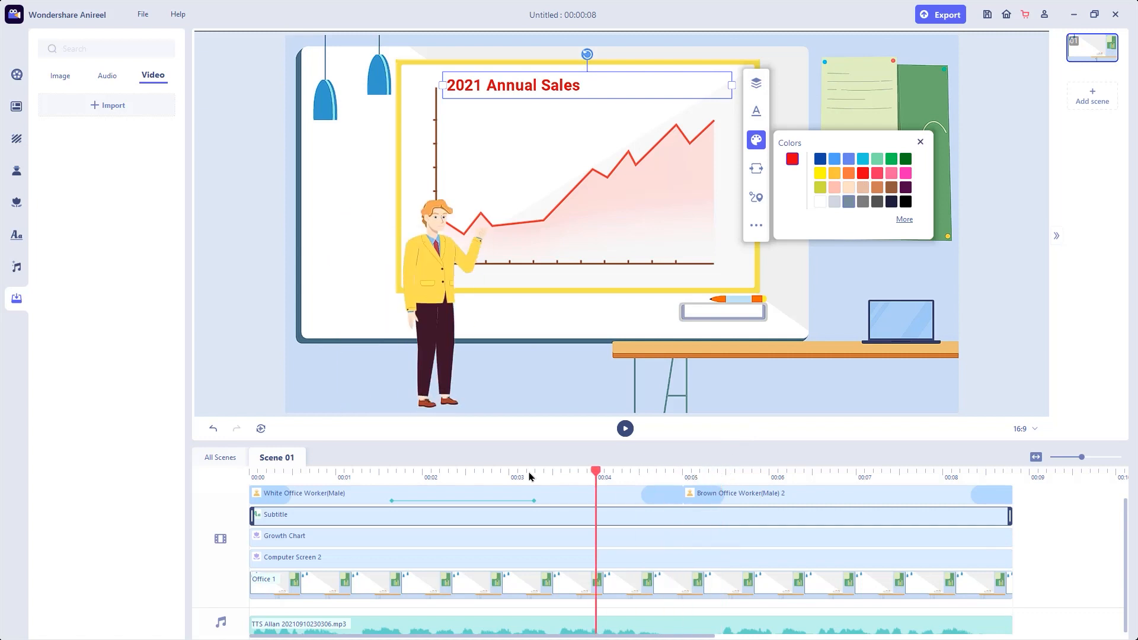
pyautogui.click(626, 429)
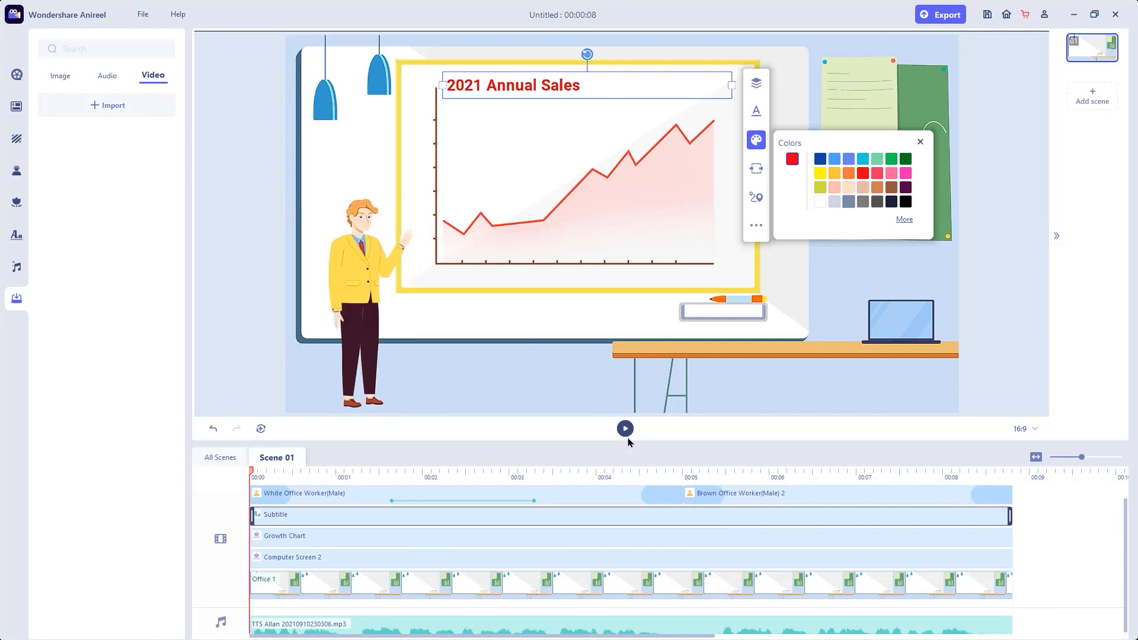
# Step: Play the 8-second office scene through to its end and deselect onto the scene background
pyautogui.click(626, 430)
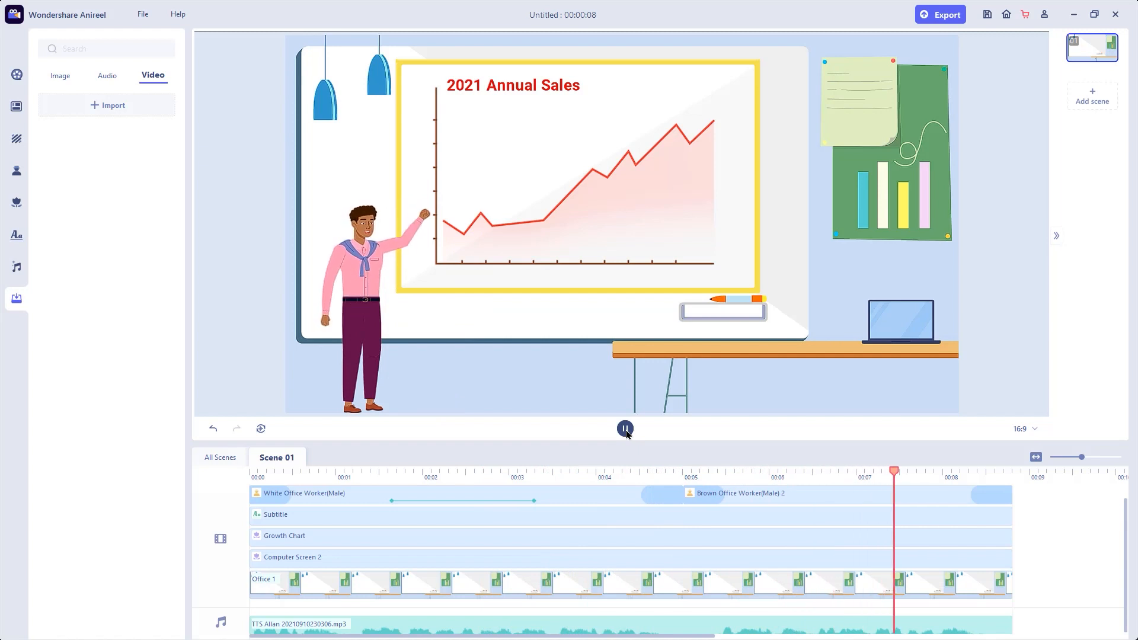
pyautogui.click(625, 428)
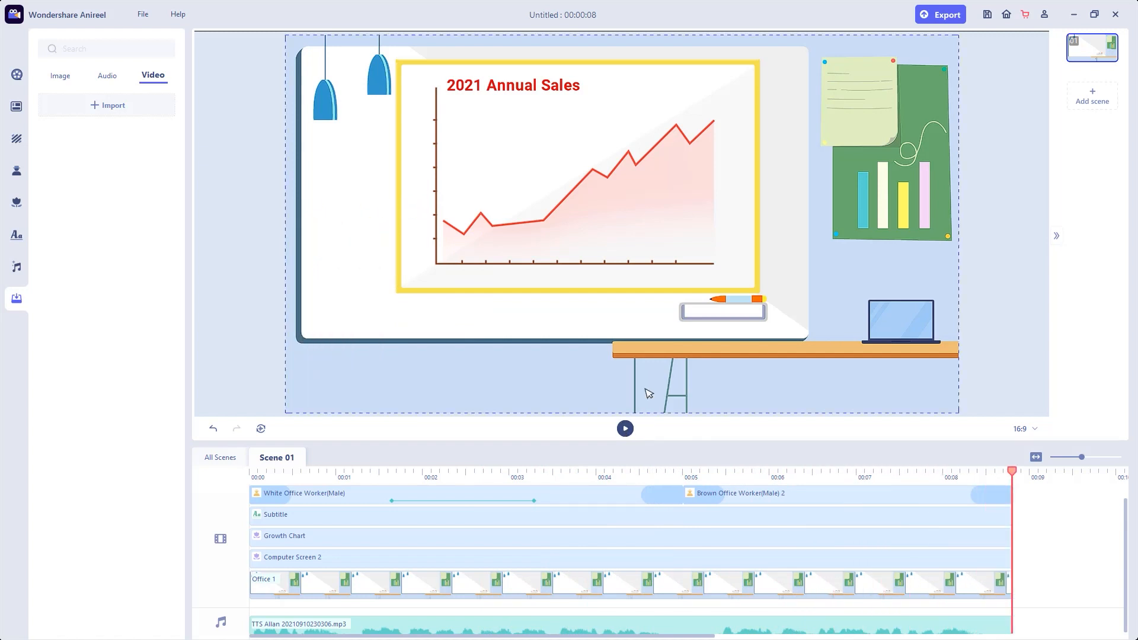
pyautogui.moveTo(616, 371)
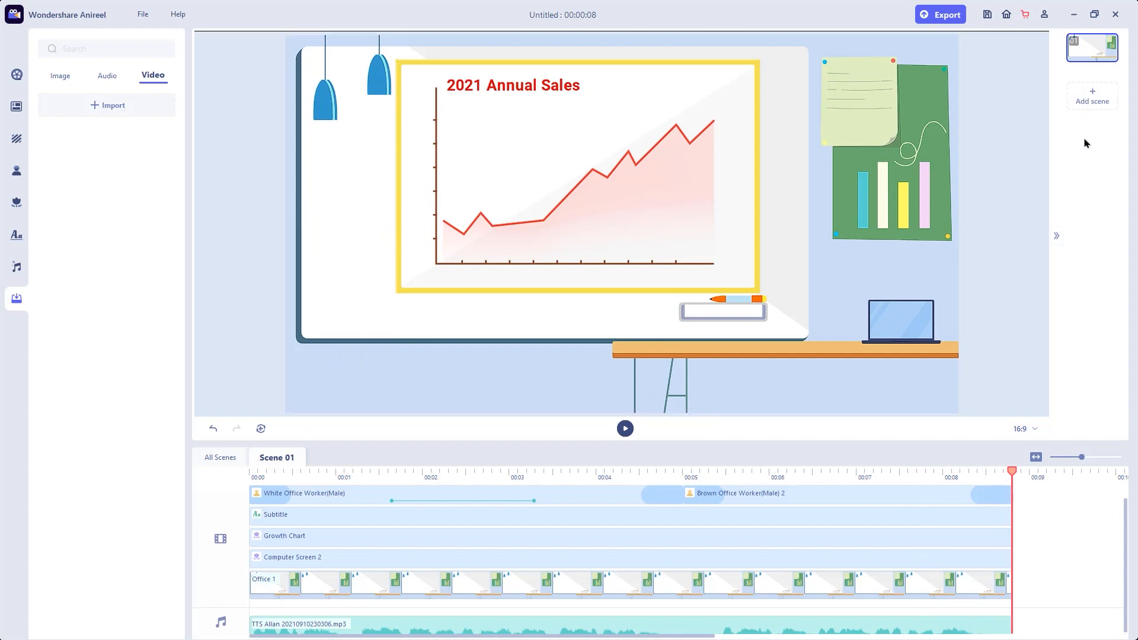
pyautogui.moveTo(1000, 341)
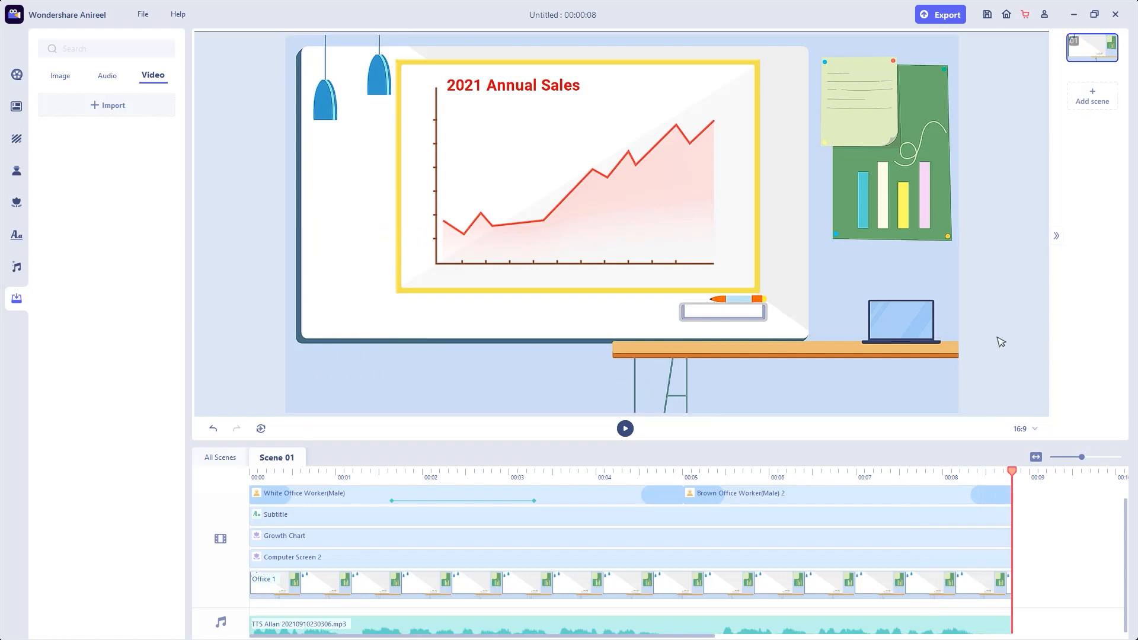
pyautogui.click(752, 369)
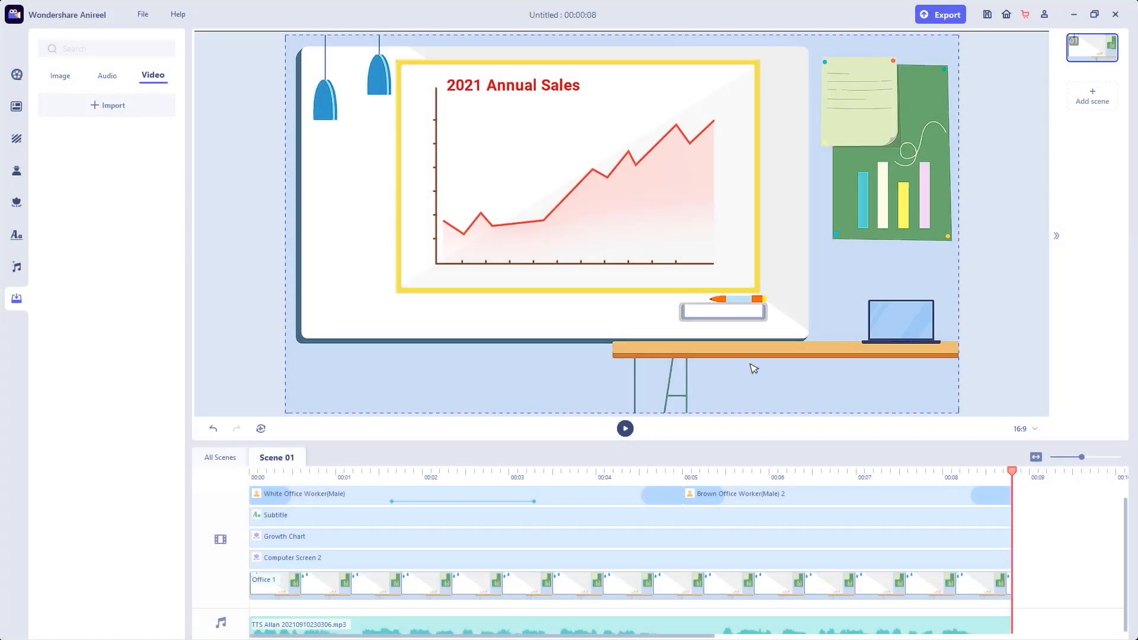
pyautogui.moveTo(733, 370)
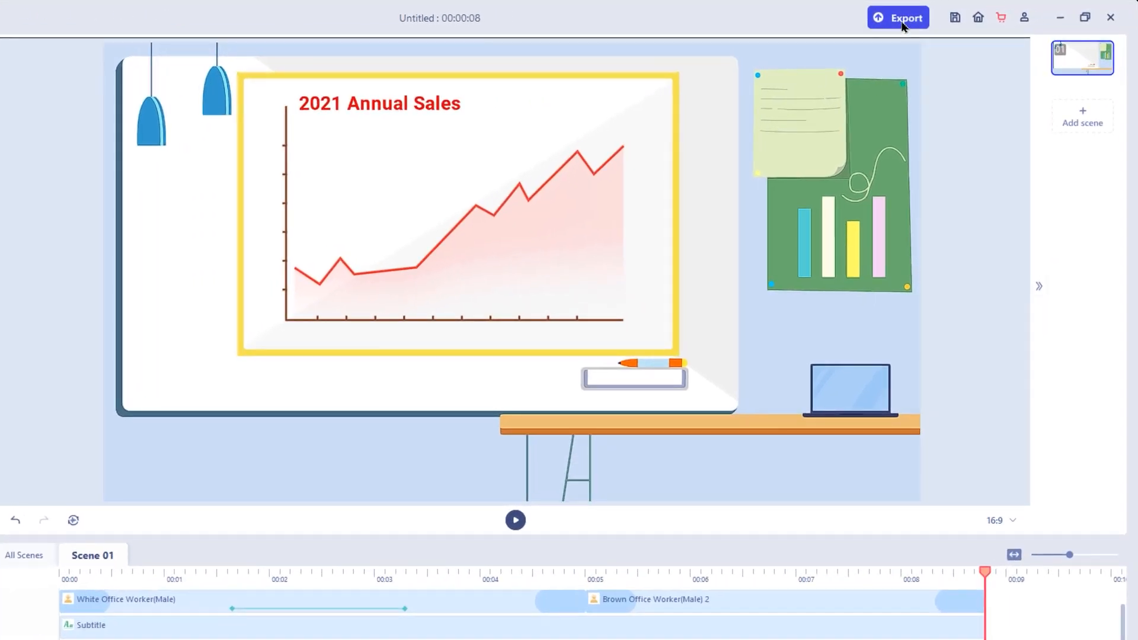
# Step: Export an 8-second 1920x1080 MP4 named 'Any Name' to the Desktop and show it in its folder
pyautogui.click(899, 17)
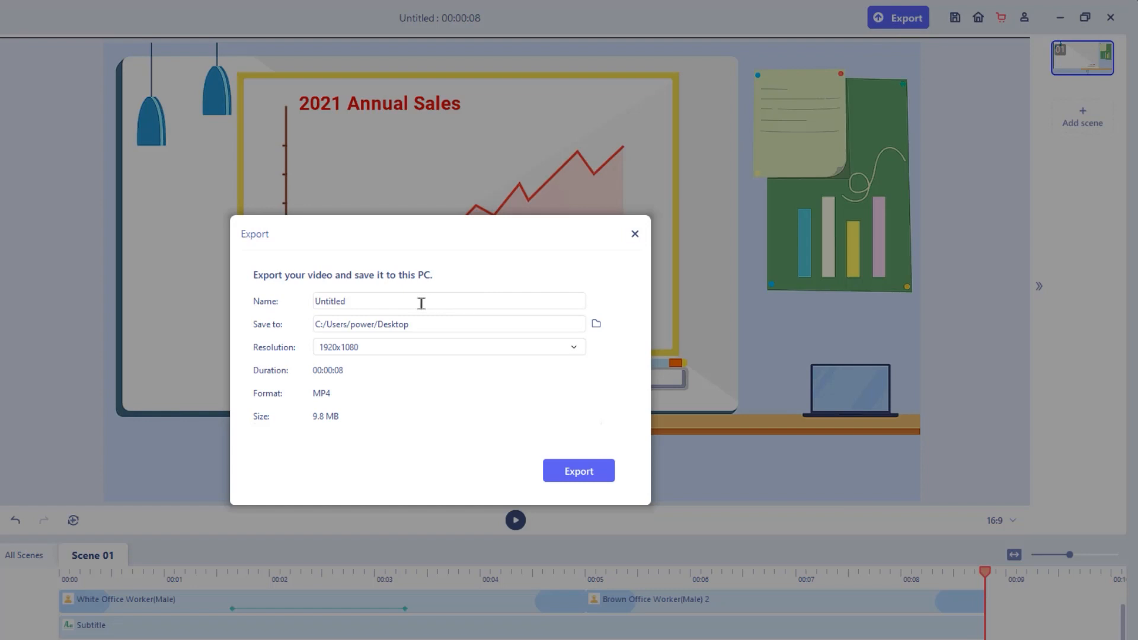
pyautogui.write('Any Name')
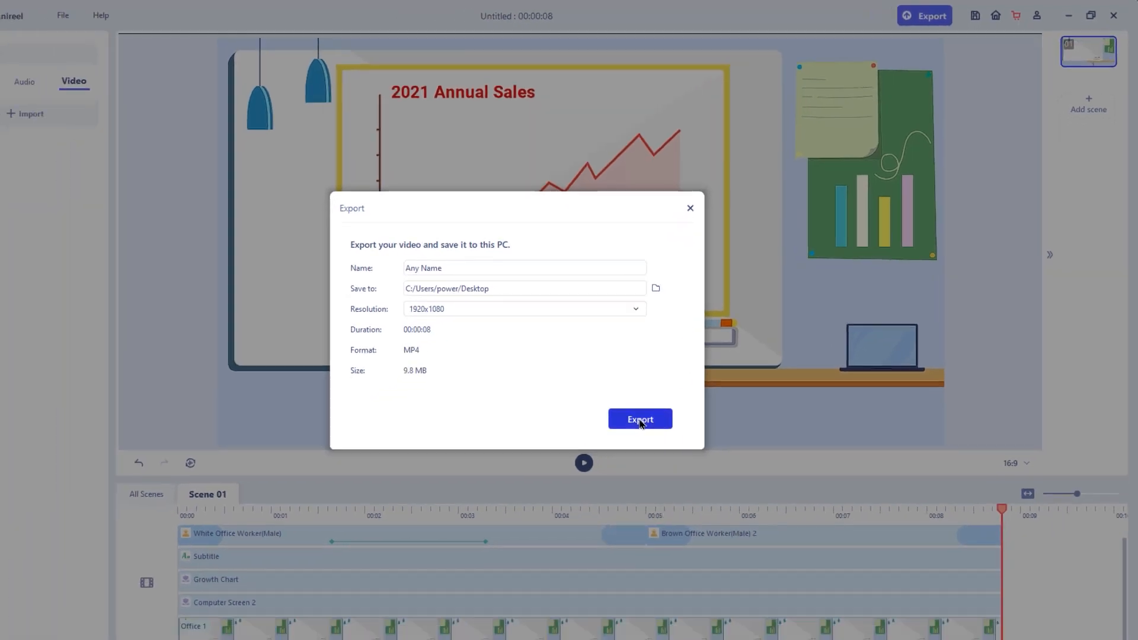
pyautogui.click(640, 420)
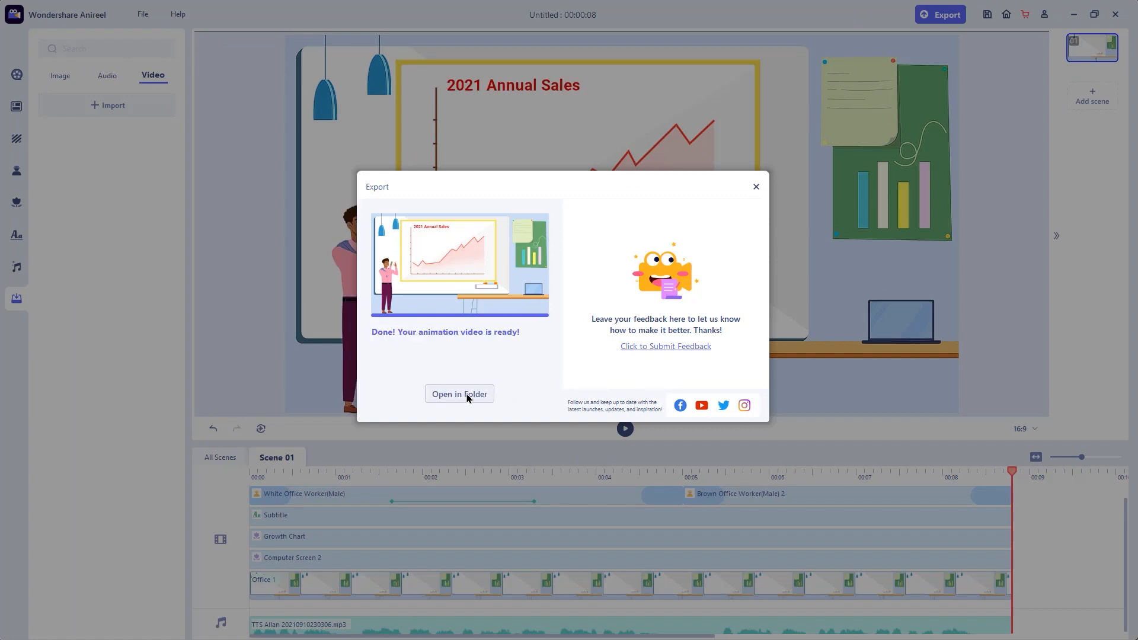
pyautogui.click(460, 393)
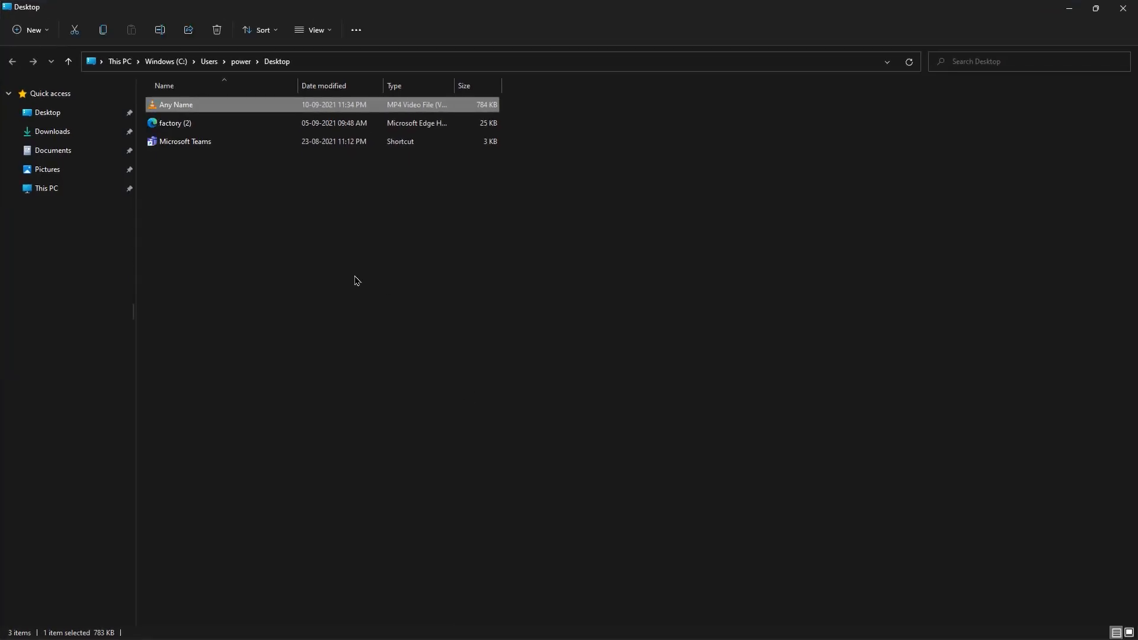